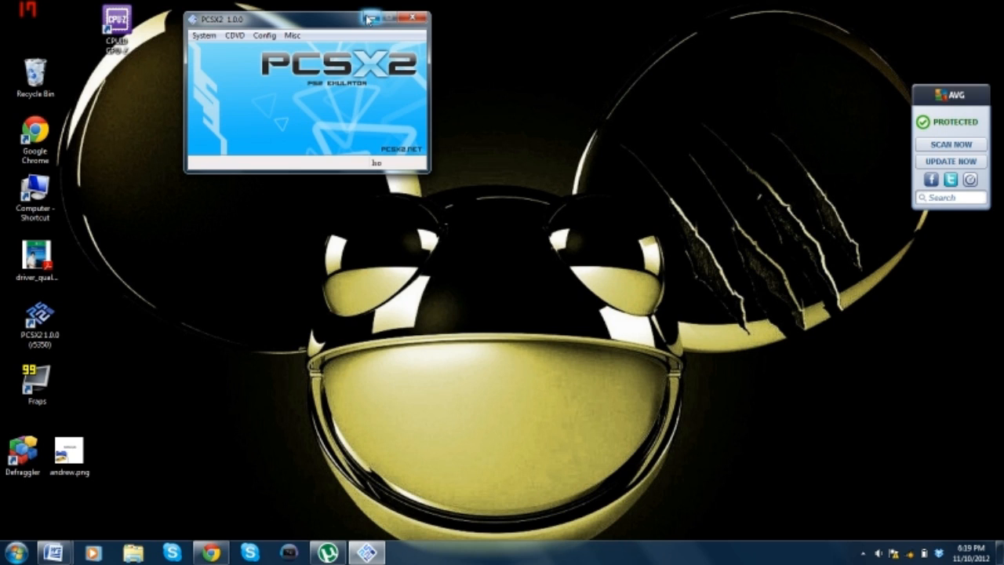
{"action": "mouse_move", "coordinate": [366, 17]}
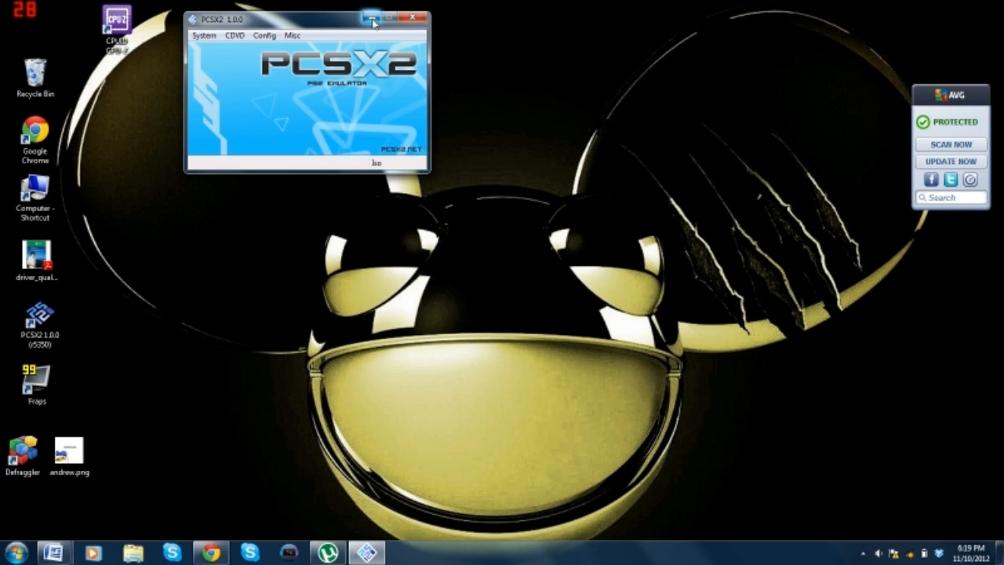
{"action": "mouse_move", "coordinate": [373, 22]}
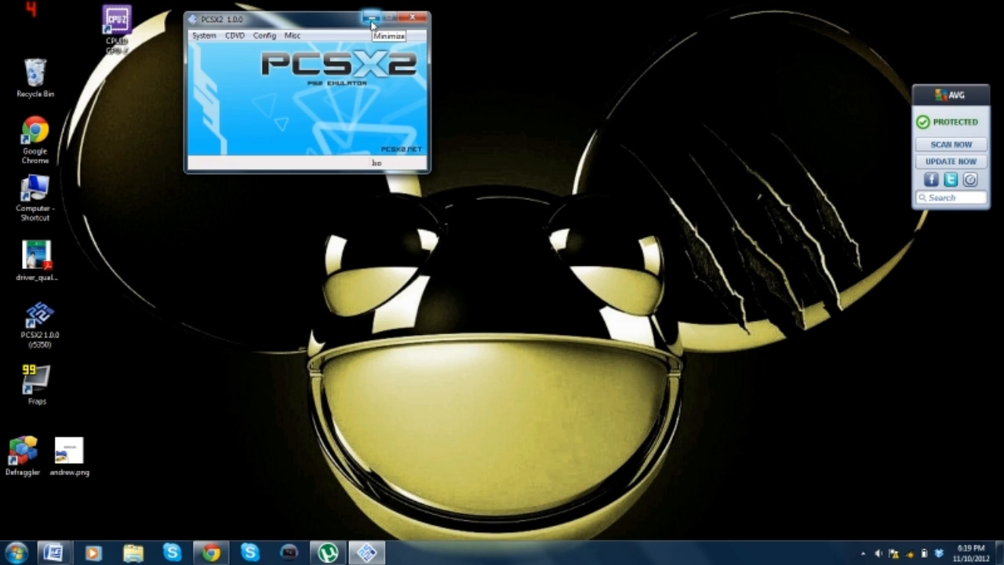
{"action": "mouse_move", "coordinate": [374, 26]}
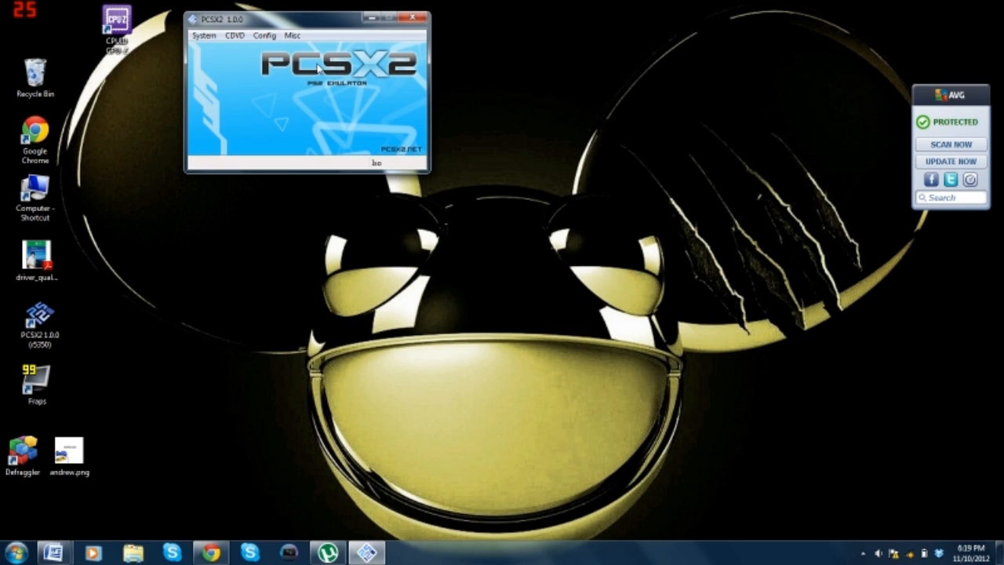
{"action": "mouse_move", "coordinate": [267, 274]}
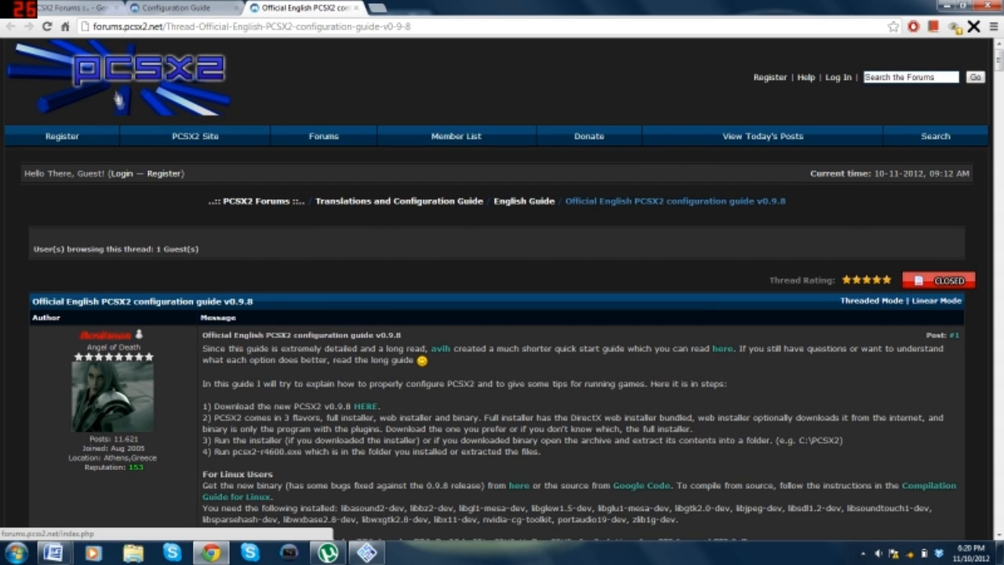
{"action": "mouse_move", "coordinate": [105, 93]}
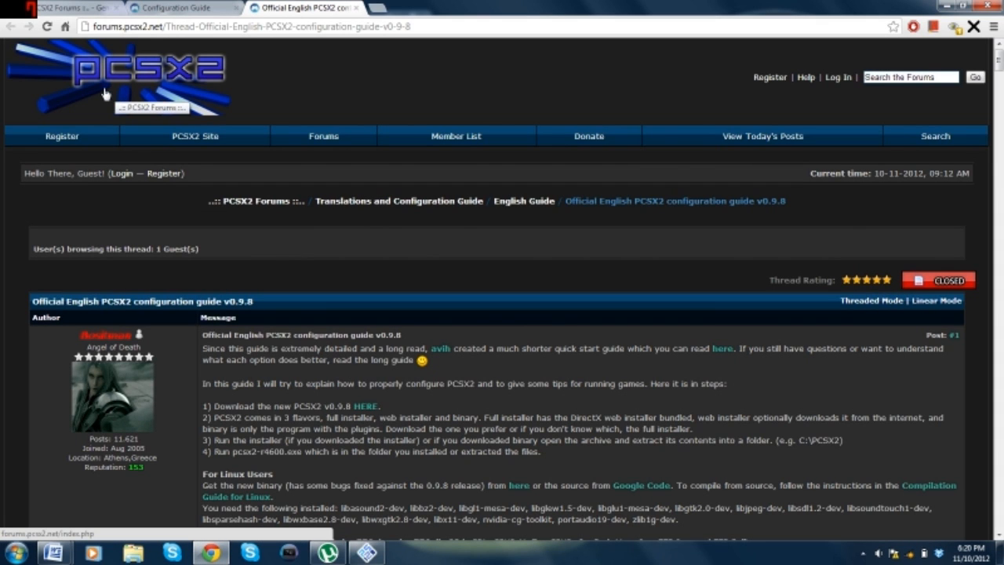
{"action": "mouse_move", "coordinate": [323, 136]}
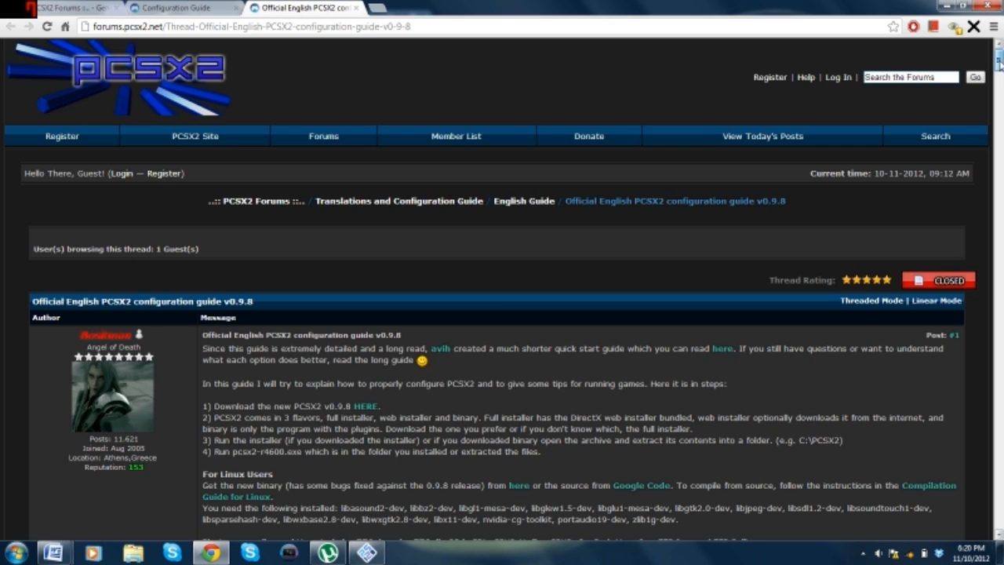
Step: Skim the v0.9.8 guide's plugin and BIOS sections, then scroll back toward the opening post
{"action": "scroll", "scroll_direction": "down", "scroll_amount": 3}
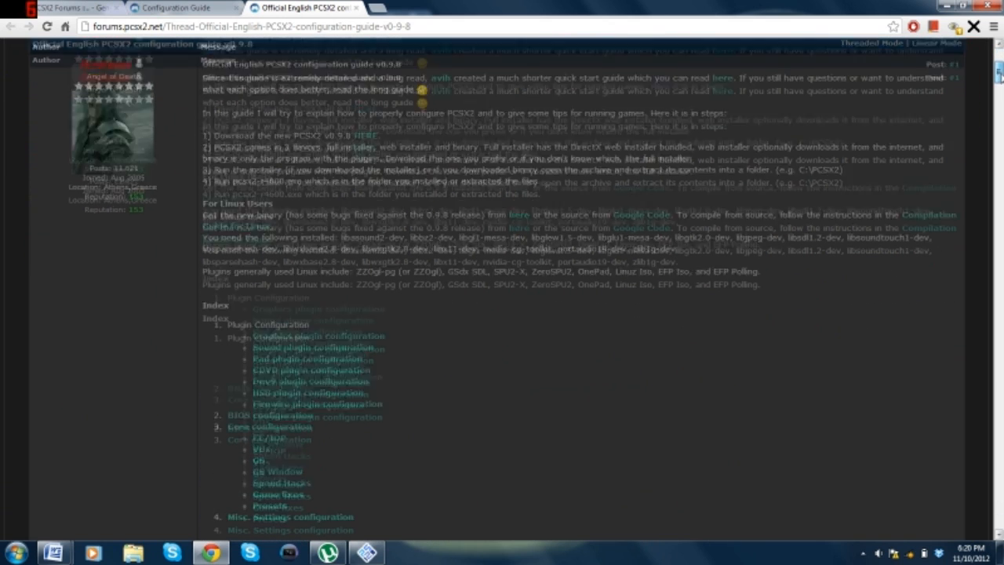
{"action": "scroll", "scroll_direction": "down", "scroll_amount": 3}
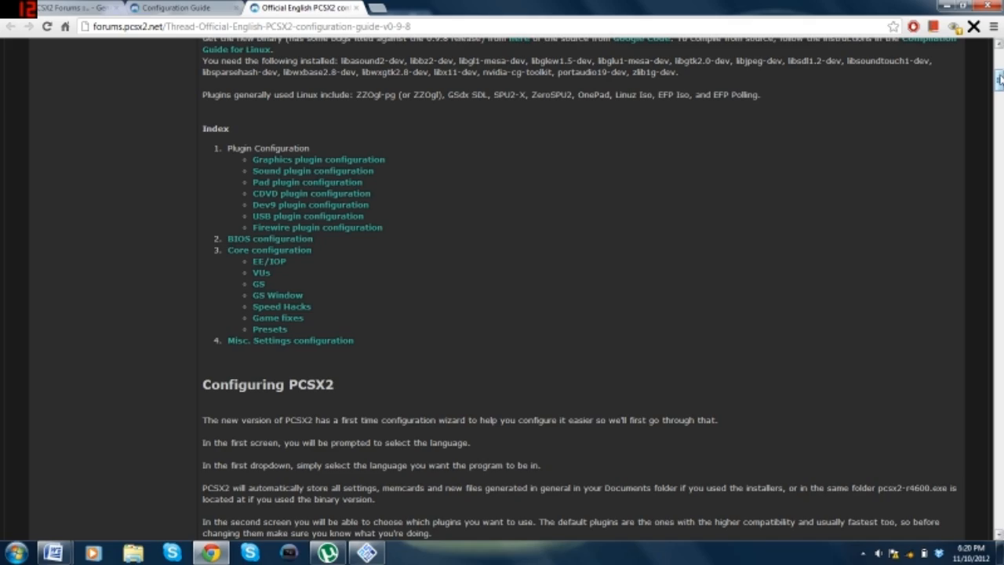
{"action": "scroll", "scroll_direction": "down", "scroll_amount": 3}
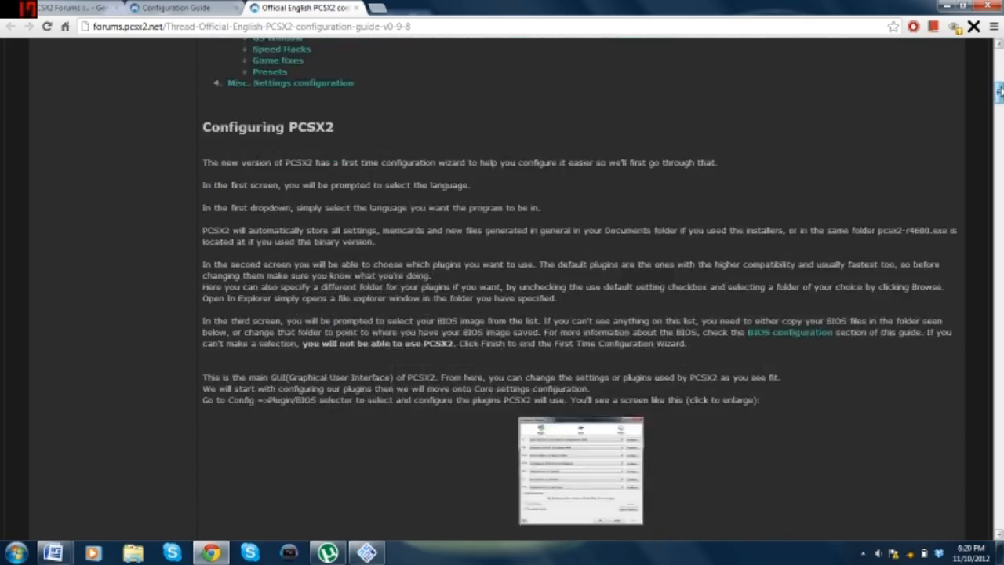
{"action": "scroll", "scroll_direction": "down", "scroll_amount": 3}
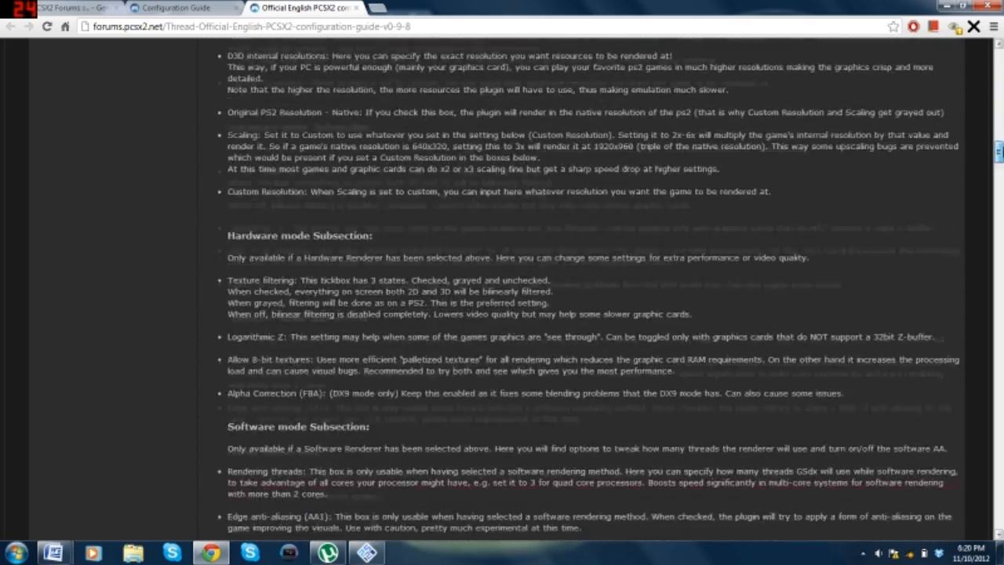
{"action": "scroll", "scroll_direction": "down", "scroll_amount": 3}
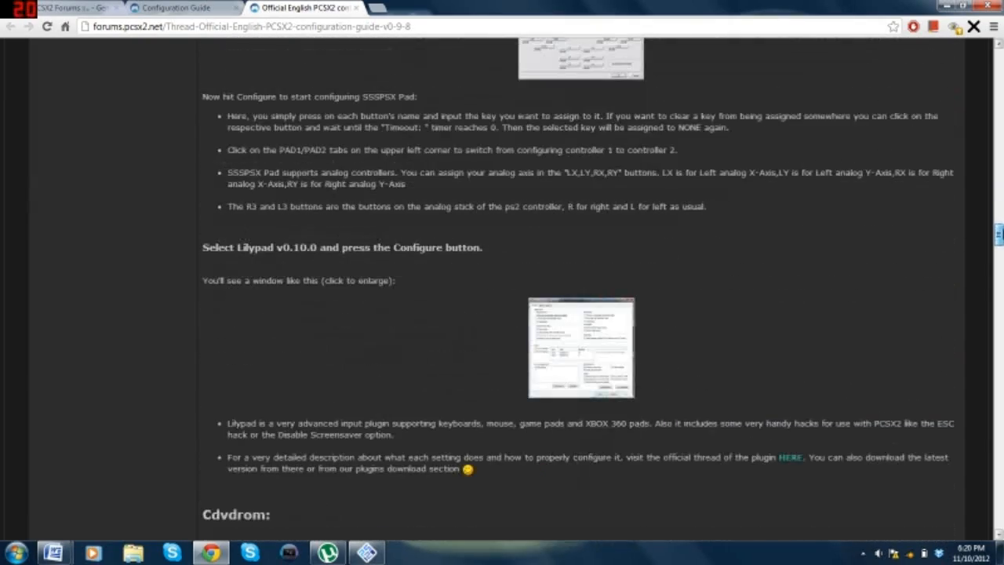
{"action": "scroll", "scroll_direction": "down", "scroll_amount": 3}
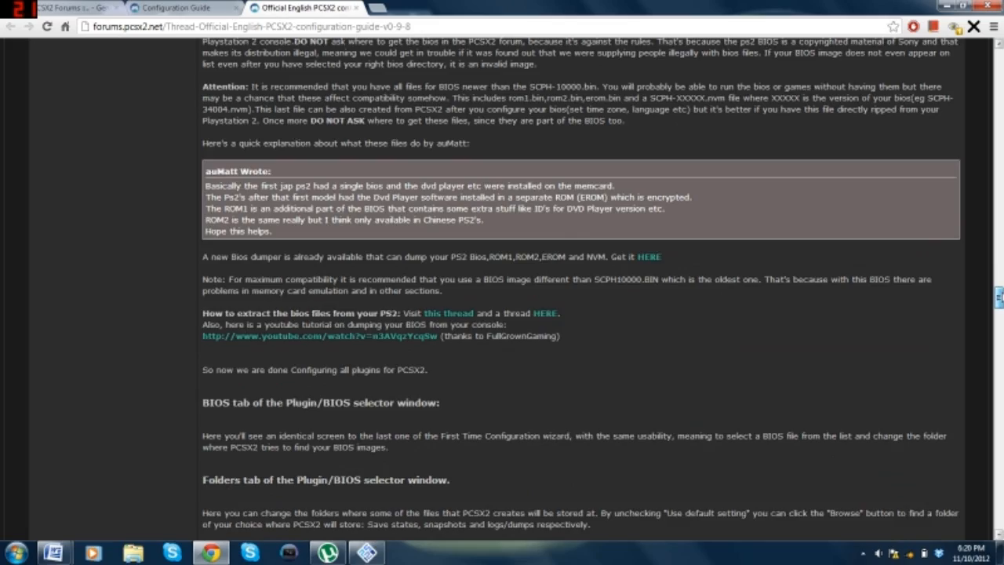
{"action": "scroll", "scroll_direction": "up", "scroll_amount": 3}
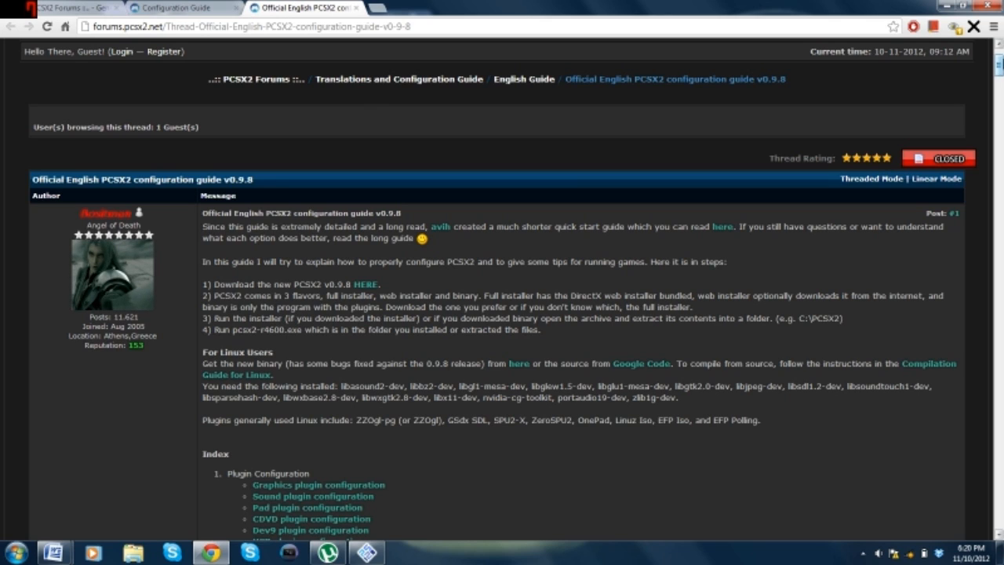
{"action": "mouse_move", "coordinate": [464, 7]}
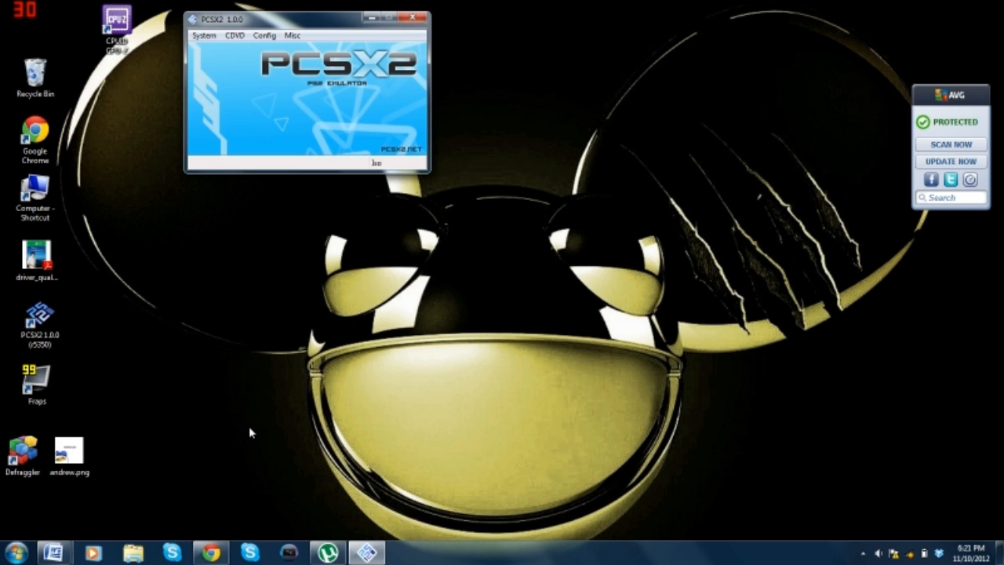
{"action": "mouse_move", "coordinate": [327, 397]}
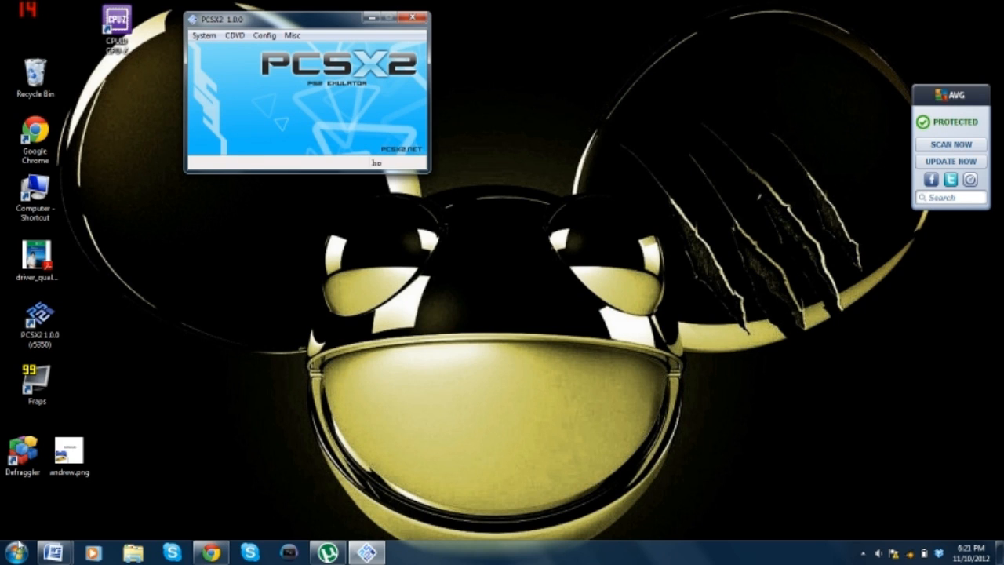
{"action": "left_click", "coordinate": [21, 553]}
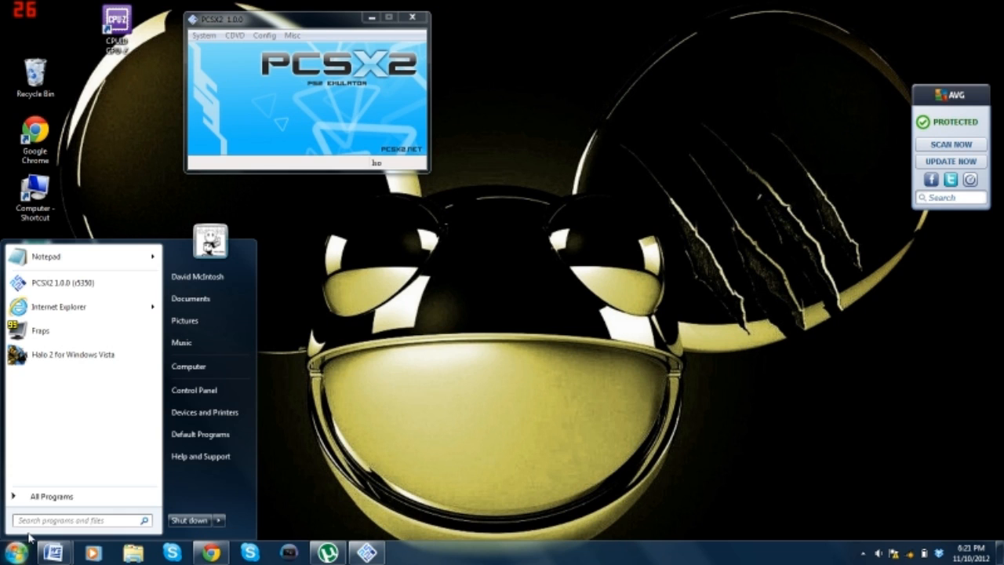
{"action": "type", "text": "power"}
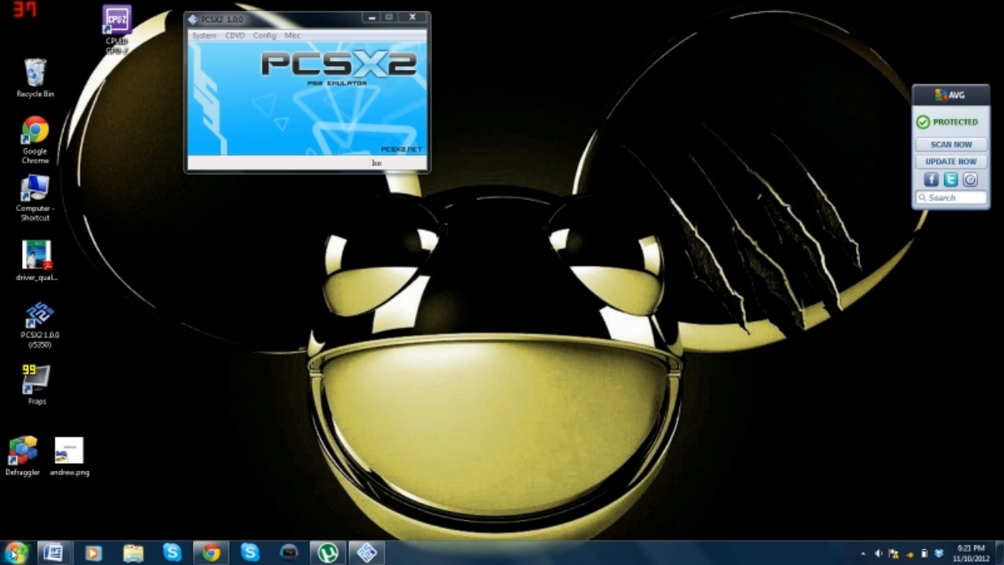
{"action": "left_click", "coordinate": [15, 552]}
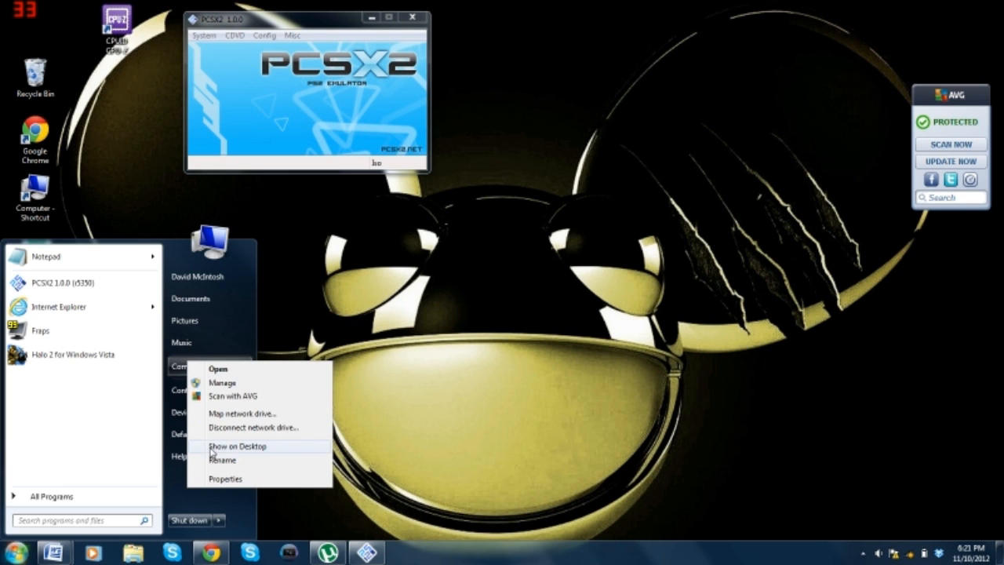
{"action": "left_click", "coordinate": [225, 479]}
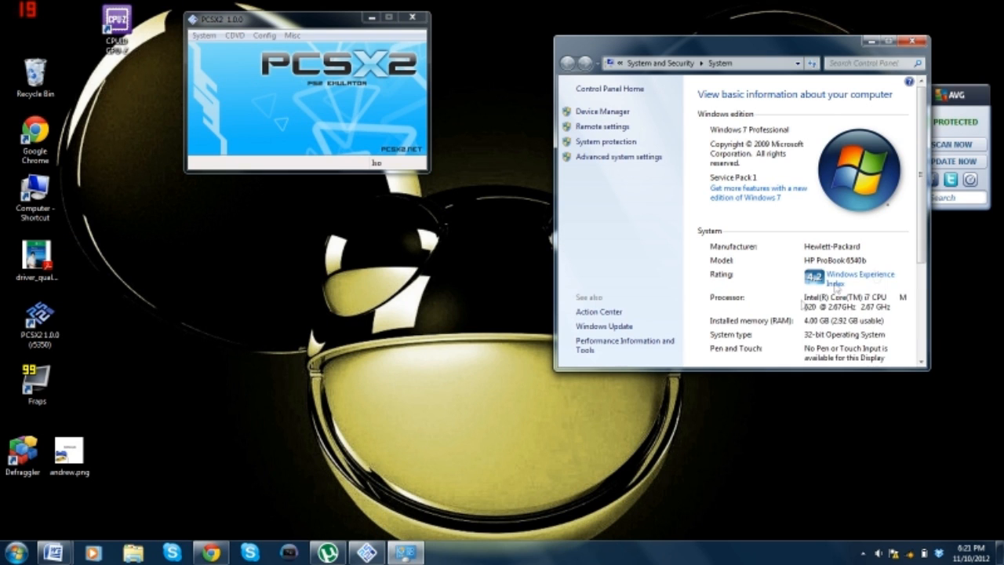
{"action": "scroll", "scroll_direction": "down", "scroll_amount": 3}
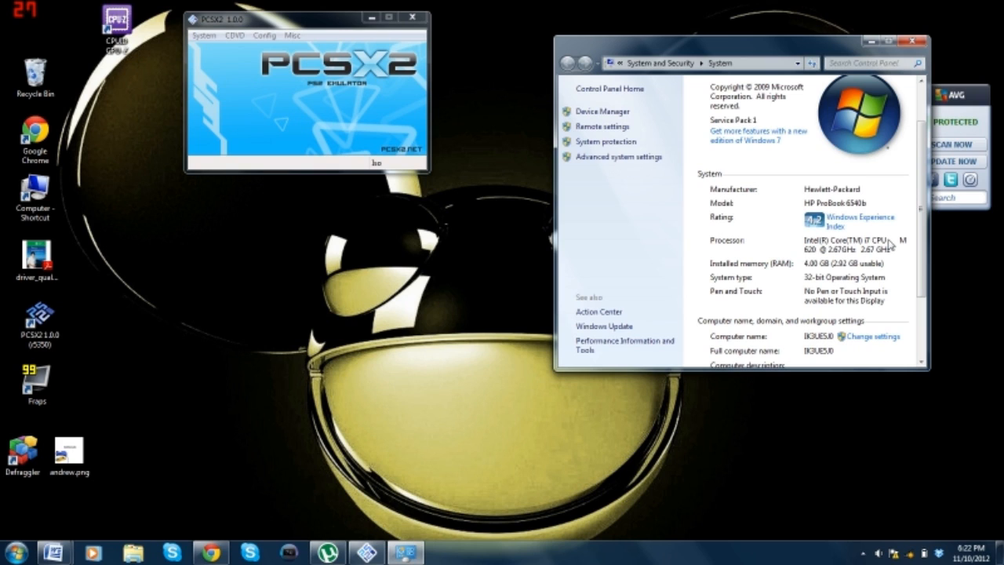
{"action": "mouse_move", "coordinate": [831, 257]}
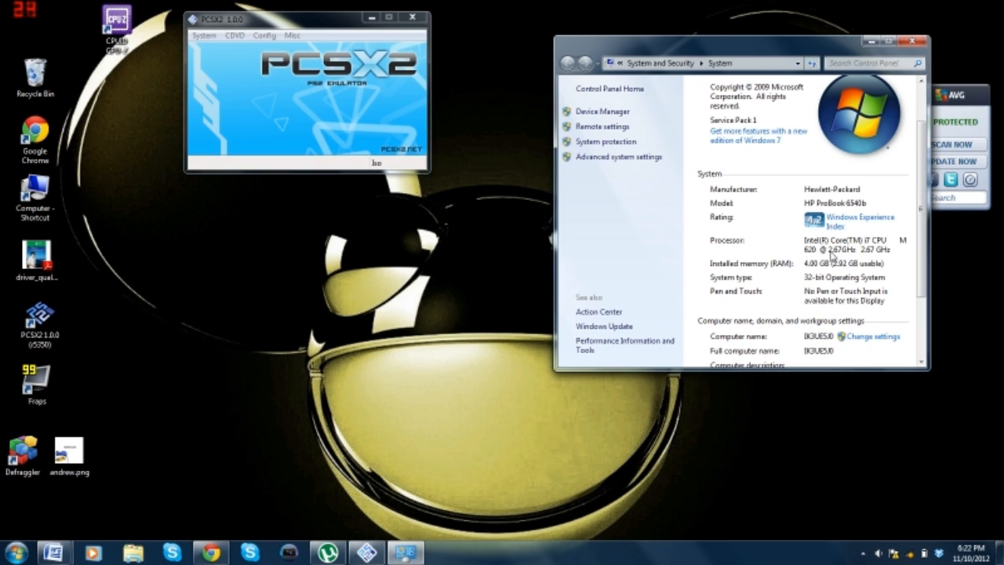
{"action": "mouse_move", "coordinate": [703, 279]}
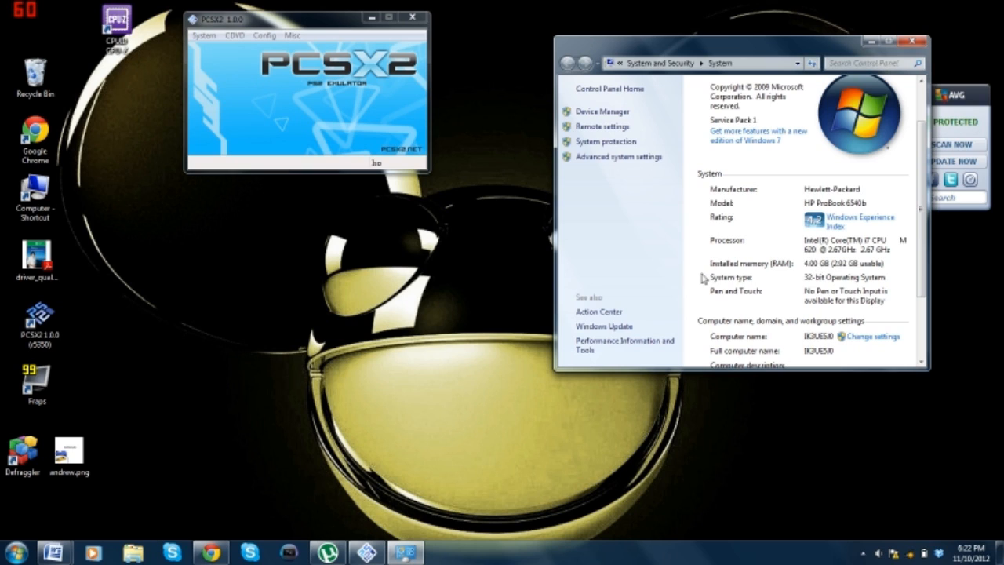
{"action": "mouse_move", "coordinate": [682, 343]}
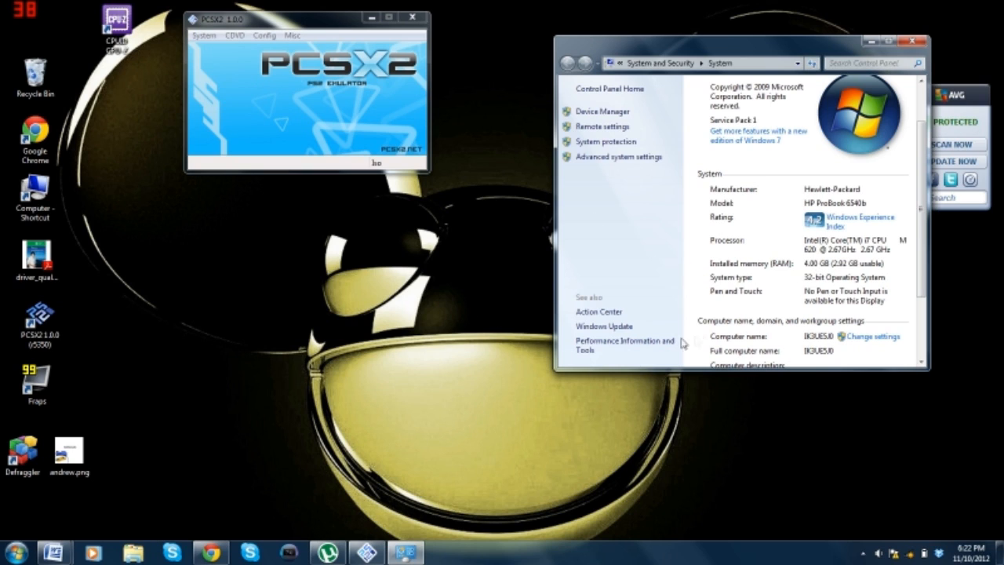
{"action": "mouse_move", "coordinate": [771, 273]}
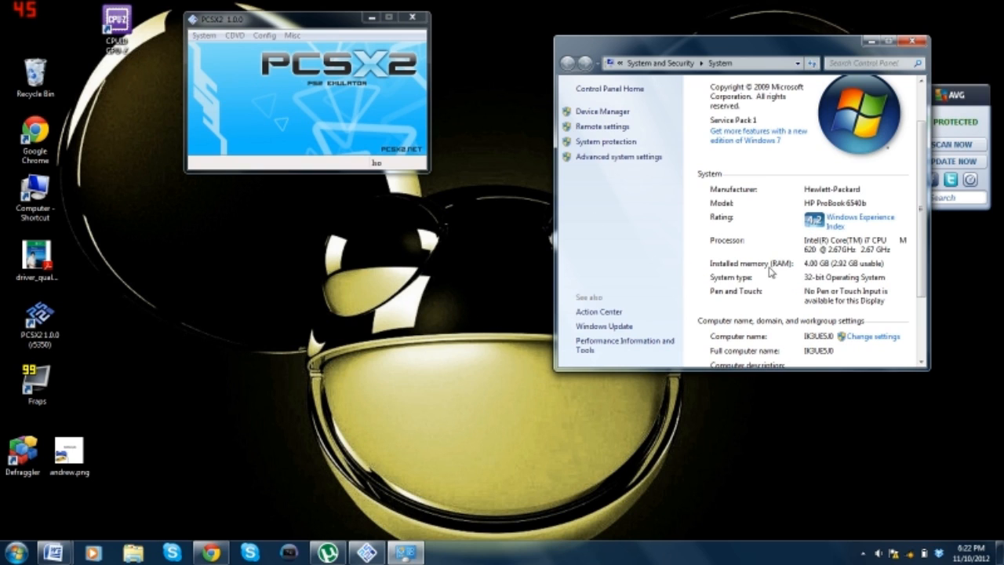
{"action": "mouse_move", "coordinate": [820, 266]}
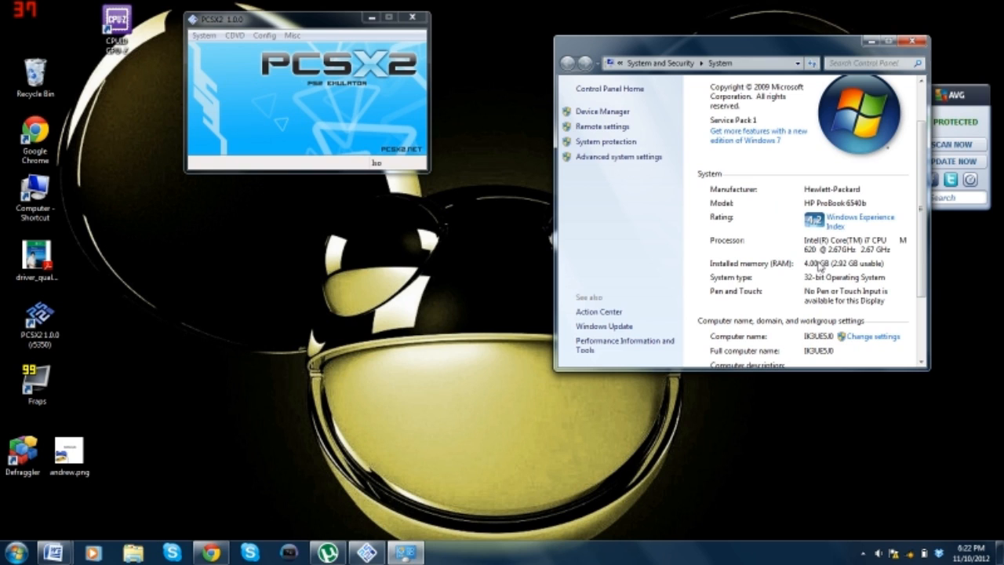
{"action": "mouse_move", "coordinate": [882, 266]}
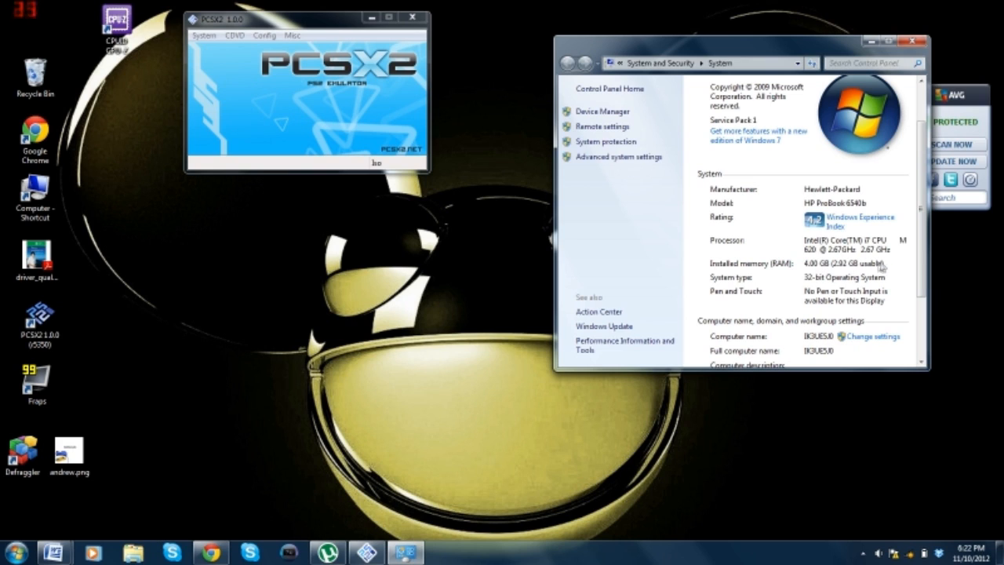
{"action": "mouse_move", "coordinate": [920, 257]}
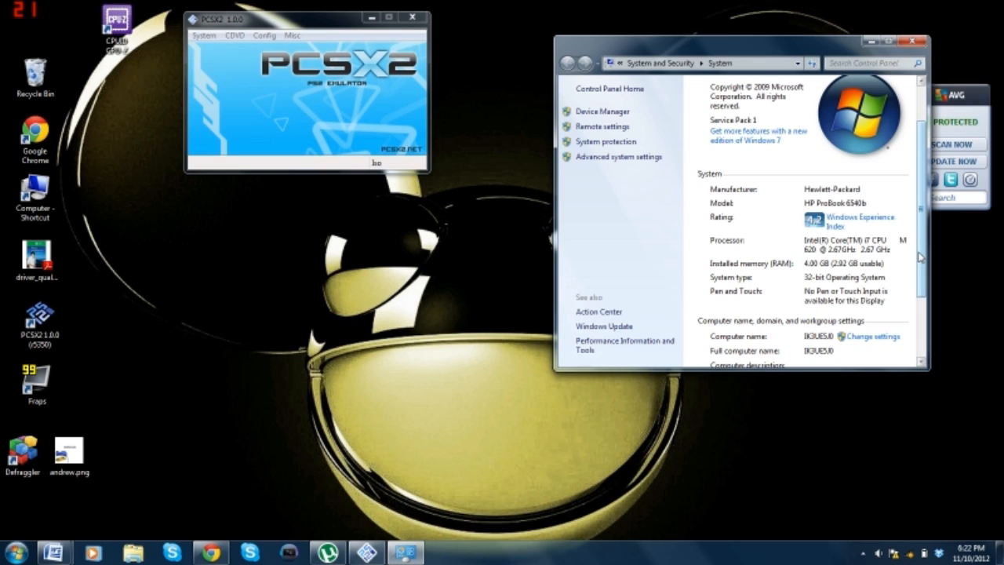
{"action": "mouse_move", "coordinate": [882, 283]}
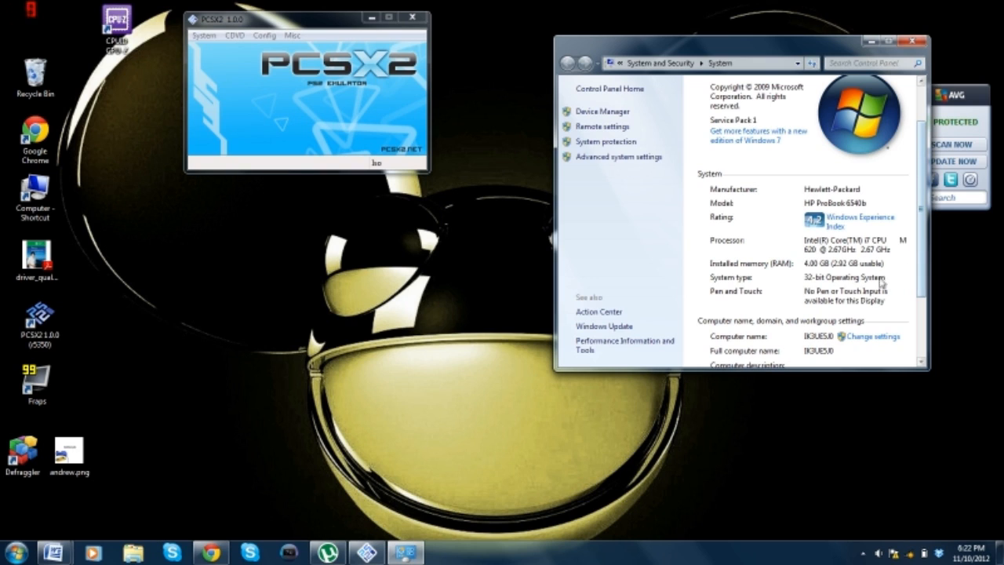
{"action": "mouse_move", "coordinate": [815, 268]}
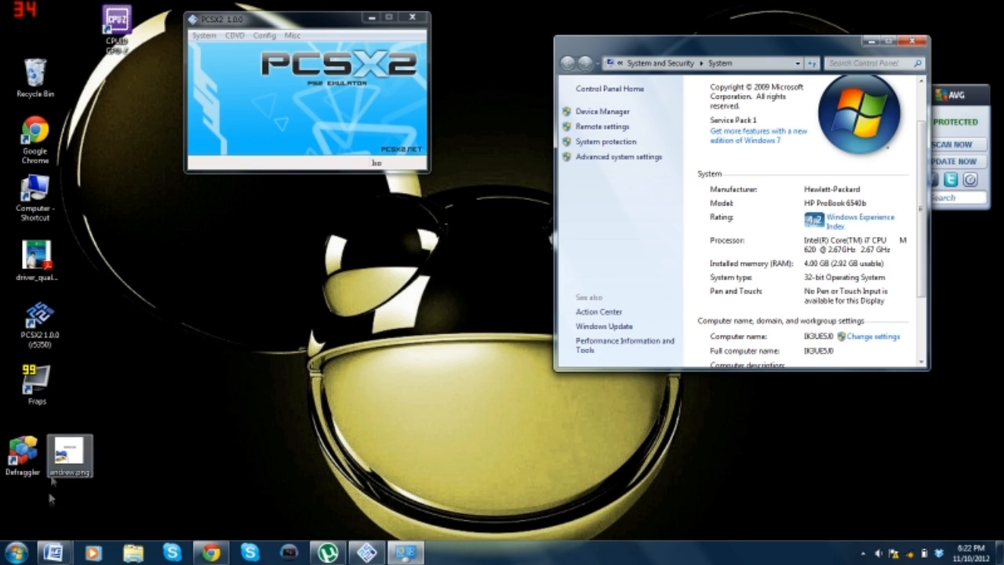
Step: Launch dxdiag from Run and view the Intel HD Graphics driver details on the Display page
{"action": "left_click", "coordinate": [11, 553]}
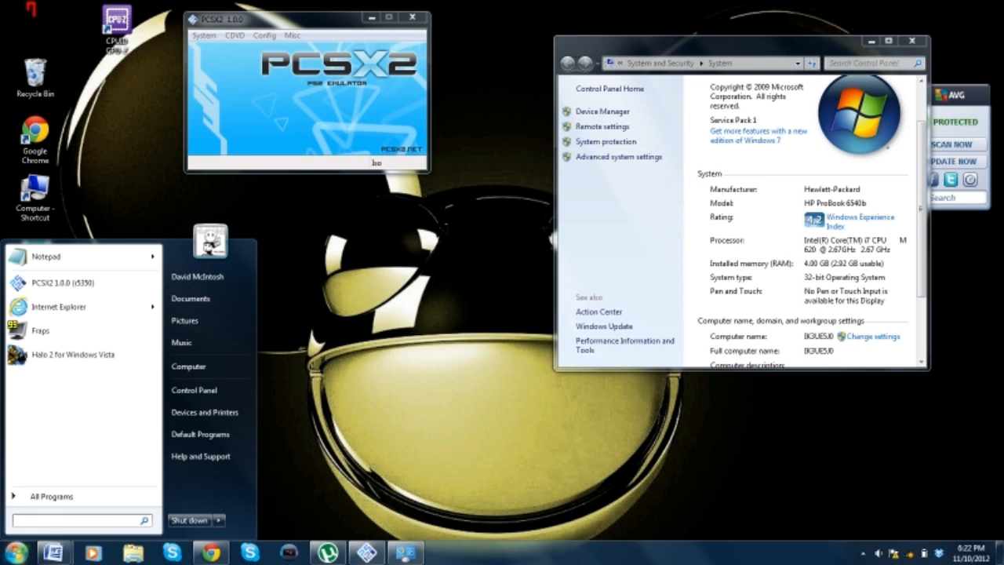
{"action": "type", "text": "run"}
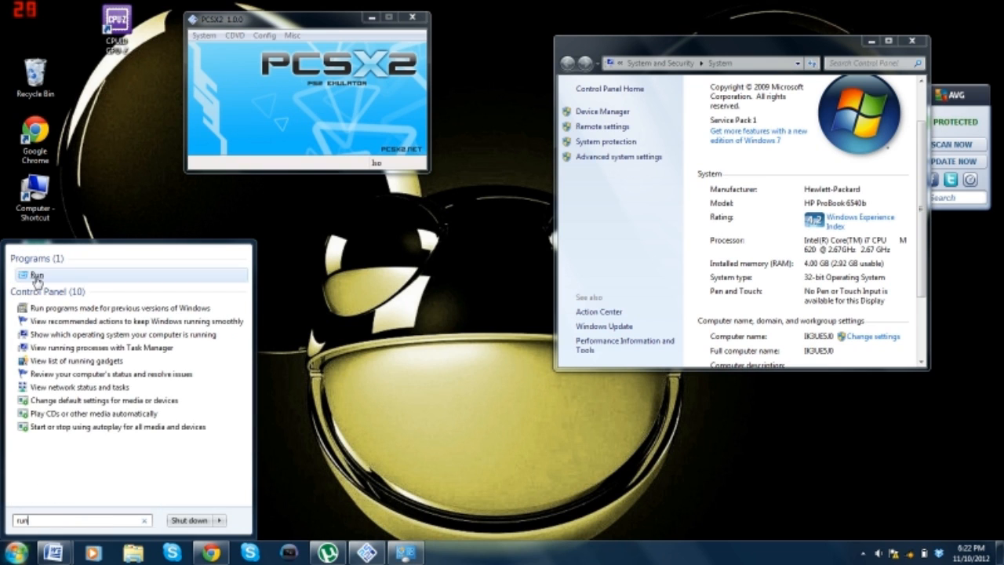
{"action": "left_click", "coordinate": [37, 275]}
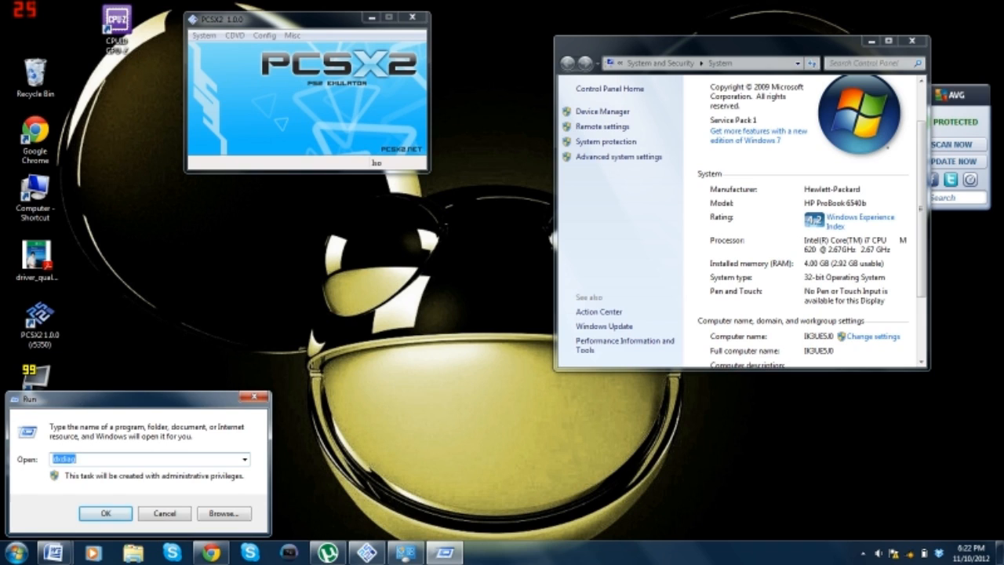
{"action": "type", "text": "dxd"}
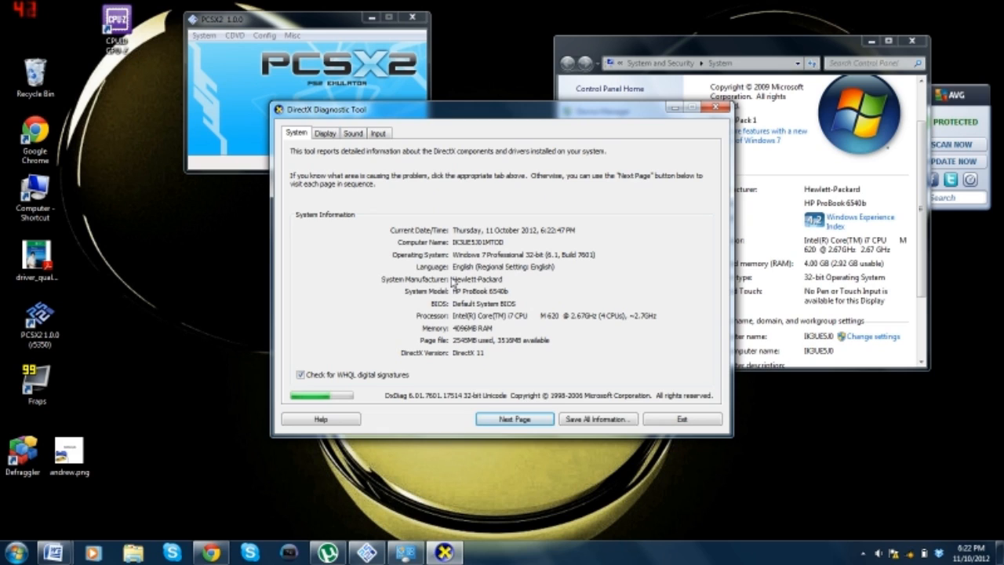
{"action": "mouse_move", "coordinate": [329, 149]}
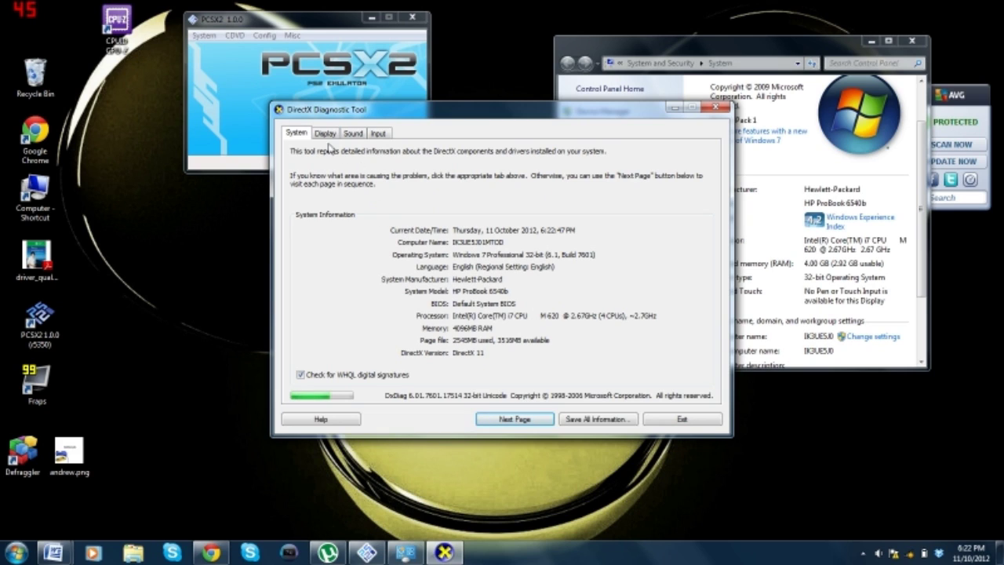
{"action": "mouse_move", "coordinate": [436, 284]}
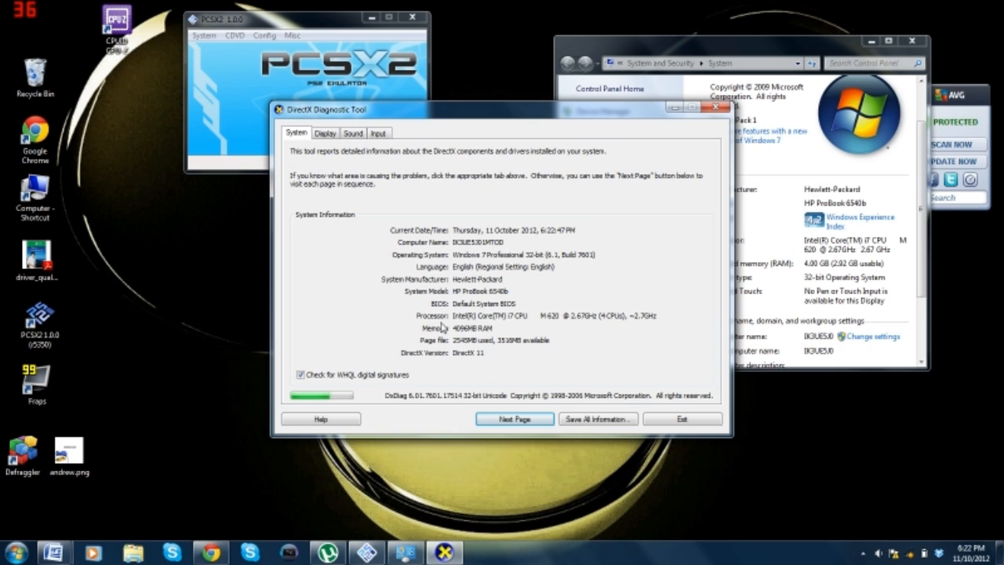
{"action": "left_click", "coordinate": [325, 132]}
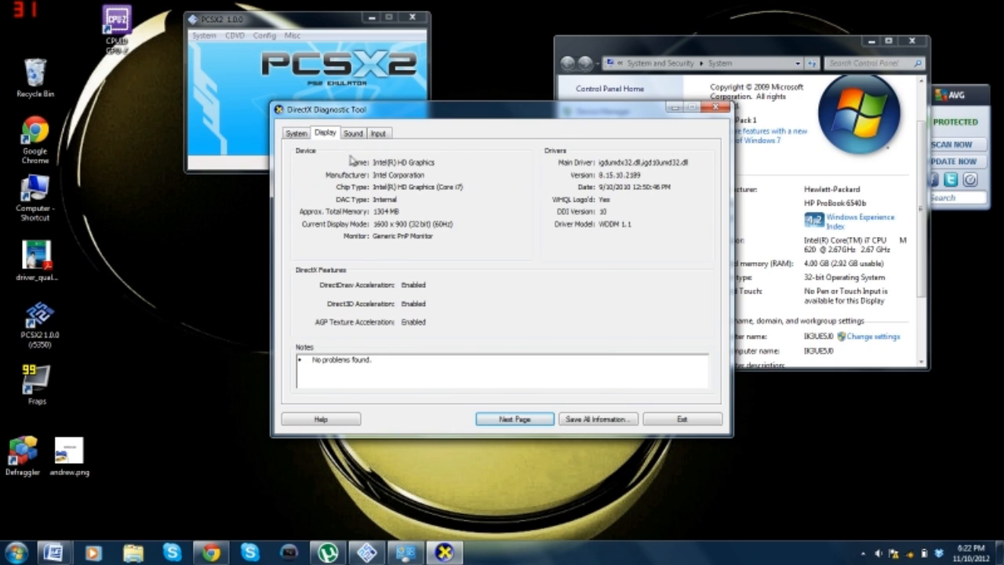
{"action": "mouse_move", "coordinate": [429, 170]}
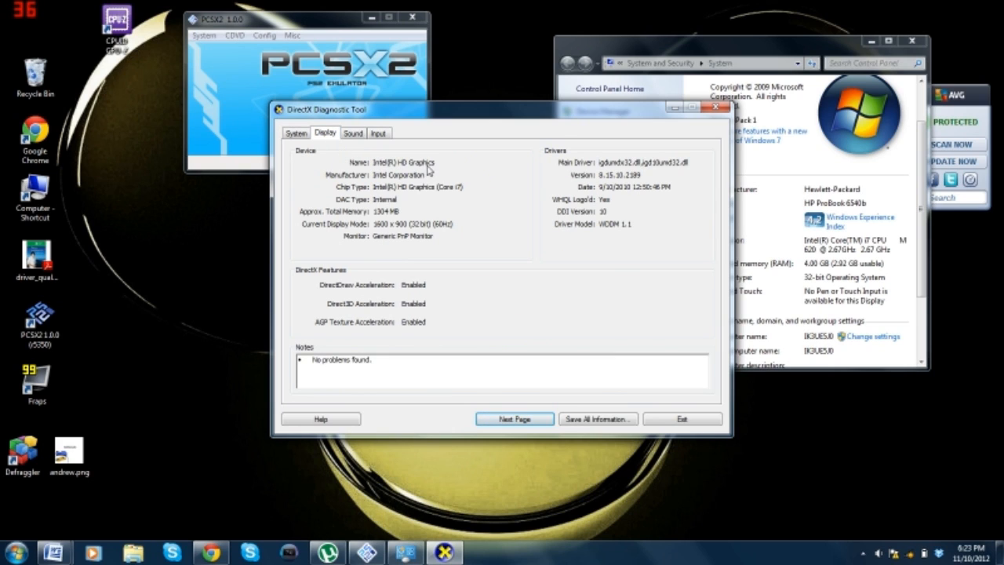
{"action": "mouse_move", "coordinate": [394, 168]}
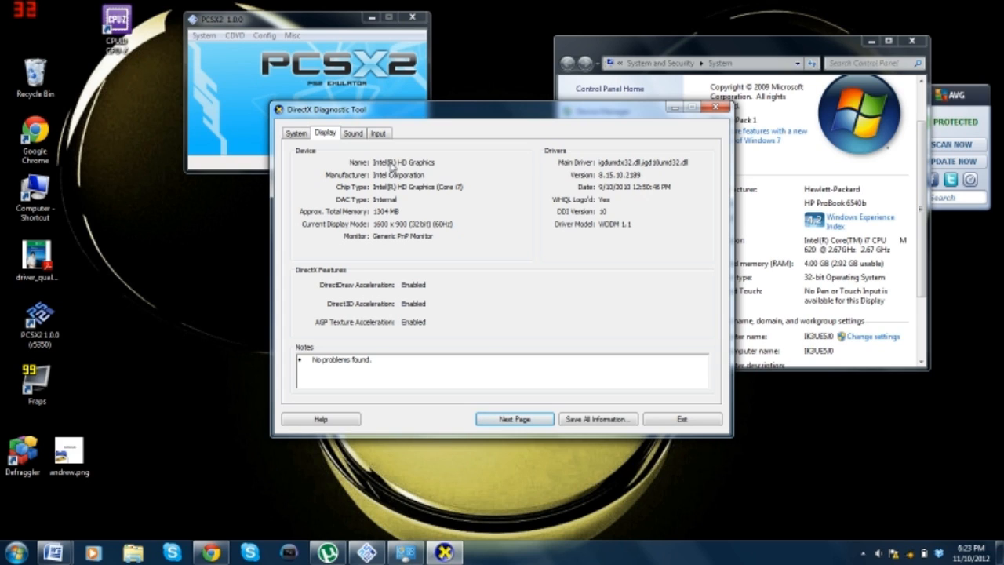
{"action": "mouse_move", "coordinate": [436, 168]}
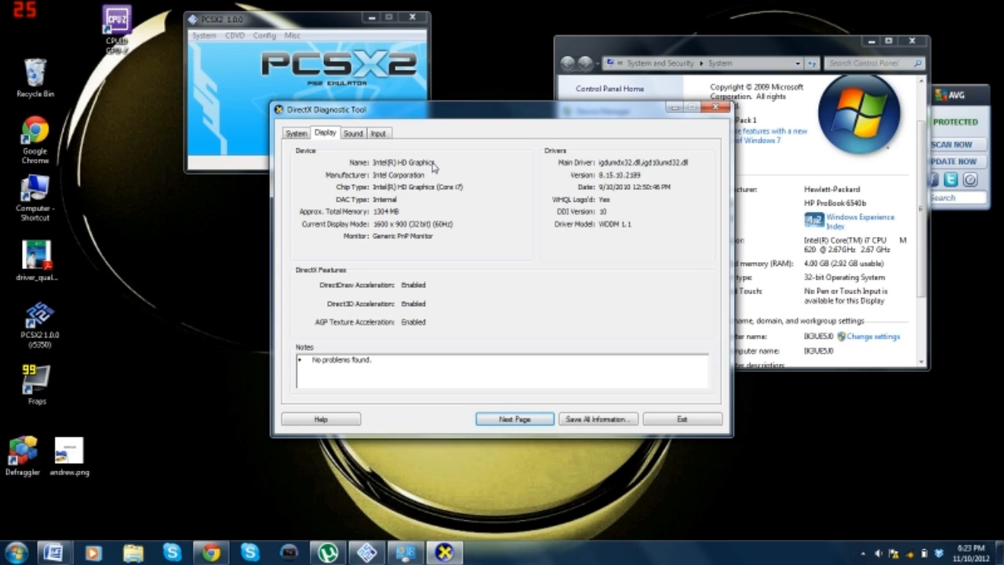
{"action": "mouse_move", "coordinate": [378, 171]}
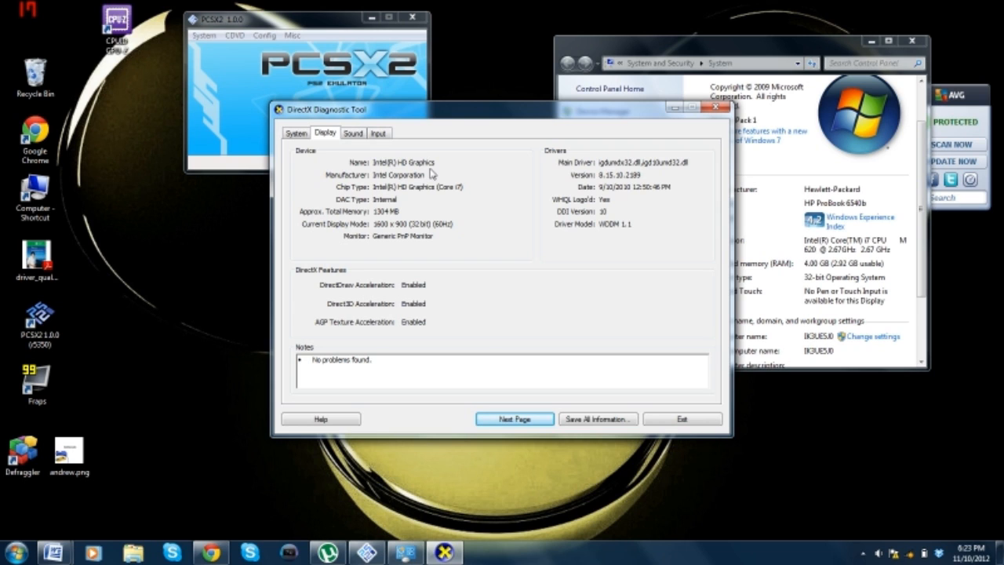
{"action": "mouse_move", "coordinate": [788, 84]}
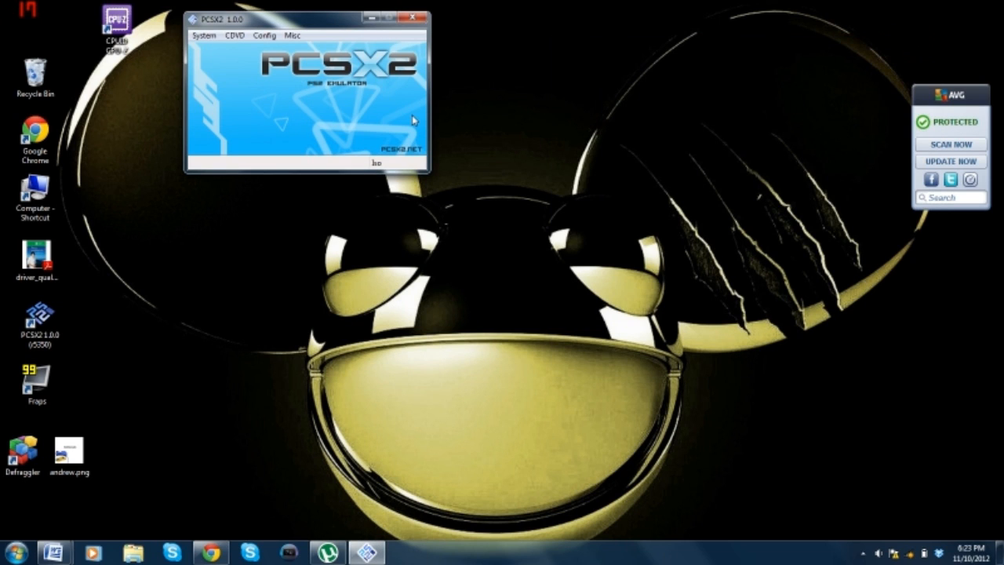
{"action": "mouse_move", "coordinate": [301, 80]}
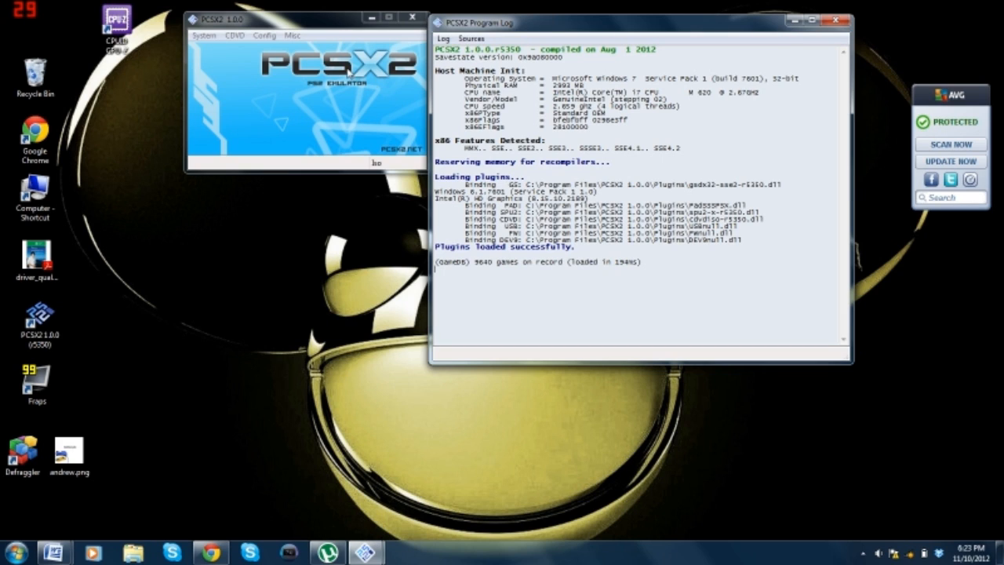
Step: Untick Misc > Show Console to hide PCSX2's program log window
{"action": "left_click", "coordinate": [292, 36]}
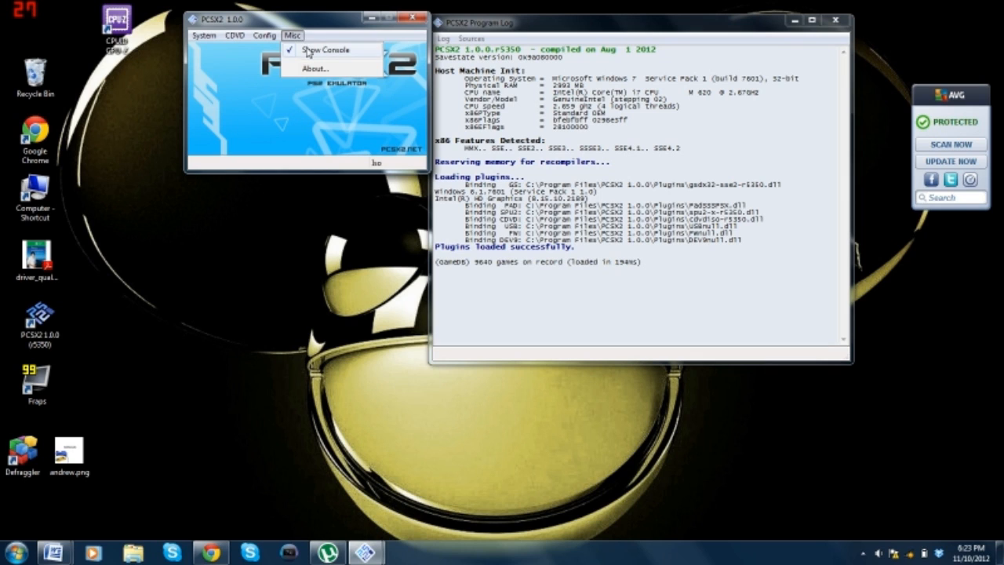
{"action": "left_click", "coordinate": [323, 50]}
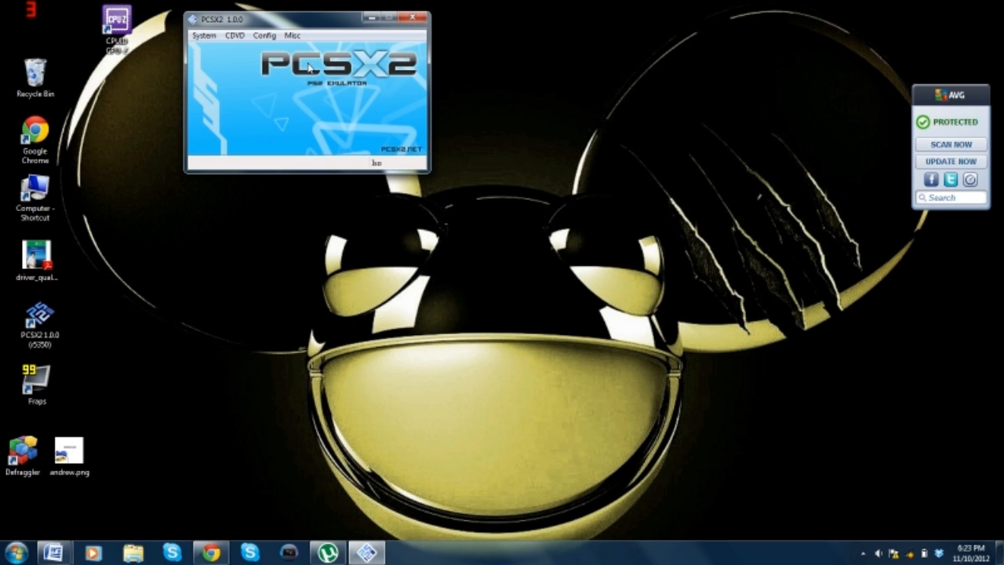
{"action": "left_click", "coordinate": [264, 35]}
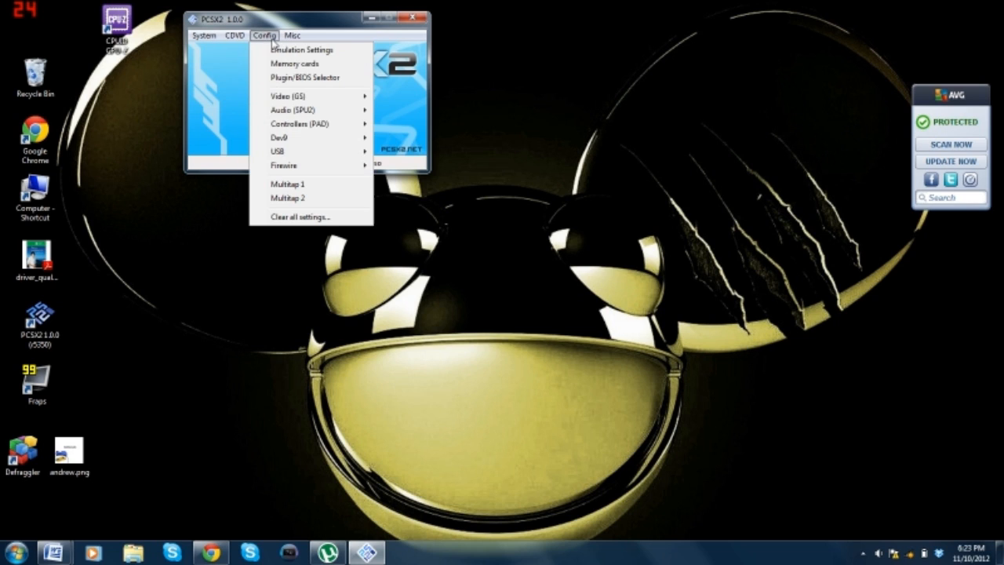
{"action": "mouse_move", "coordinate": [306, 77]}
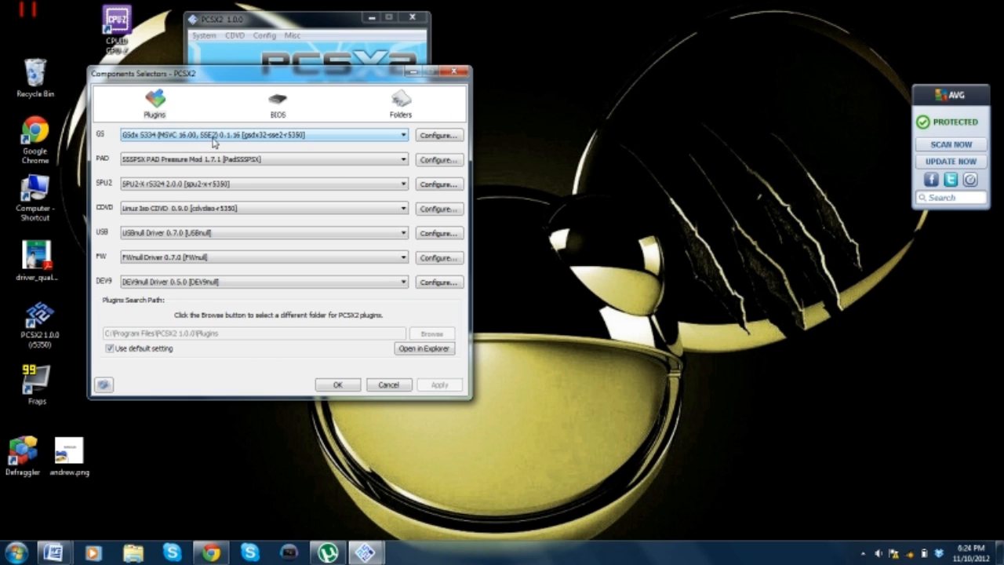
Step: Select the GSdx SSE2 graphics plugin, apply it, and pick the CDVD disc-image plugin
{"action": "left_click", "coordinate": [403, 134]}
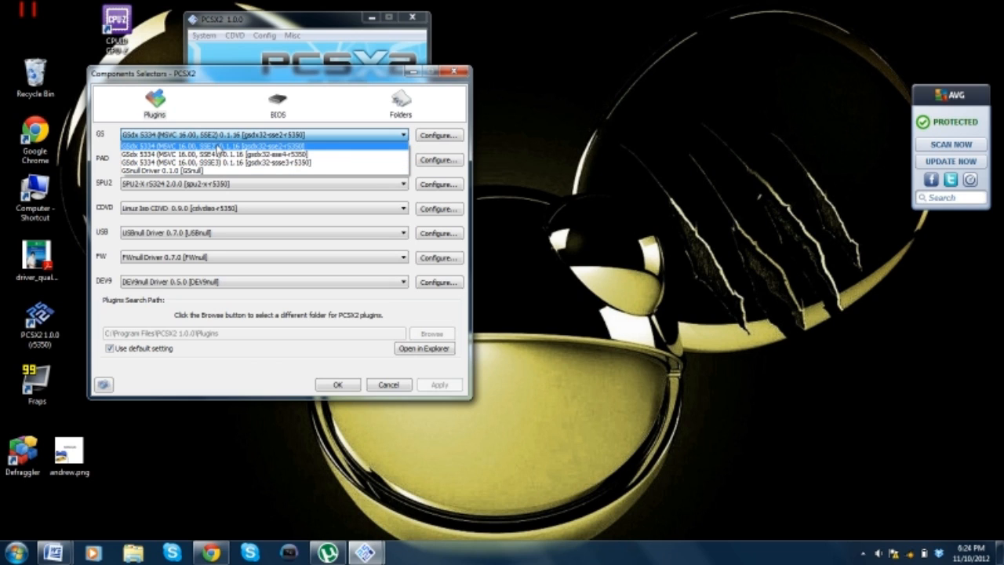
{"action": "left_click", "coordinate": [262, 135]}
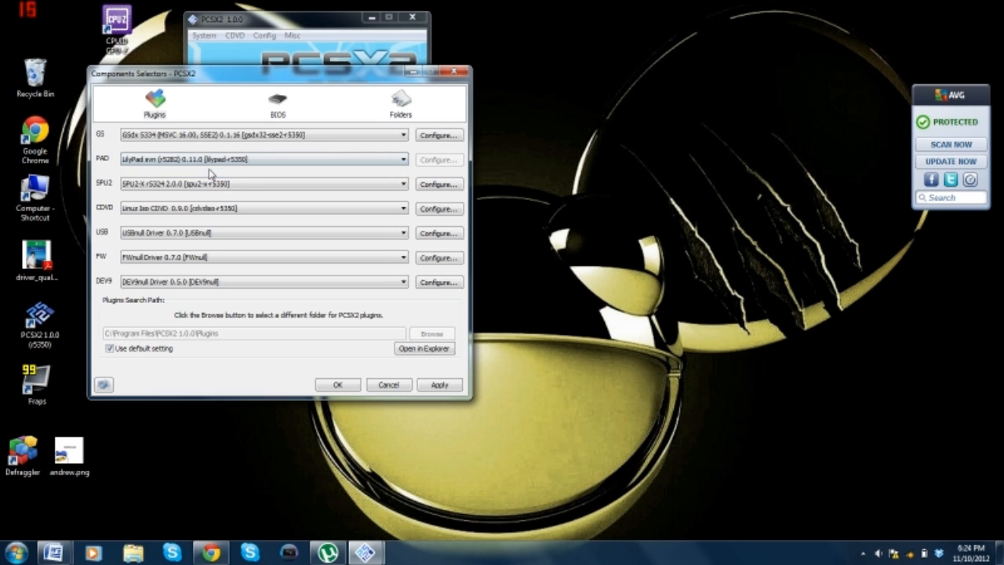
{"action": "left_click", "coordinate": [439, 384]}
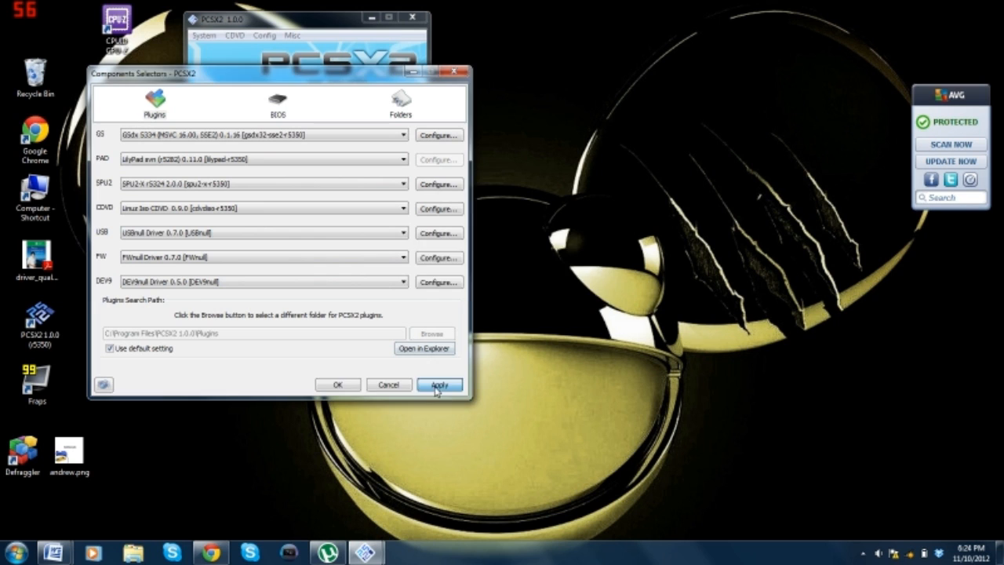
{"action": "left_click", "coordinate": [440, 384]}
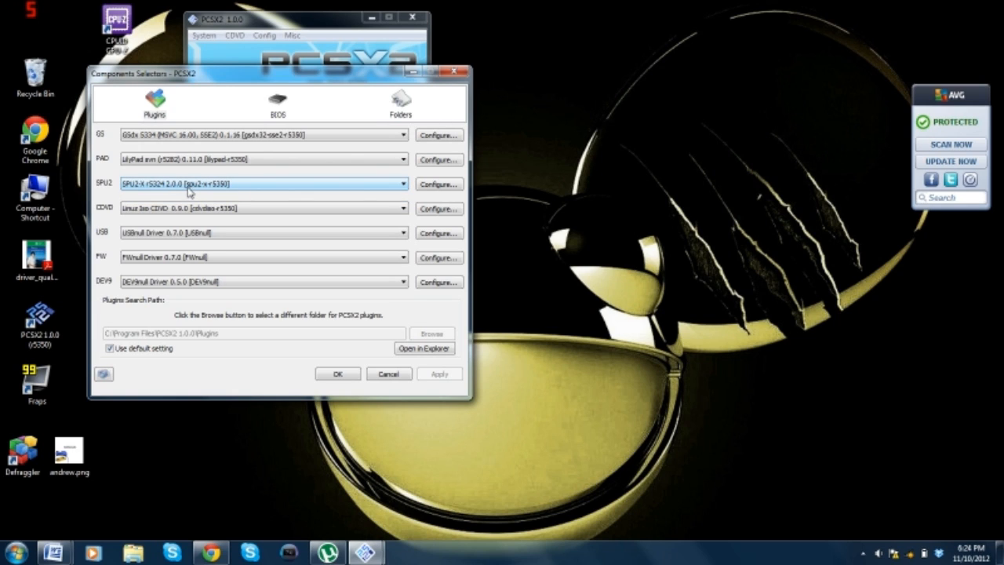
{"action": "mouse_move", "coordinate": [198, 193]}
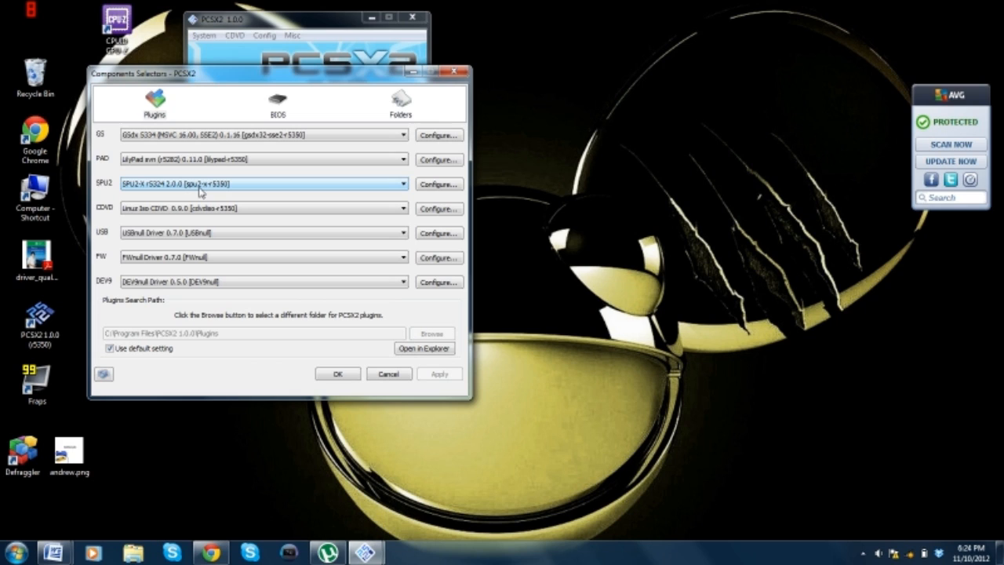
{"action": "mouse_move", "coordinate": [151, 219]}
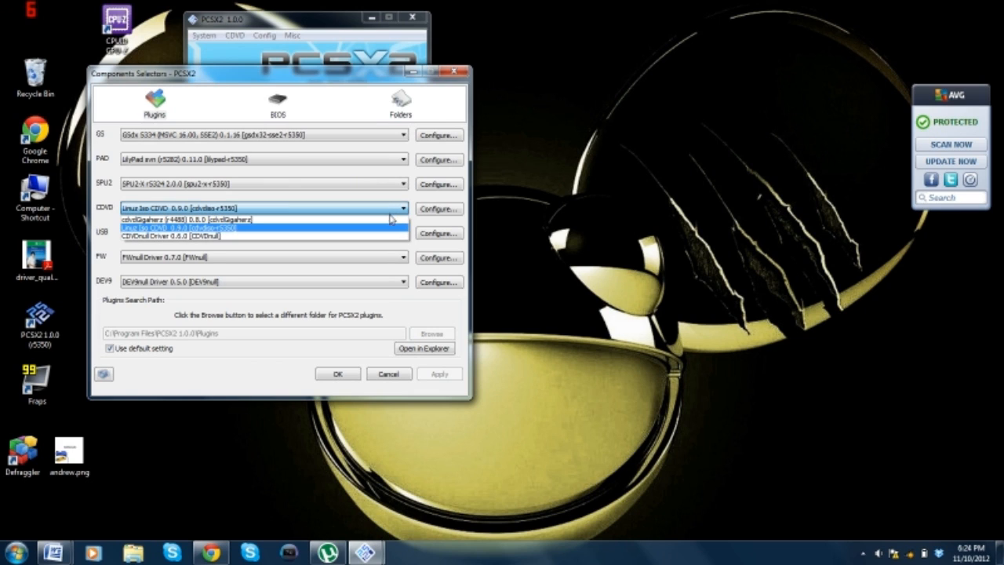
{"action": "mouse_move", "coordinate": [389, 231]}
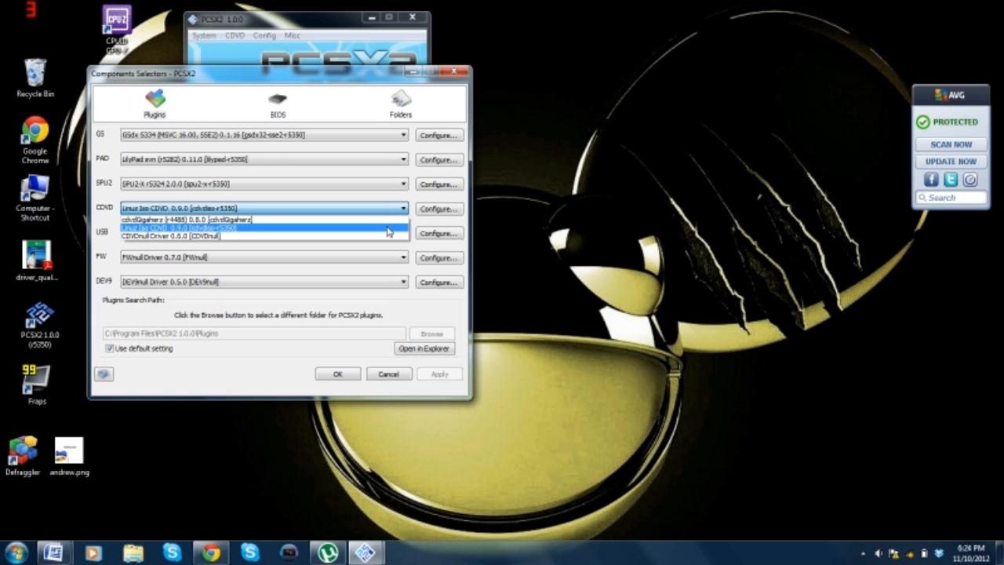
{"action": "mouse_move", "coordinate": [328, 236]}
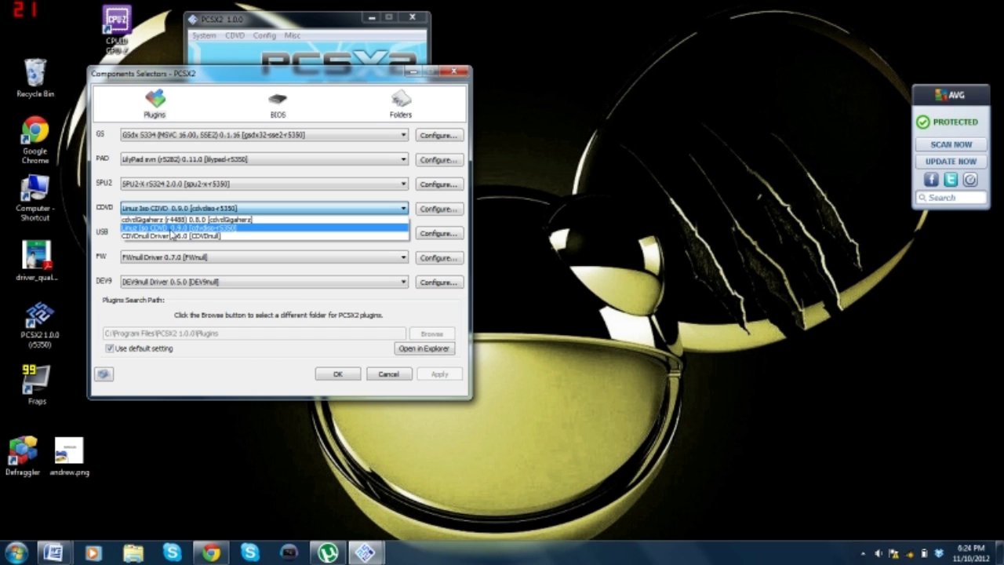
{"action": "left_click", "coordinate": [402, 233]}
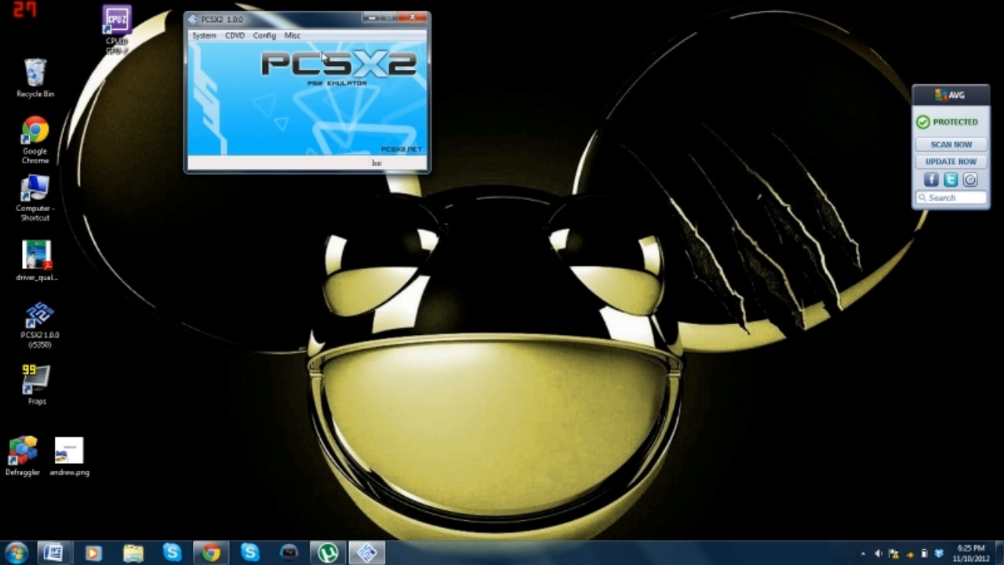
Step: Keep GSdx on Direct3D9 (Hardware), native resolution, texture filtering on, and save with OK
{"action": "left_click", "coordinate": [265, 36]}
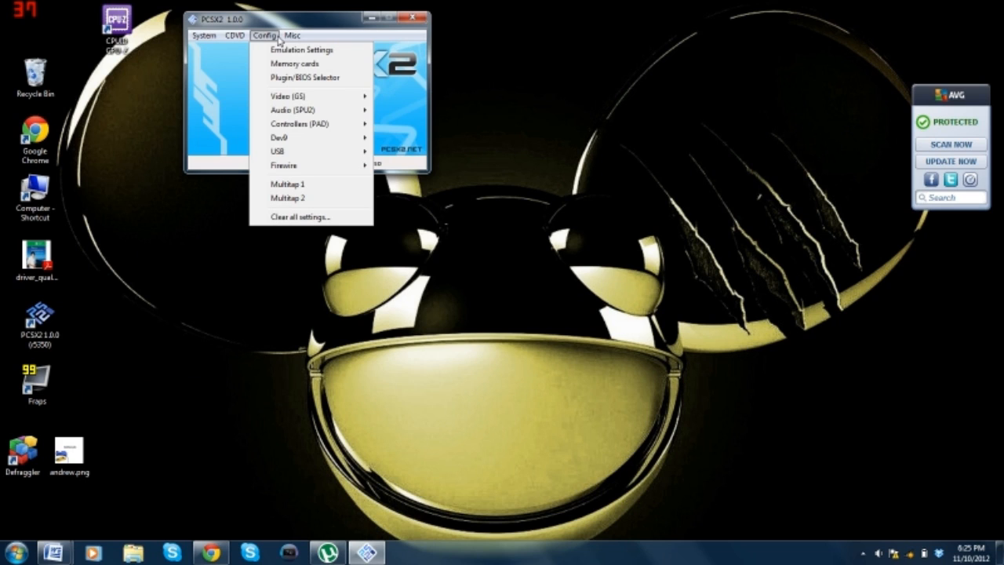
{"action": "mouse_move", "coordinate": [296, 95]}
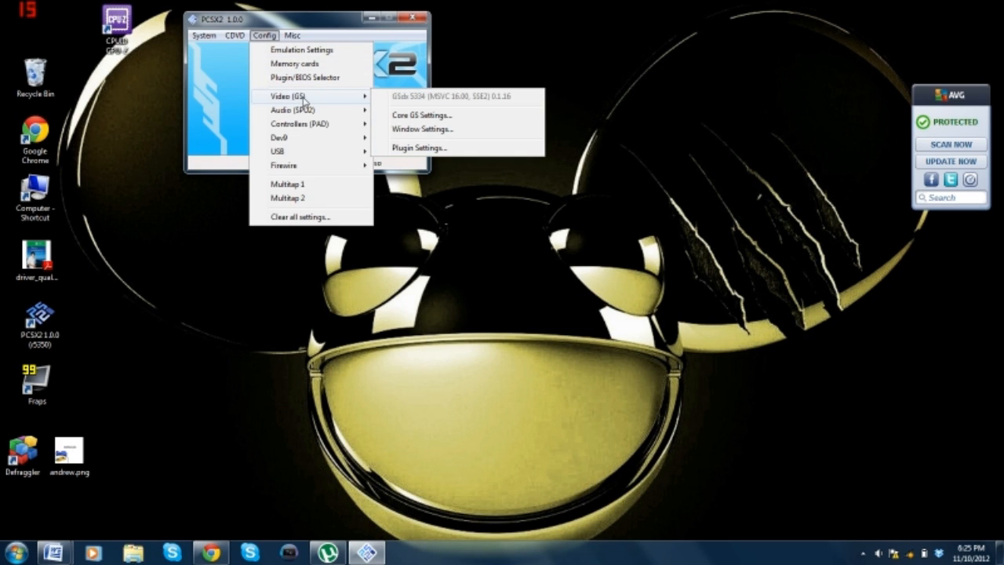
{"action": "left_click", "coordinate": [424, 115]}
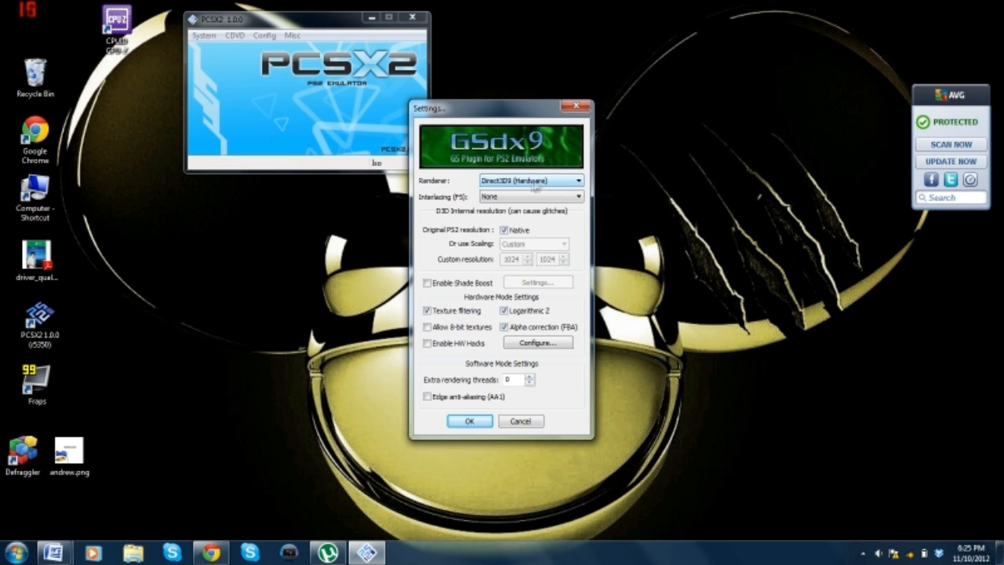
{"action": "left_click", "coordinate": [577, 181]}
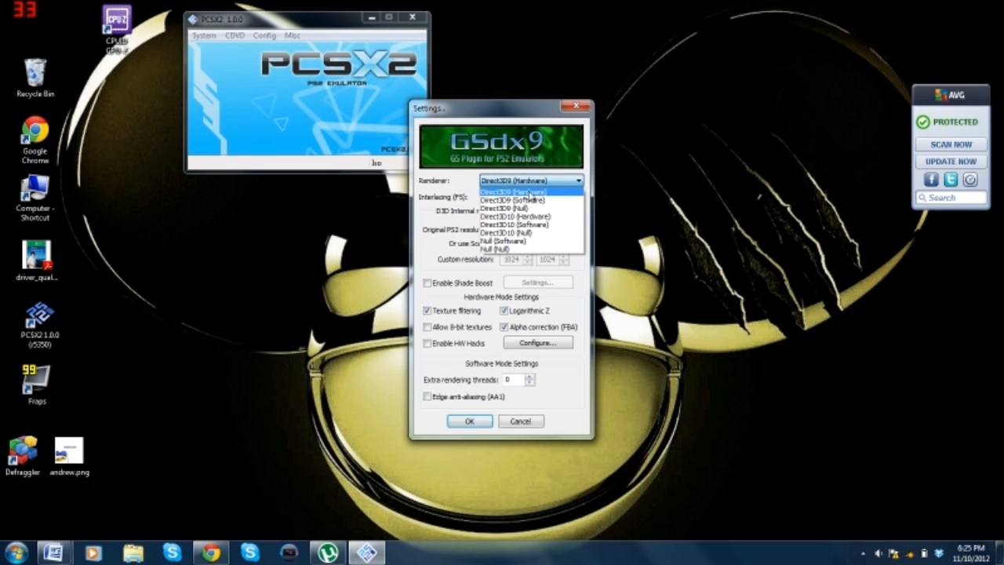
{"action": "mouse_move", "coordinate": [531, 198]}
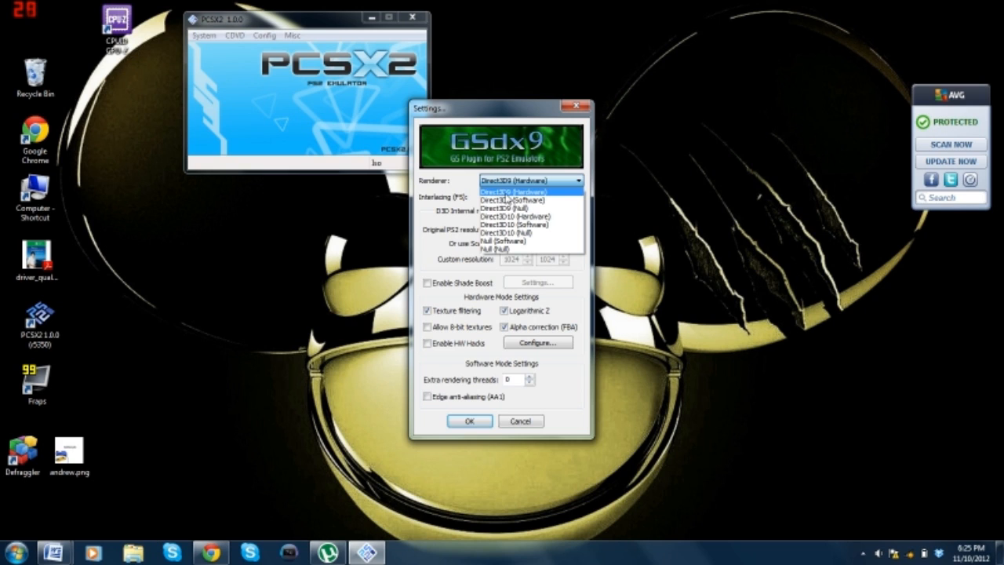
{"action": "left_click", "coordinate": [513, 192]}
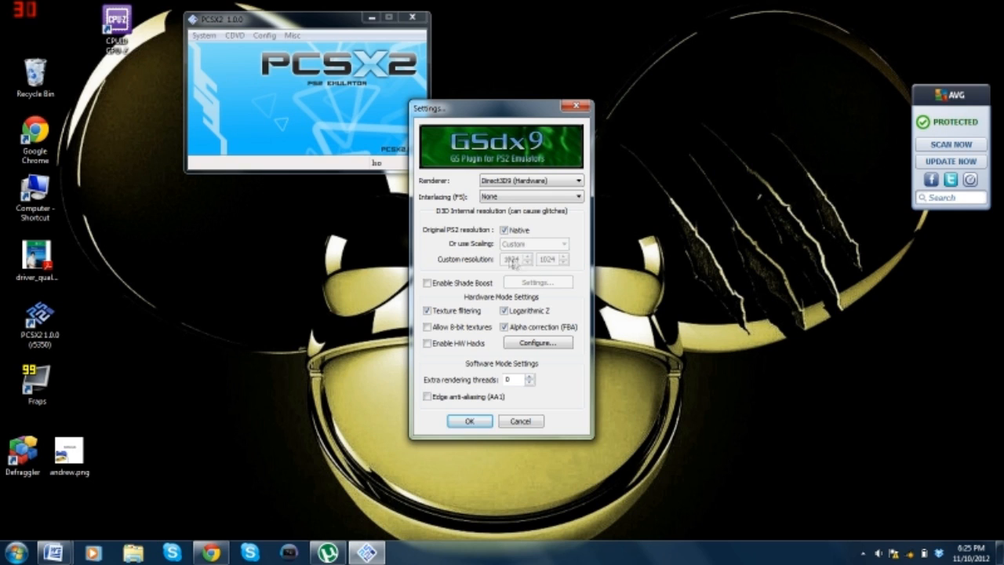
{"action": "mouse_move", "coordinate": [510, 264]}
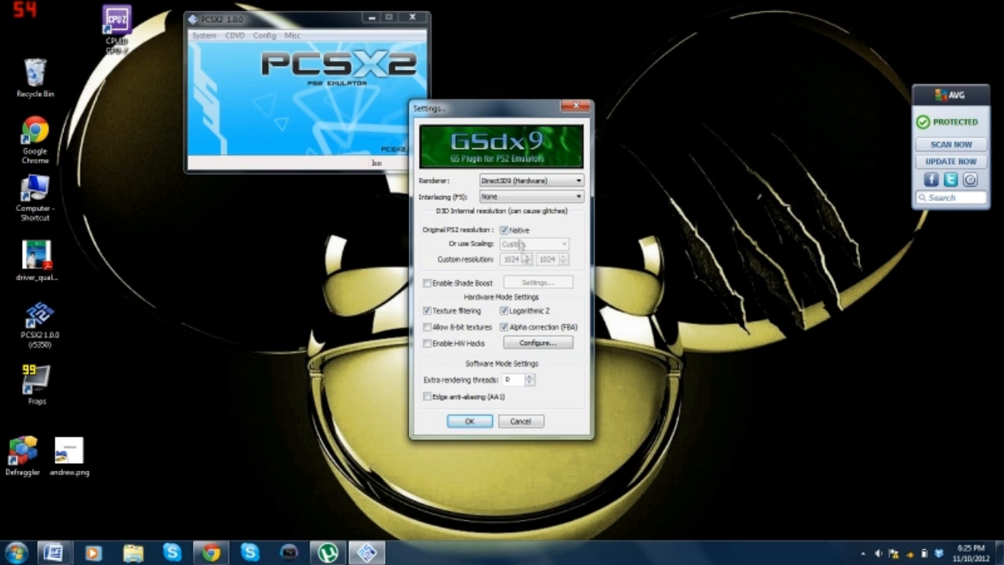
{"action": "mouse_move", "coordinate": [541, 239]}
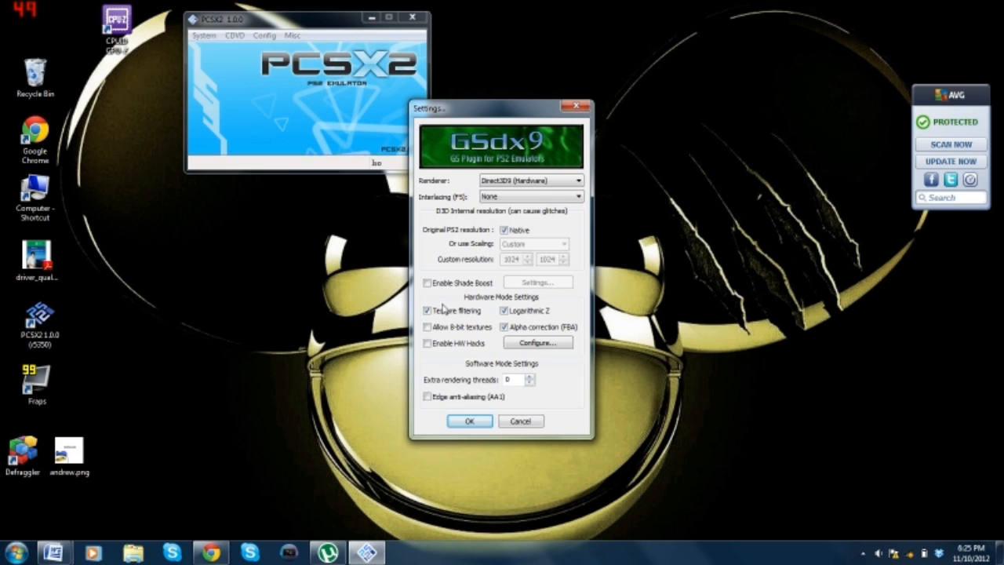
{"action": "left_click", "coordinate": [428, 311]}
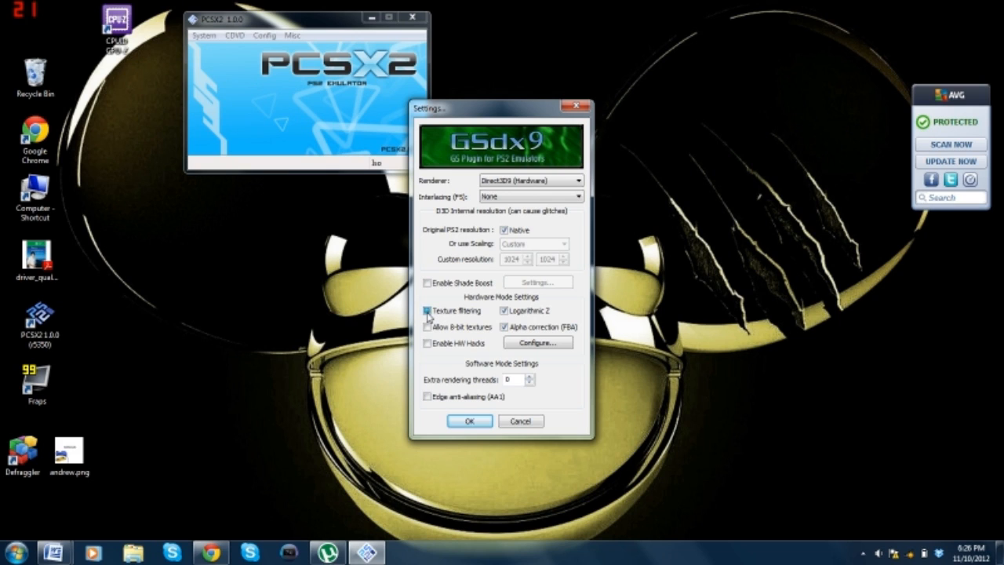
{"action": "left_click", "coordinate": [427, 311]}
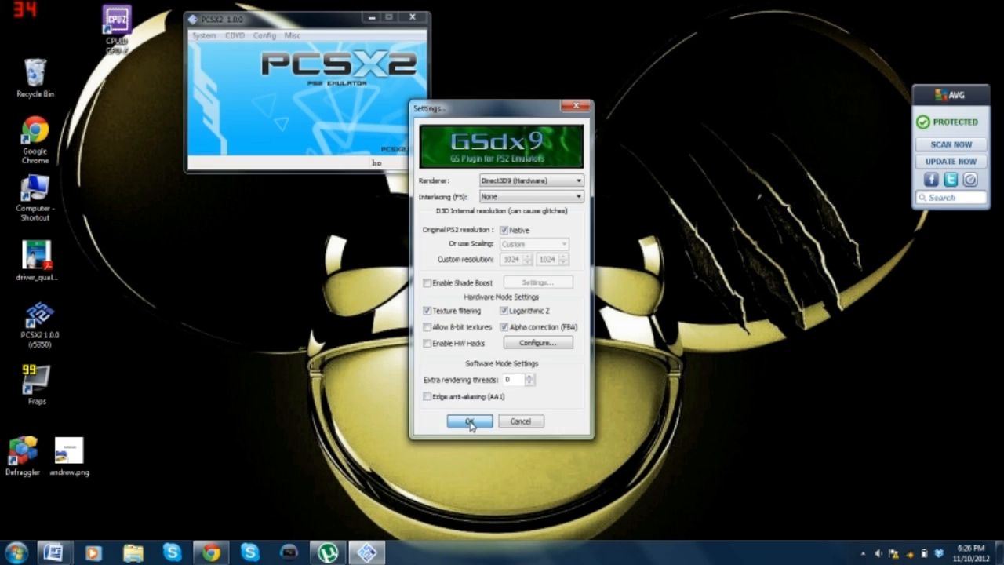
{"action": "left_click", "coordinate": [469, 421]}
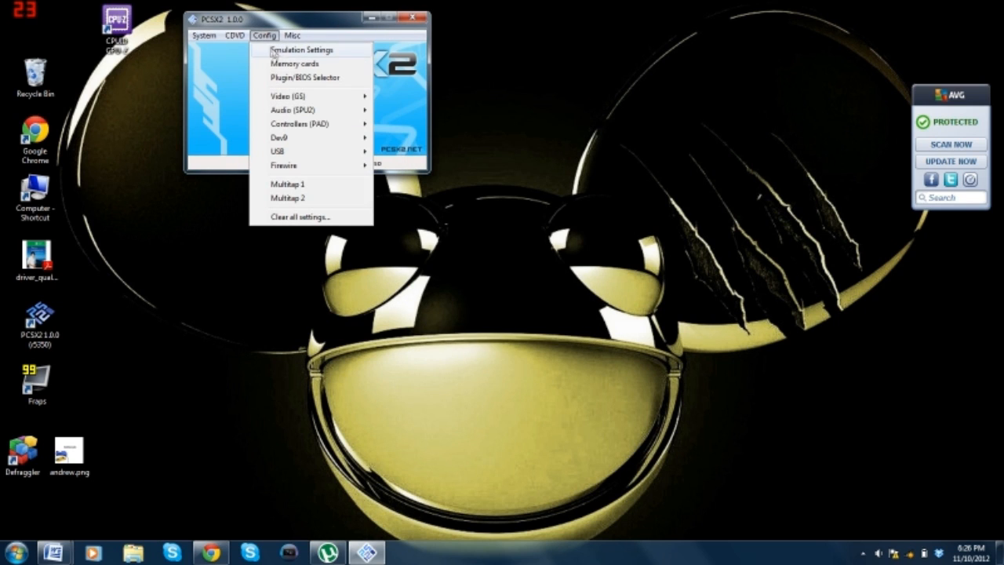
{"action": "mouse_move", "coordinate": [314, 110]}
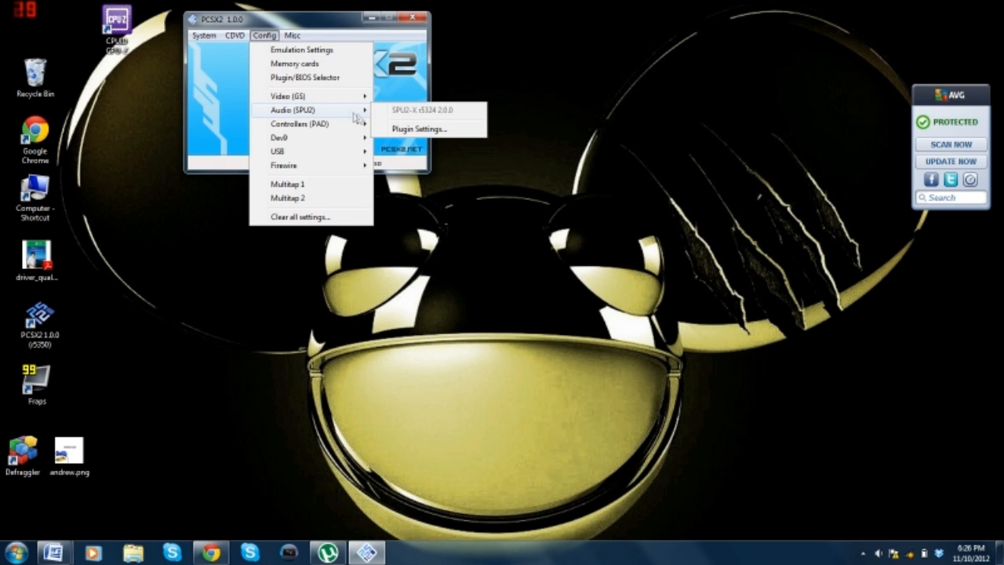
{"action": "mouse_move", "coordinate": [422, 129]}
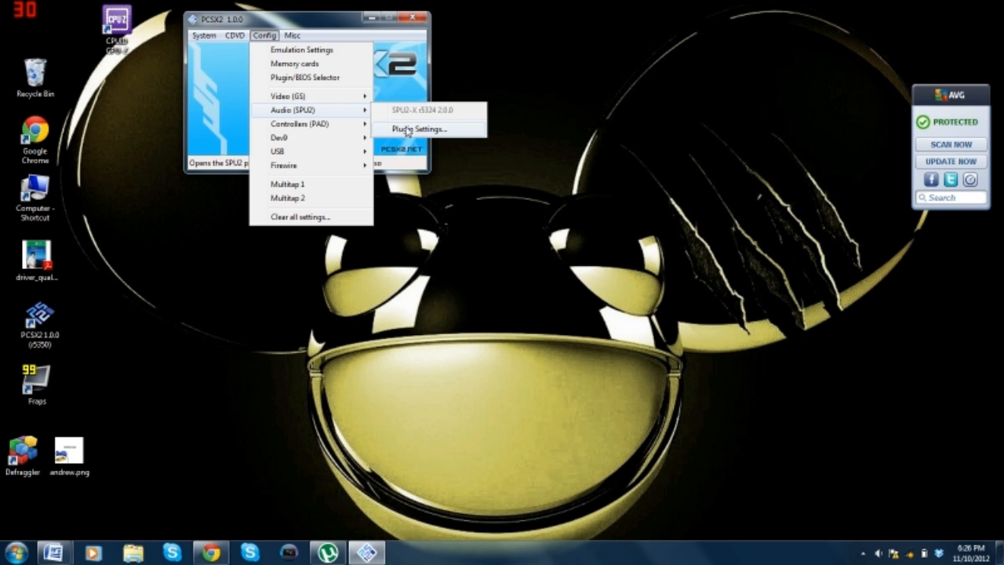
Step: Confirm SPU2-X with XAudio2, TimeStretch, linear interpolation and effects processing disabled
{"action": "left_click", "coordinate": [421, 128]}
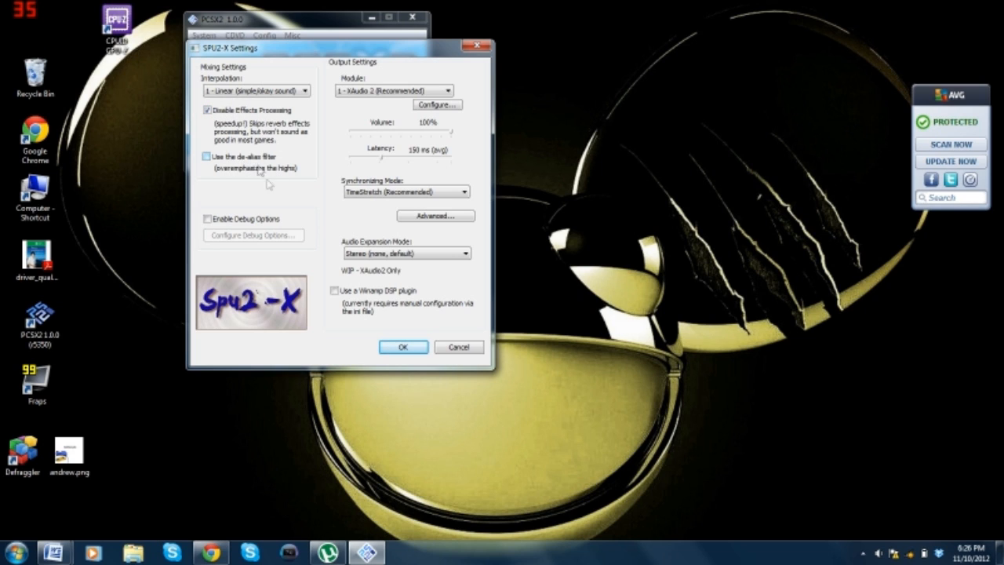
{"action": "mouse_move", "coordinate": [441, 141]}
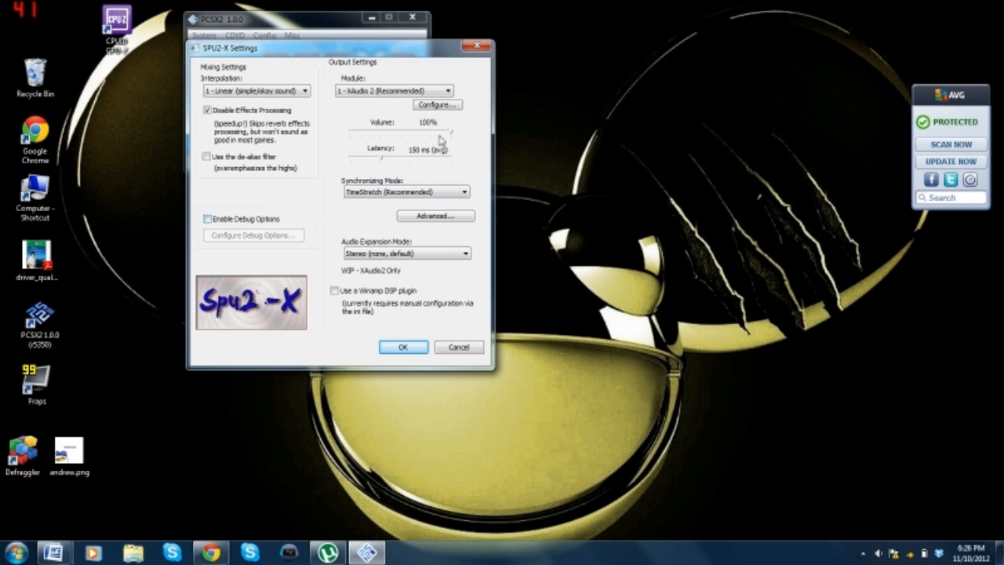
{"action": "mouse_move", "coordinate": [408, 72]}
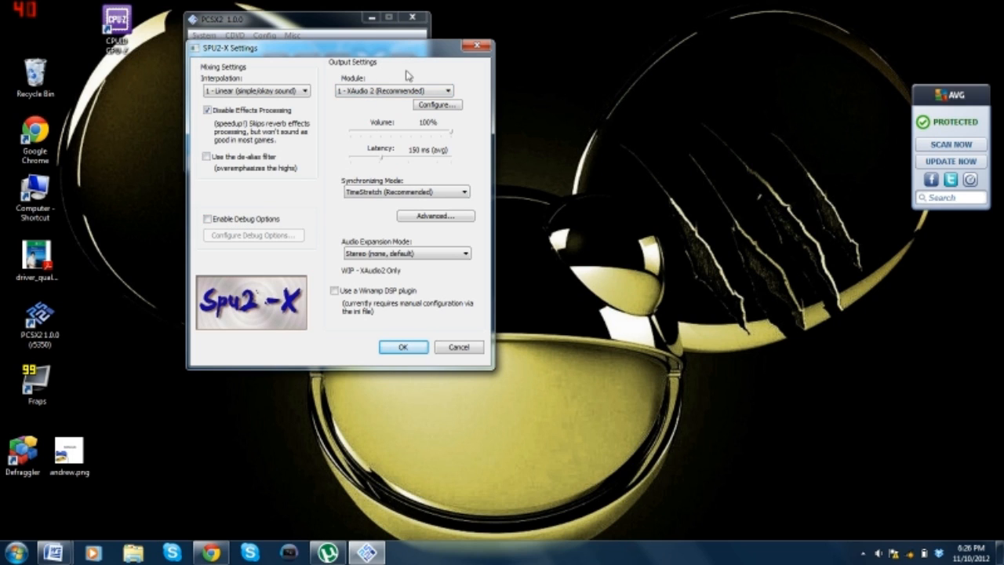
{"action": "left_click", "coordinate": [446, 90]}
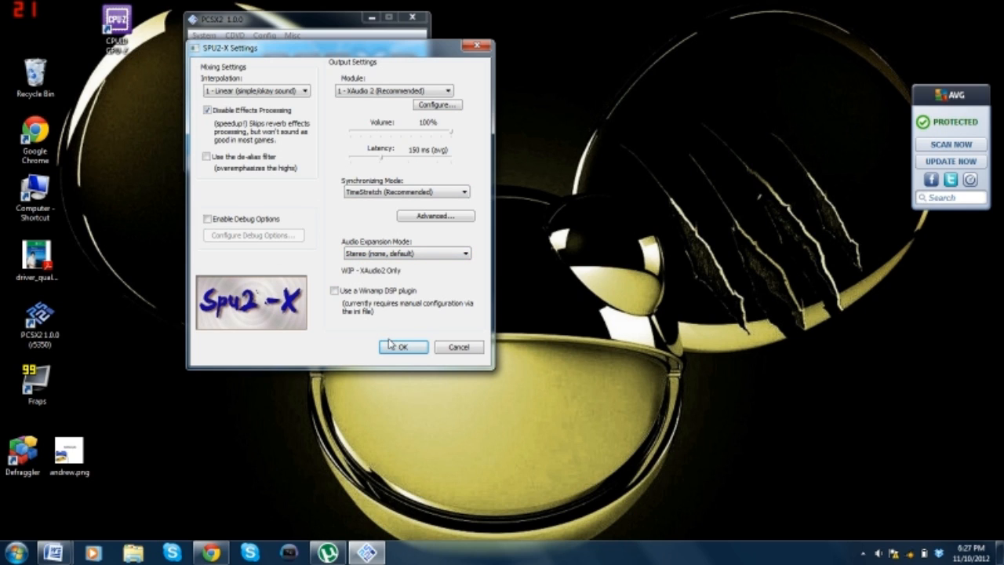
{"action": "left_click", "coordinate": [402, 347]}
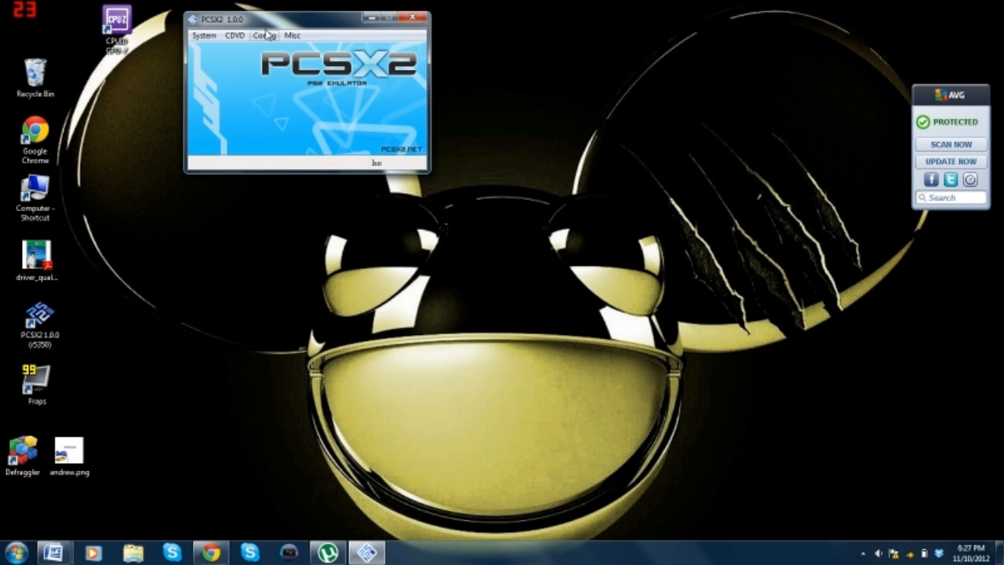
Step: Review LilyPad's Pad 1A button bindings, then close the controller settings with OK
{"action": "left_click", "coordinate": [265, 35]}
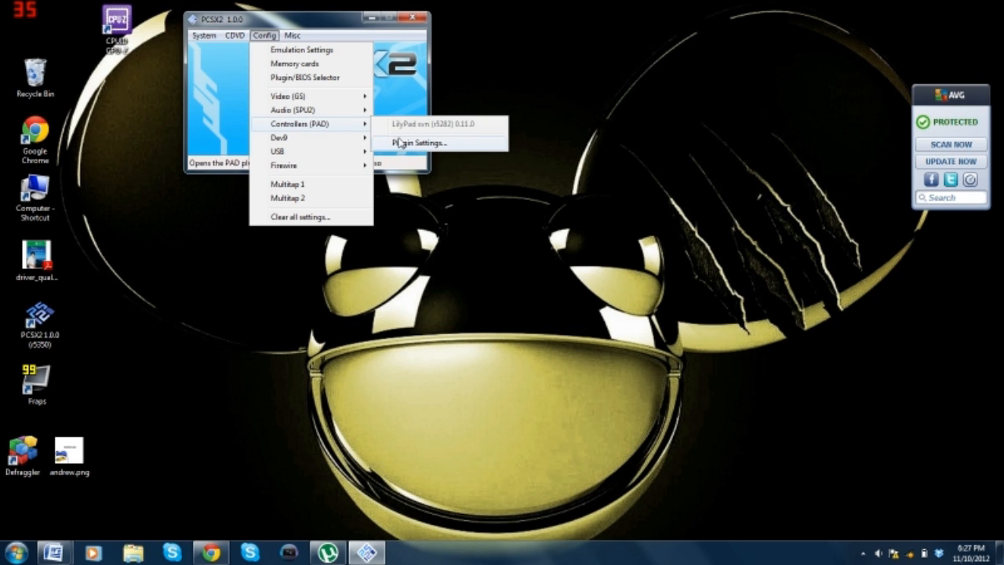
{"action": "left_click", "coordinate": [420, 143]}
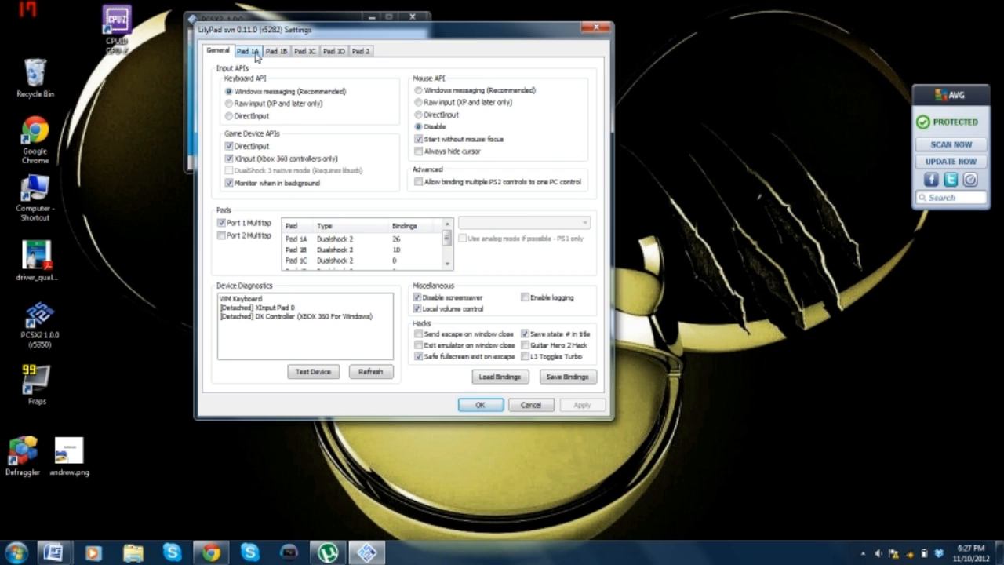
{"action": "left_click", "coordinate": [248, 50]}
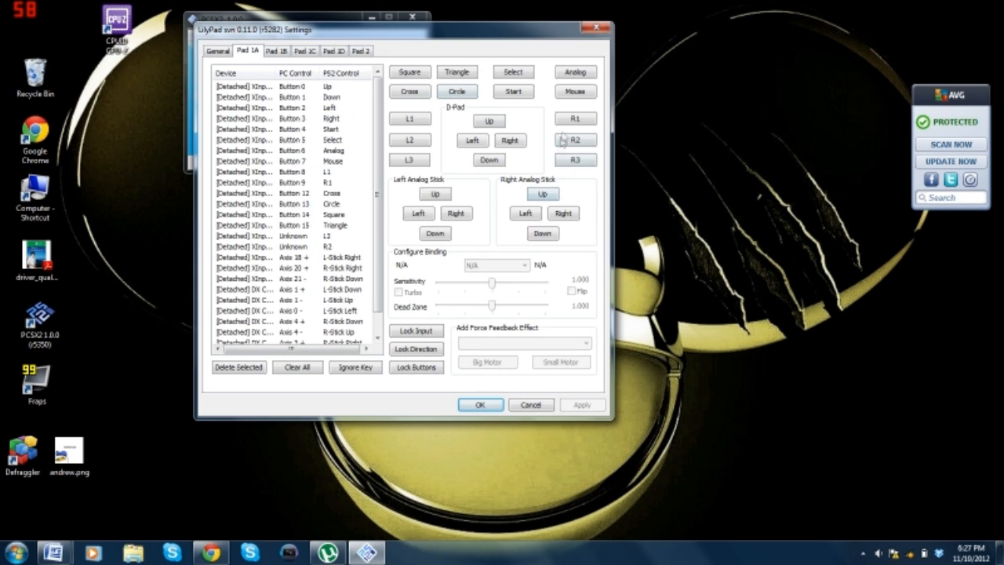
{"action": "left_click", "coordinate": [409, 92]}
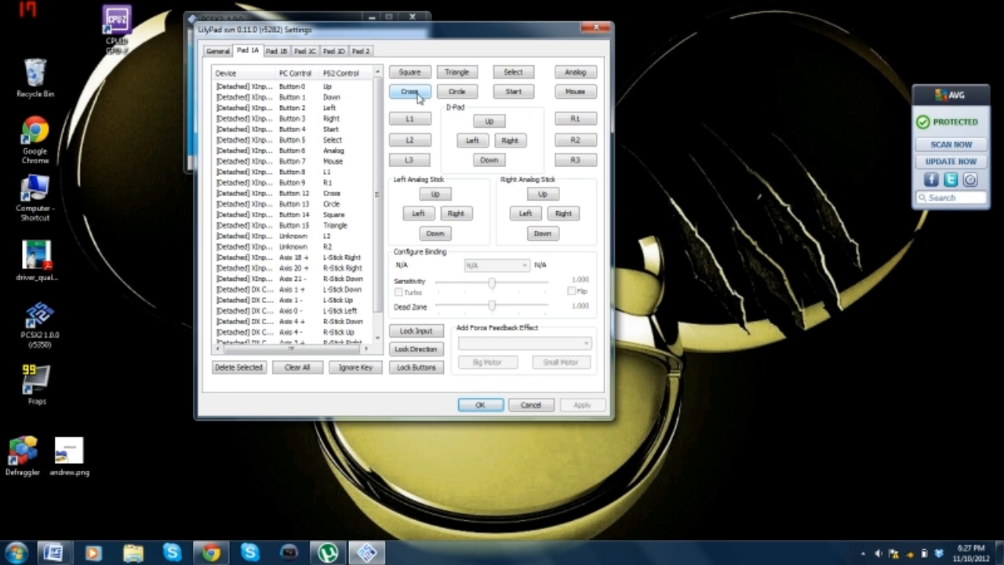
{"action": "mouse_move", "coordinate": [513, 179]}
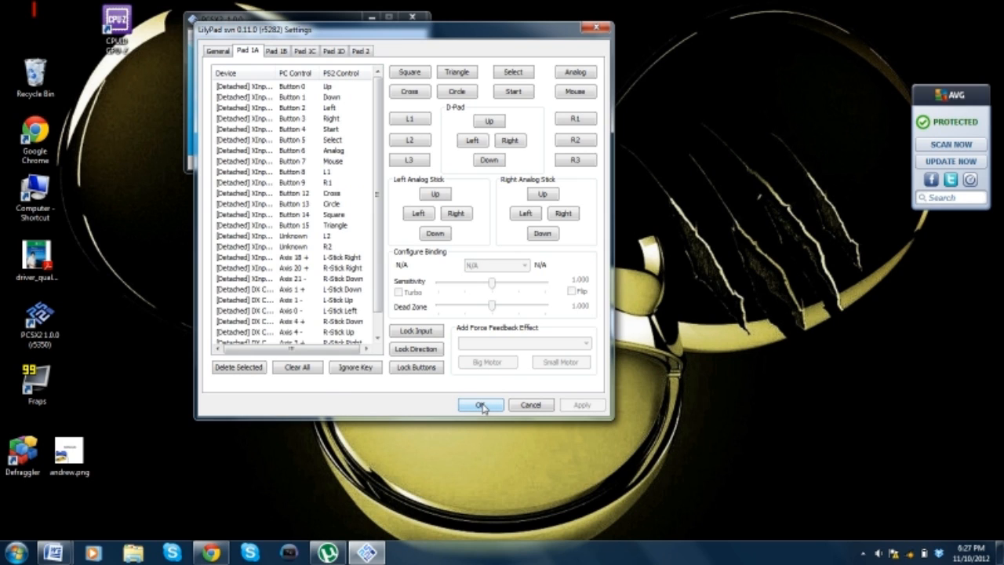
{"action": "left_click", "coordinate": [480, 404]}
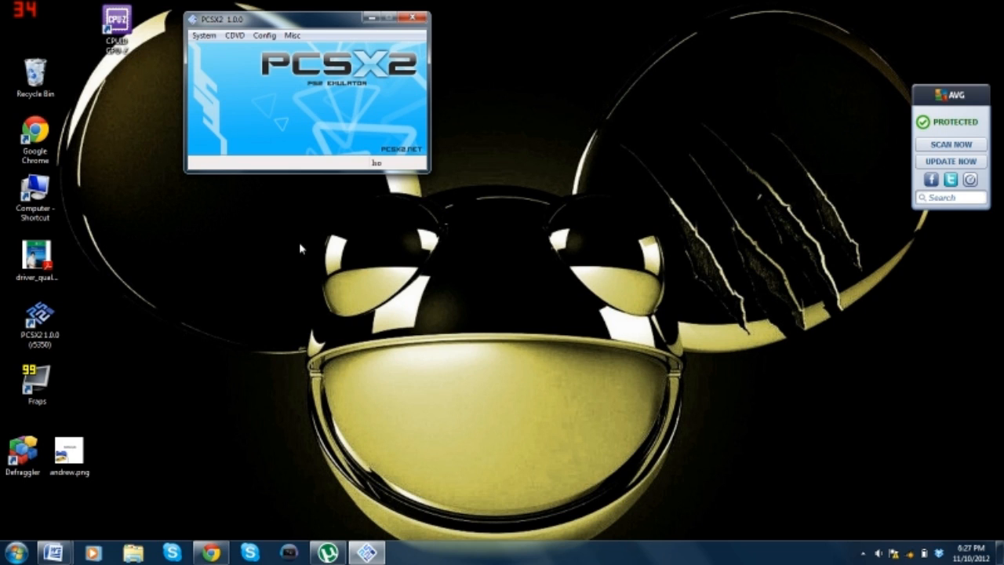
Step: Check the EE/IOP and VUs recompiler options in Config > Emulation Settings
{"action": "left_click", "coordinate": [264, 35]}
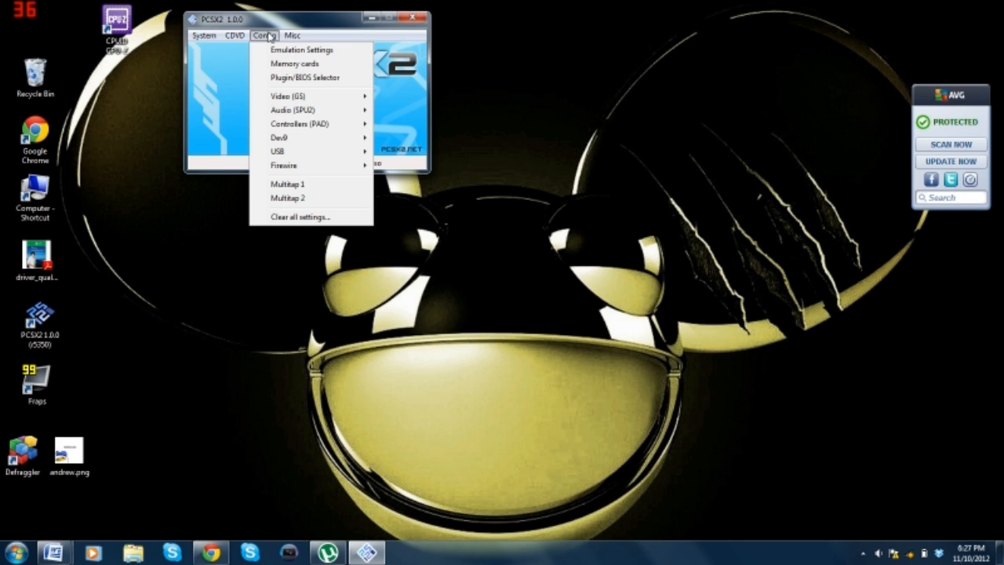
{"action": "mouse_move", "coordinate": [302, 50]}
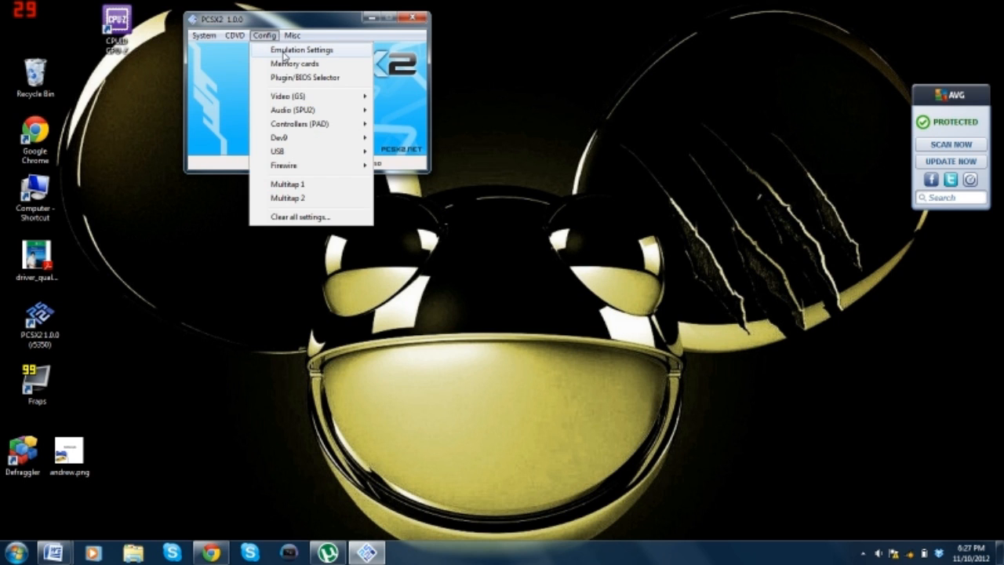
{"action": "left_click", "coordinate": [304, 50]}
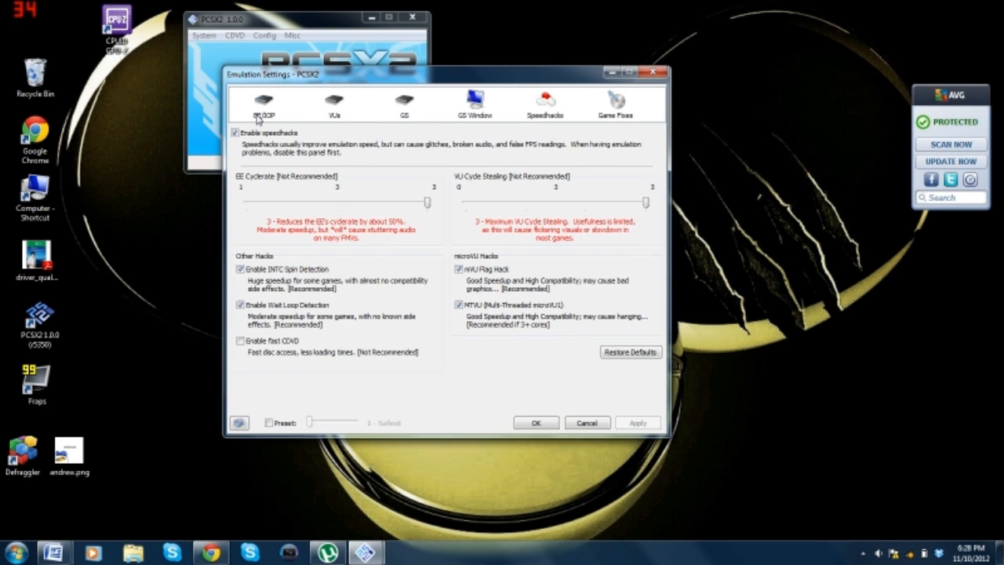
{"action": "left_click", "coordinate": [264, 102]}
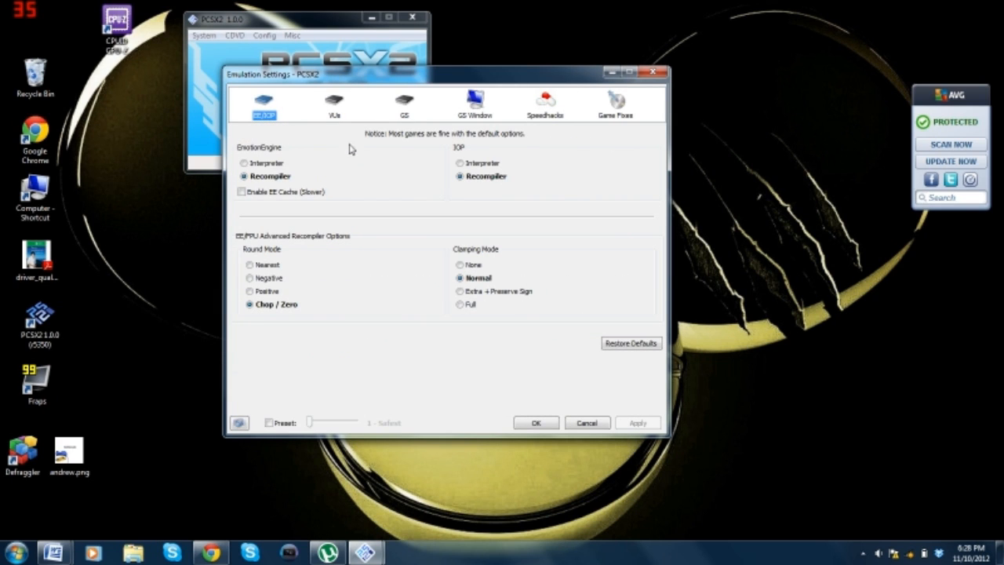
{"action": "mouse_move", "coordinate": [383, 181]}
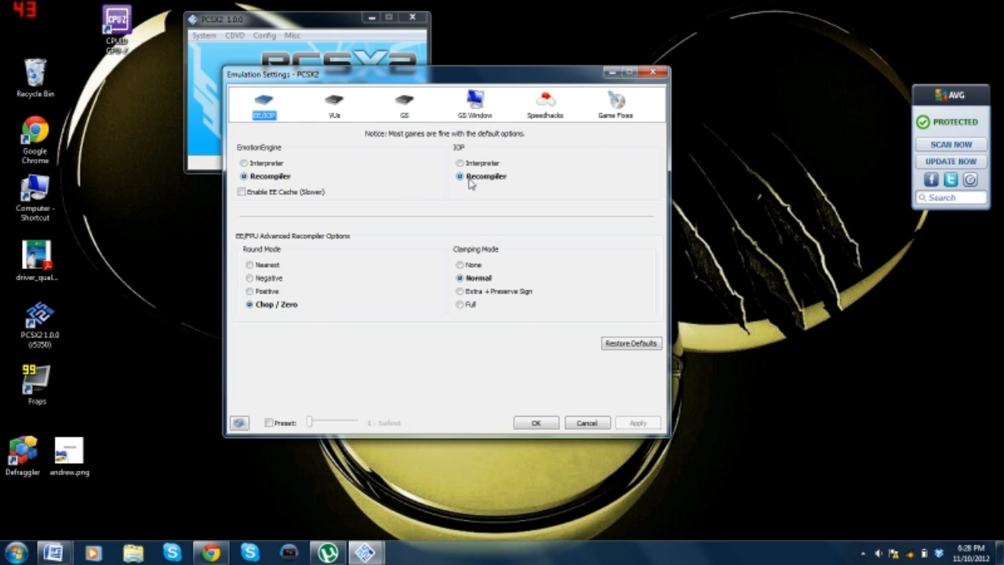
{"action": "mouse_move", "coordinate": [463, 292]}
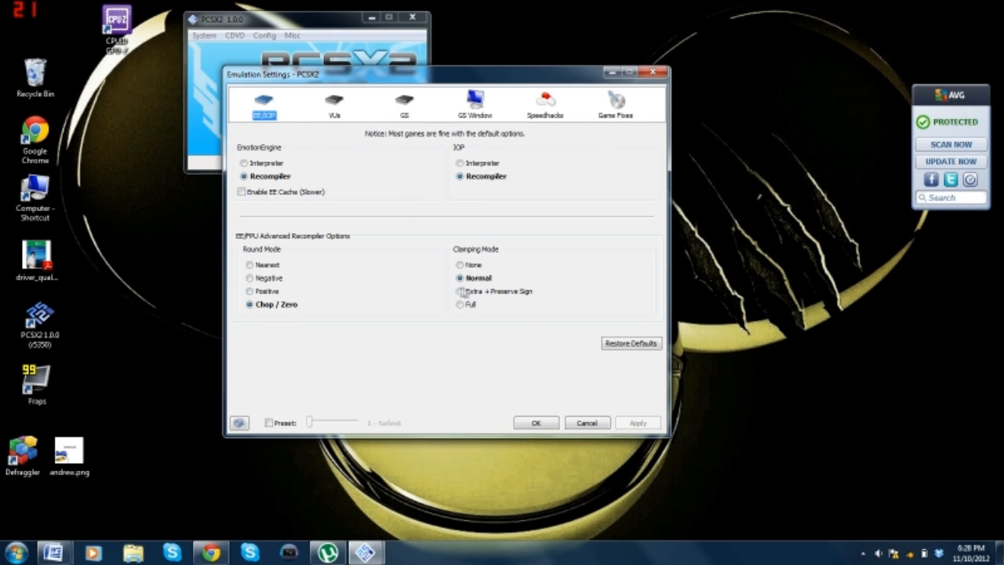
{"action": "mouse_move", "coordinate": [464, 235]}
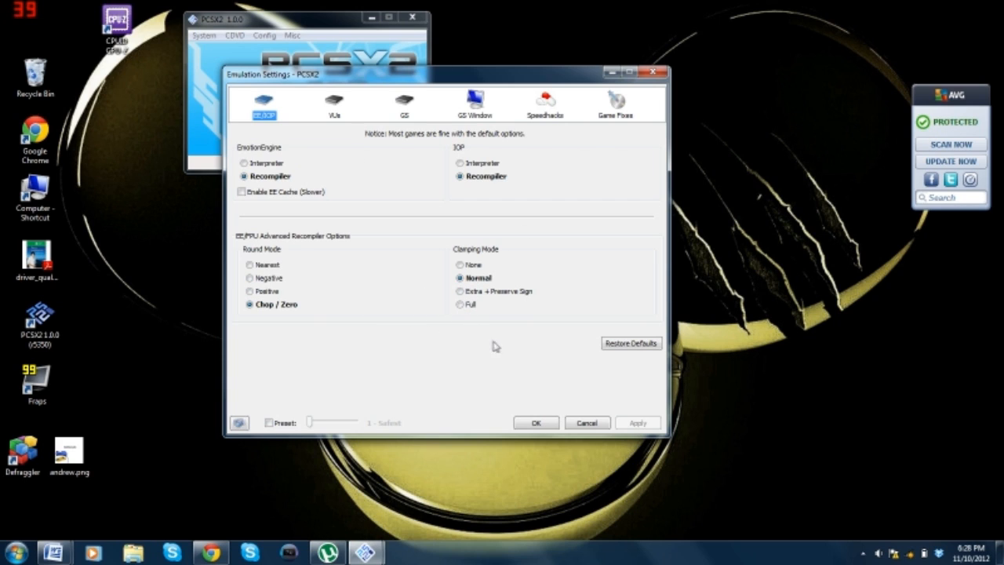
{"action": "mouse_move", "coordinate": [365, 251]}
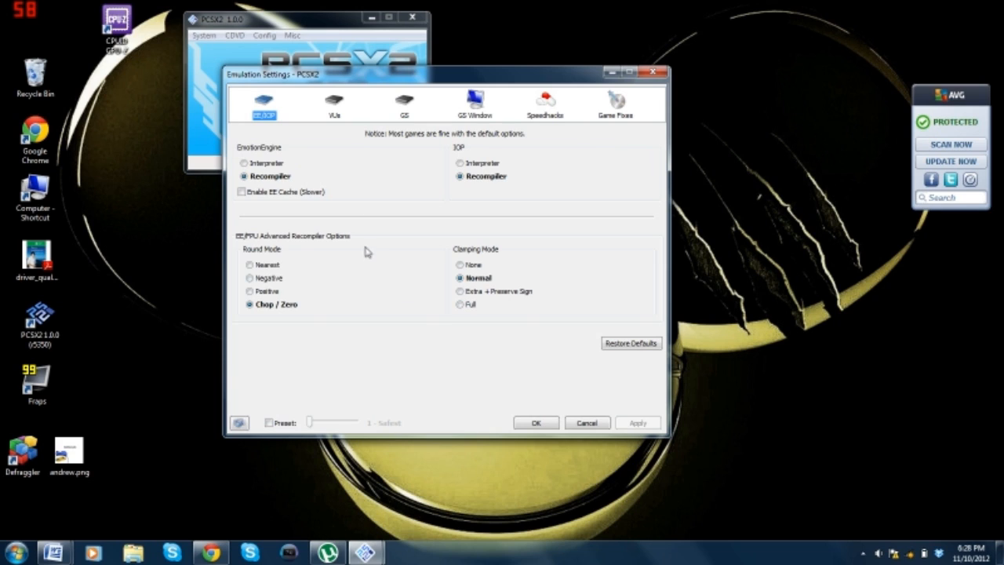
{"action": "left_click", "coordinate": [334, 103]}
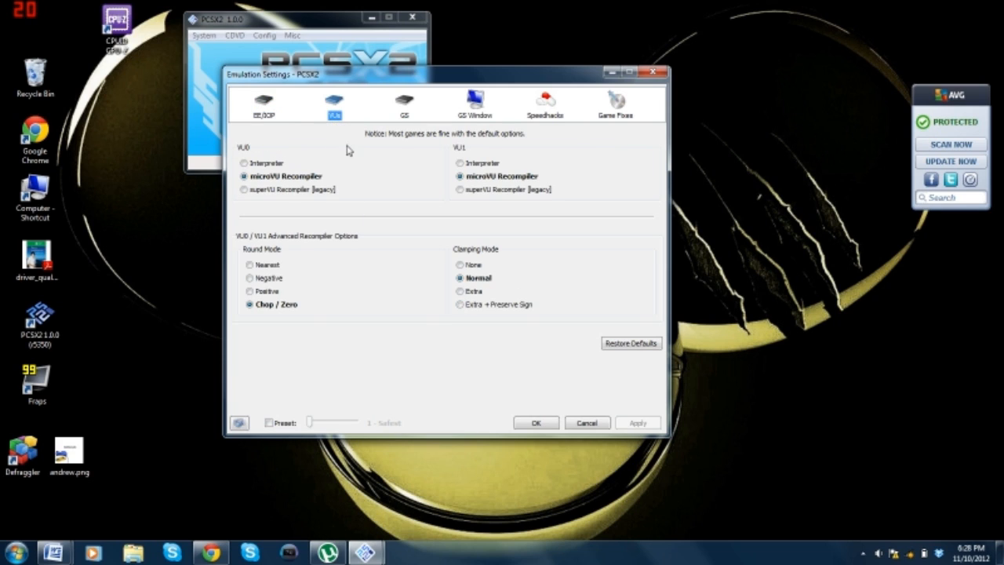
{"action": "mouse_move", "coordinate": [255, 168]}
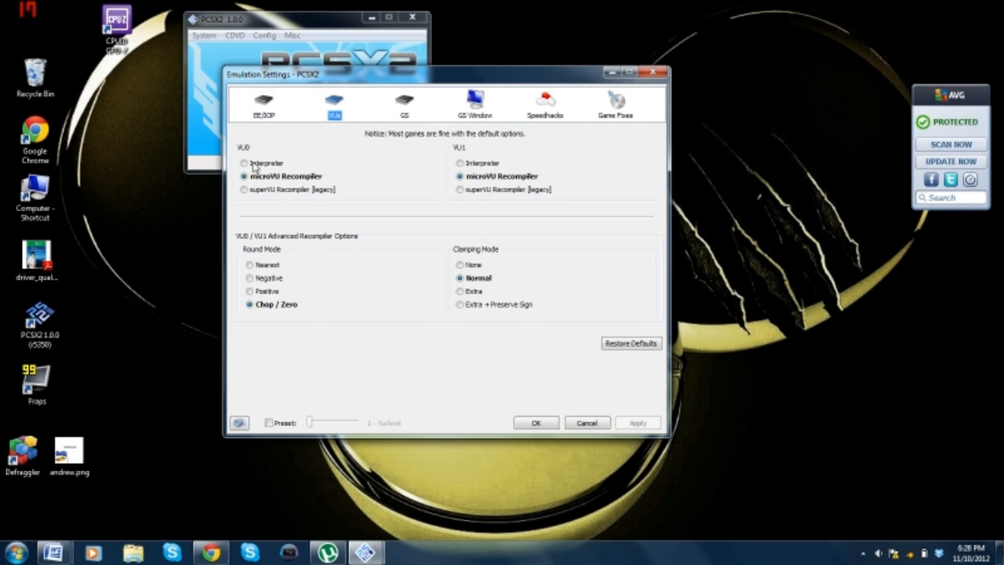
{"action": "mouse_move", "coordinate": [470, 175]}
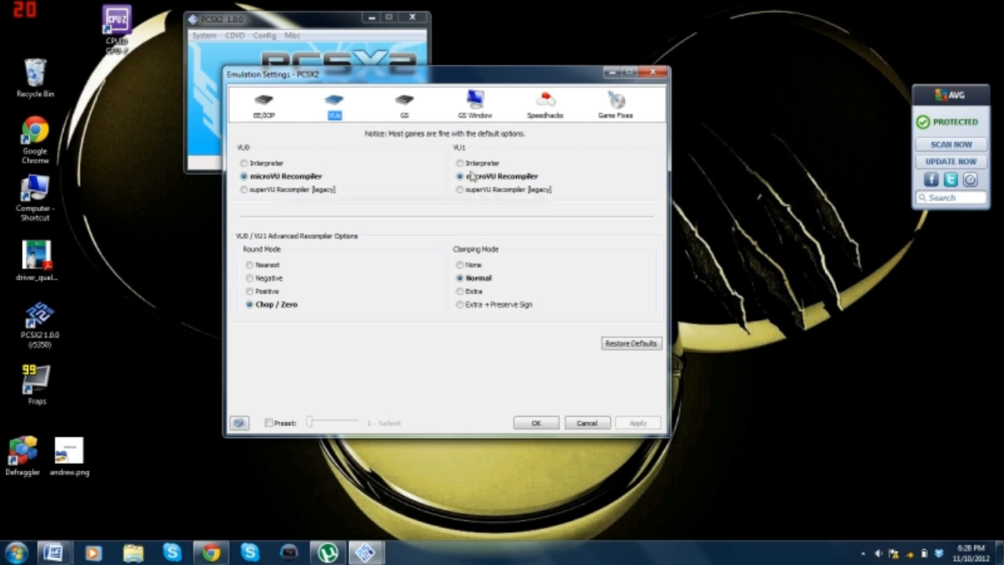
{"action": "mouse_move", "coordinate": [490, 180]}
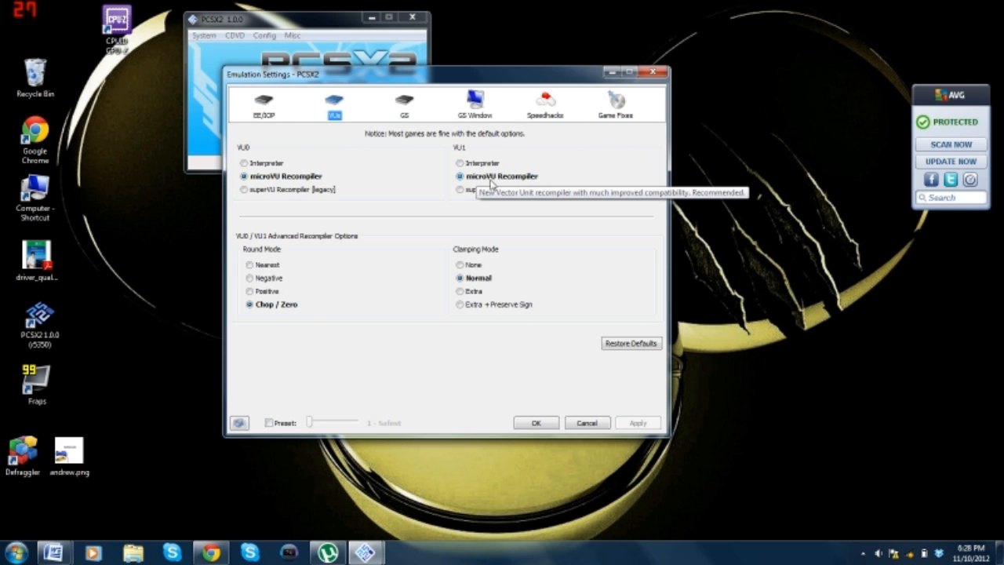
{"action": "mouse_move", "coordinate": [289, 316]}
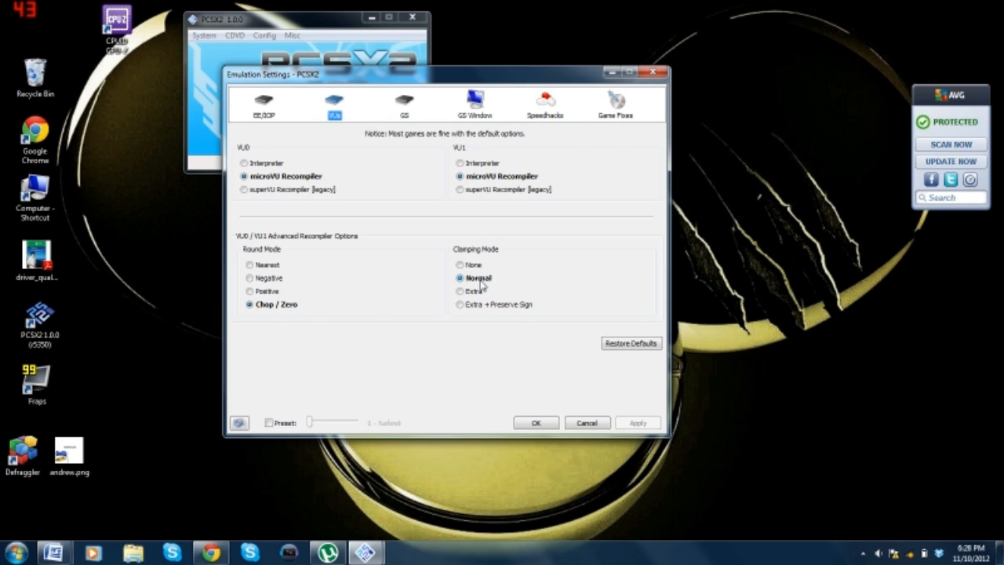
{"action": "mouse_move", "coordinate": [447, 277]}
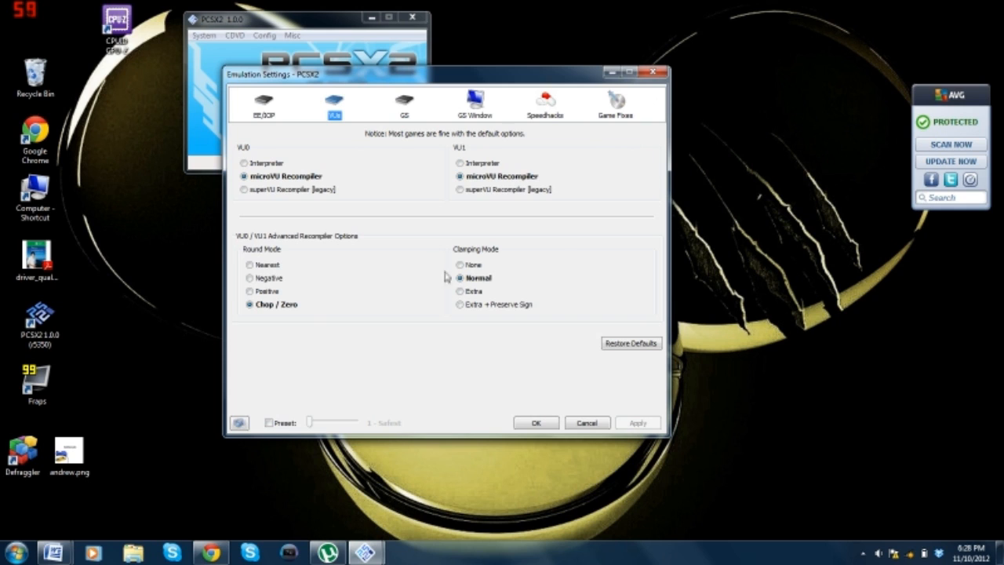
Step: Show the GS page with Disable Framelimiting checked and frame skipping at default
{"action": "left_click", "coordinate": [404, 105]}
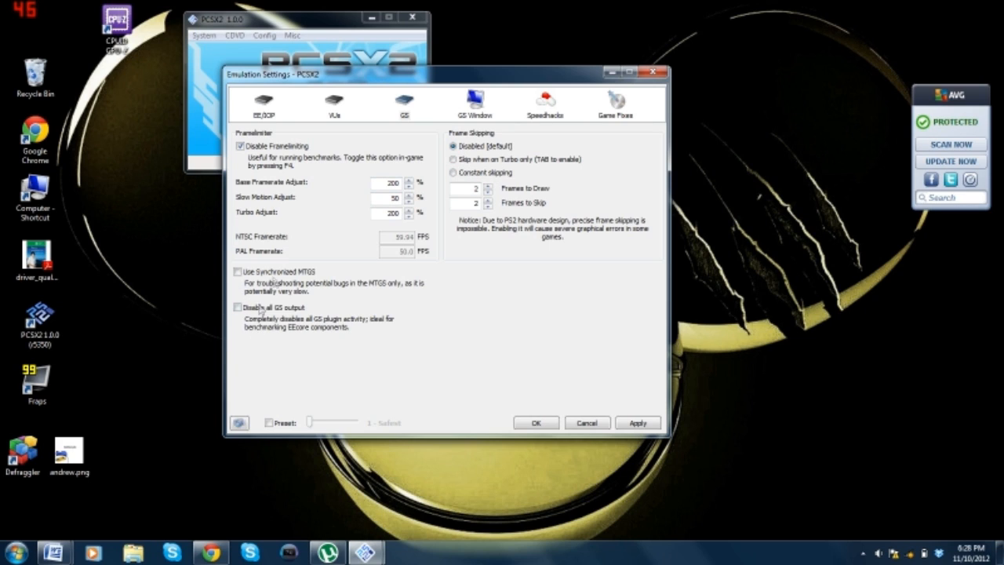
{"action": "mouse_move", "coordinate": [300, 204]}
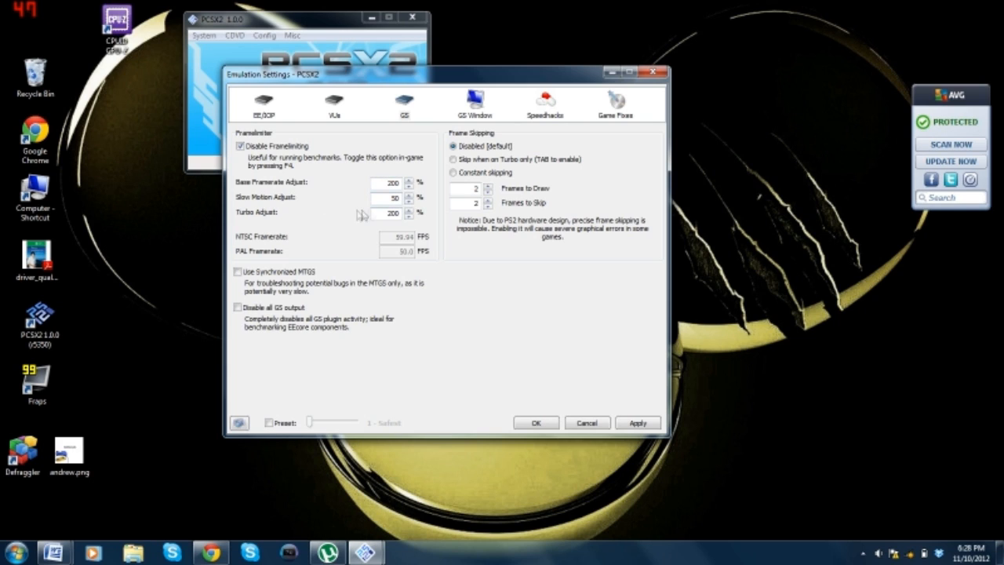
{"action": "mouse_move", "coordinate": [404, 219]}
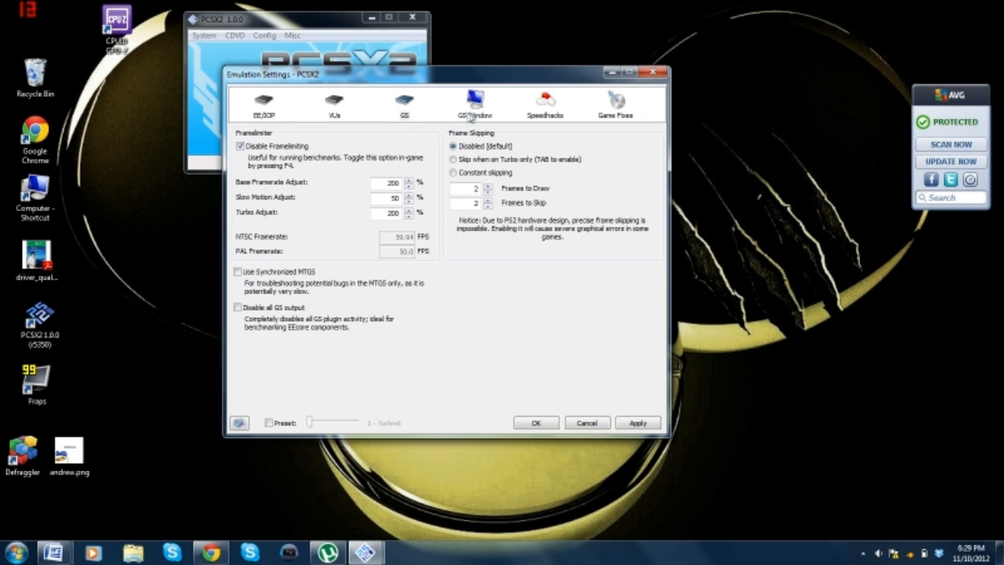
Step: Review the GS Window page: 4:3 aspect ratio, 640x480 window, vsync off
{"action": "left_click", "coordinate": [475, 104]}
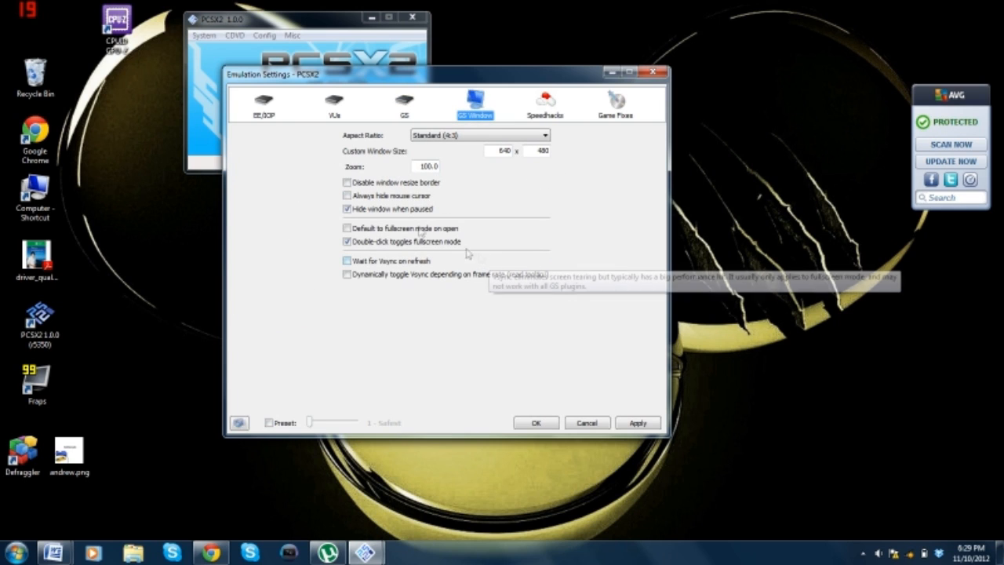
{"action": "mouse_move", "coordinate": [500, 201]}
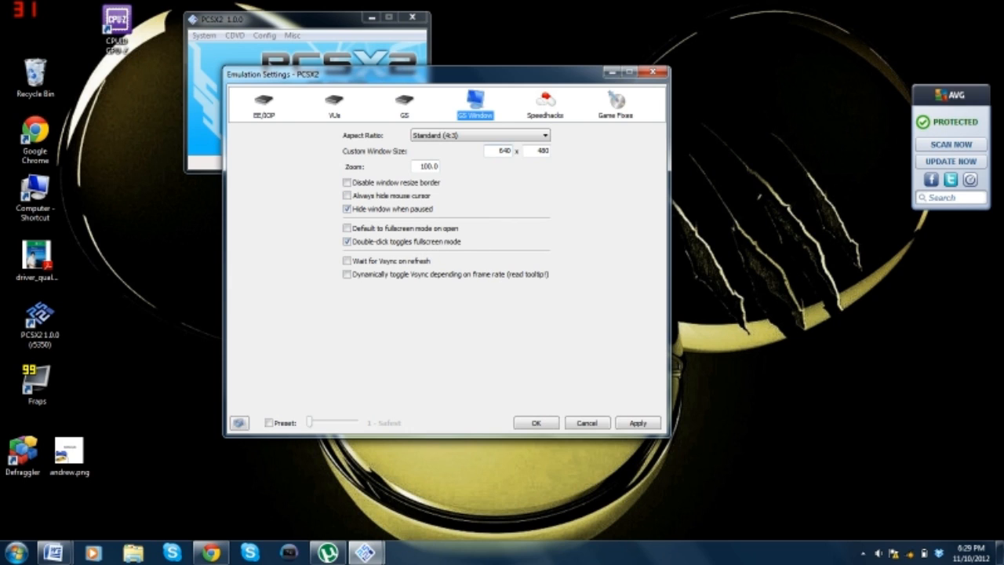
{"action": "triple_click", "coordinate": [536, 151]}
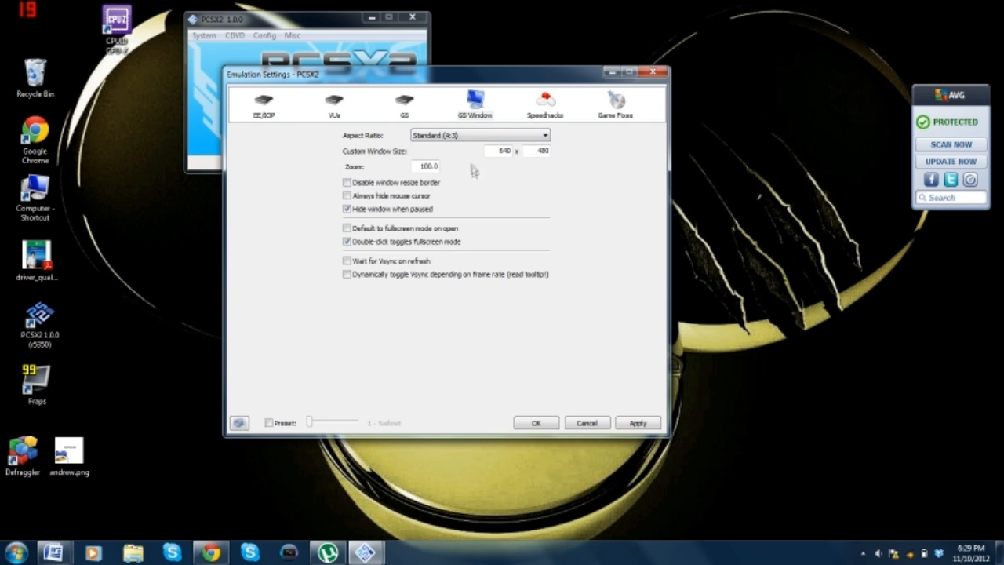
{"action": "mouse_move", "coordinate": [484, 182]}
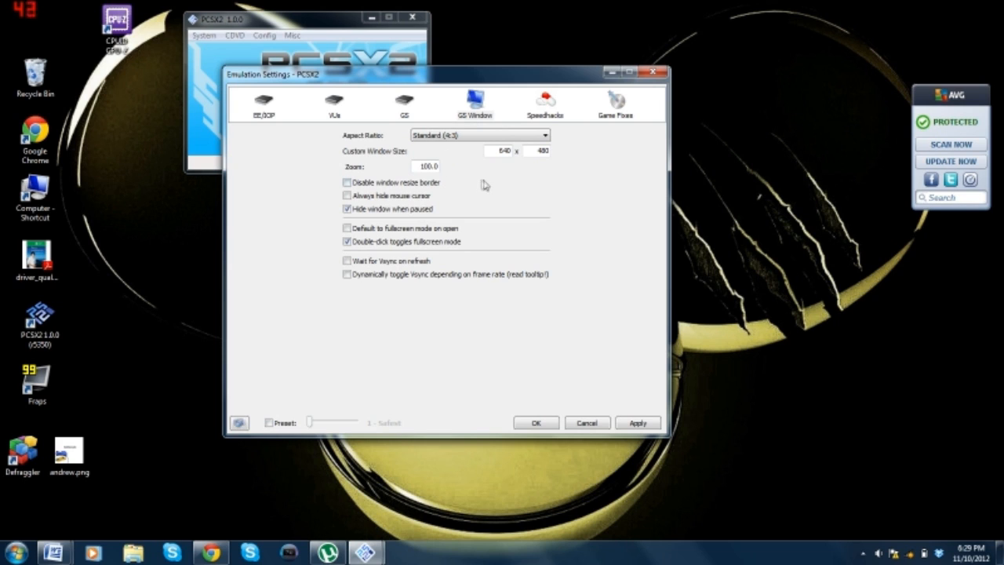
Step: On the Speedhacks page, try EE Cyclerate at 2, then return it to 3
{"action": "left_click", "coordinate": [544, 104]}
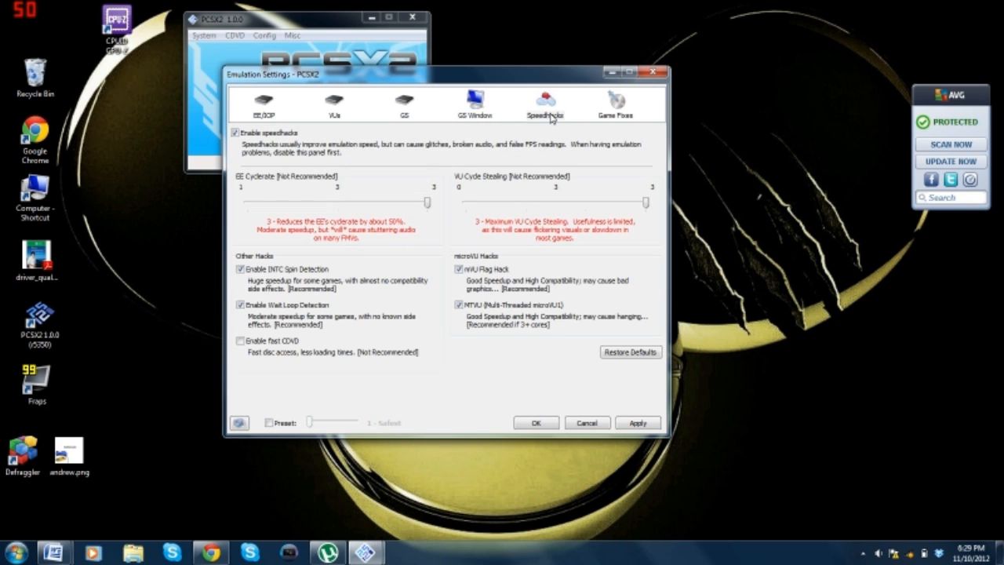
{"action": "left_click", "coordinate": [544, 104]}
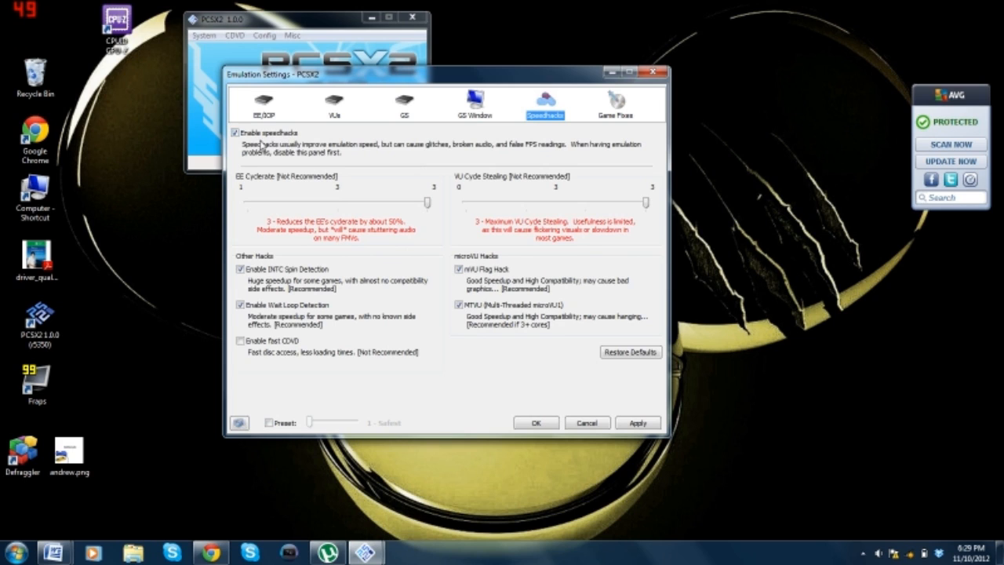
{"action": "mouse_move", "coordinate": [242, 133]}
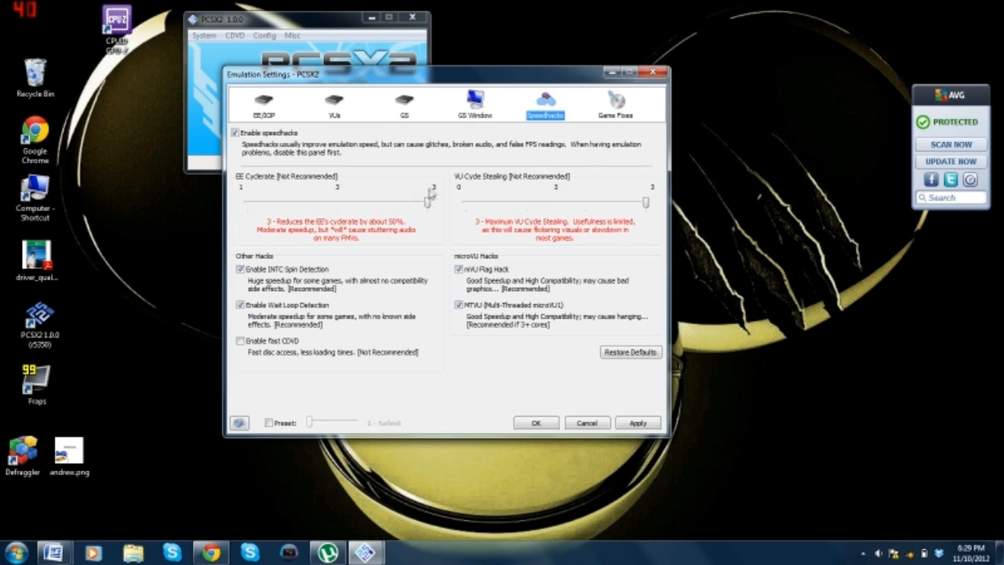
{"action": "mouse_move", "coordinate": [365, 197]}
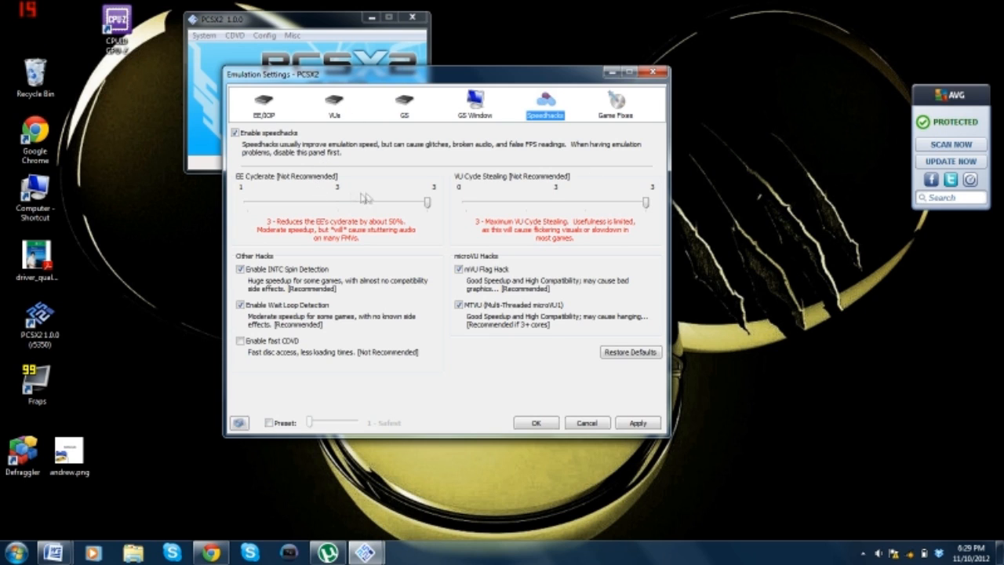
{"action": "left_click_drag", "start_coordinate": [427, 202], "coordinate": [337, 202]}
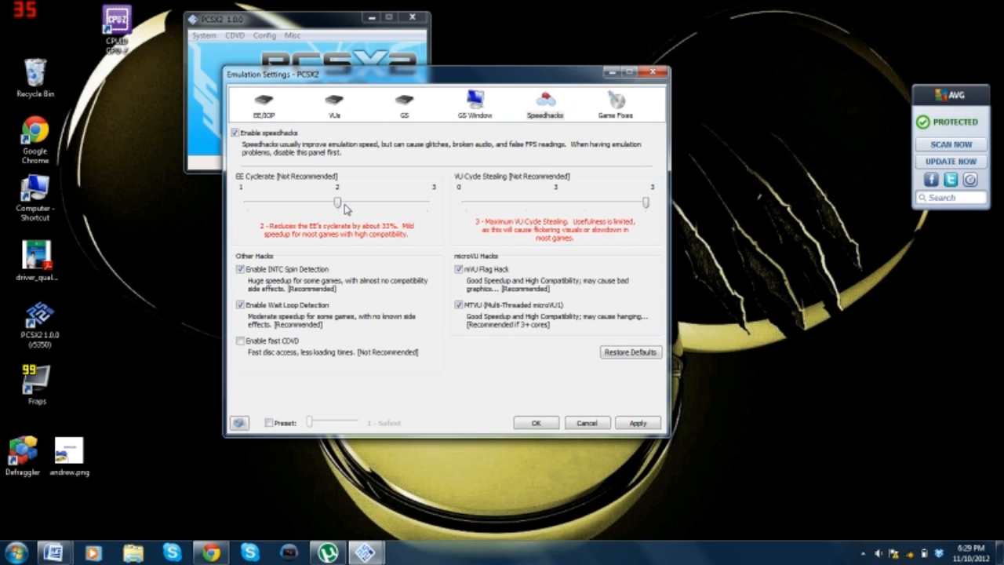
{"action": "left_click_drag", "start_coordinate": [337, 203], "coordinate": [427, 202]}
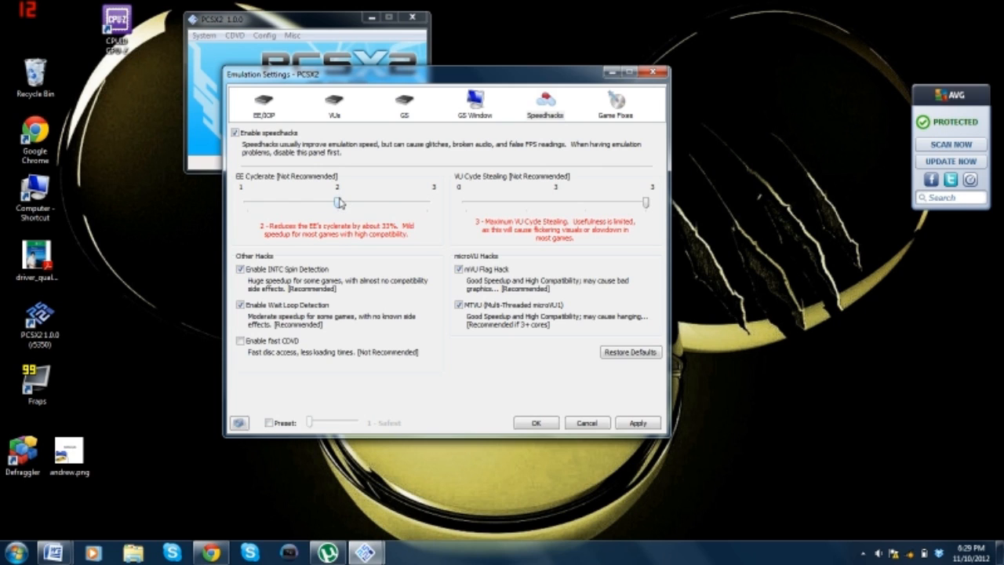
{"action": "left_click_drag", "start_coordinate": [339, 202], "coordinate": [427, 202]}
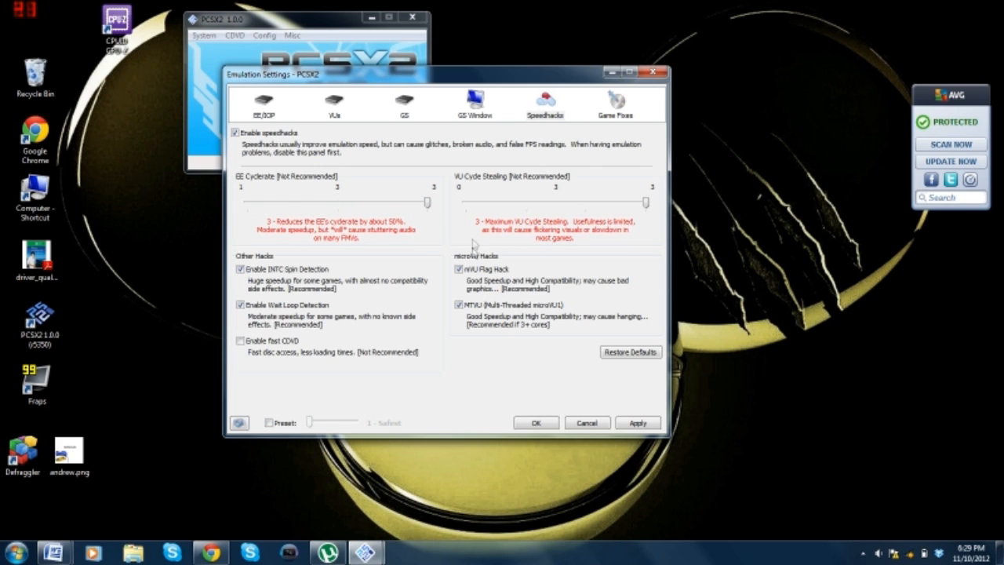
{"action": "mouse_move", "coordinate": [620, 200]}
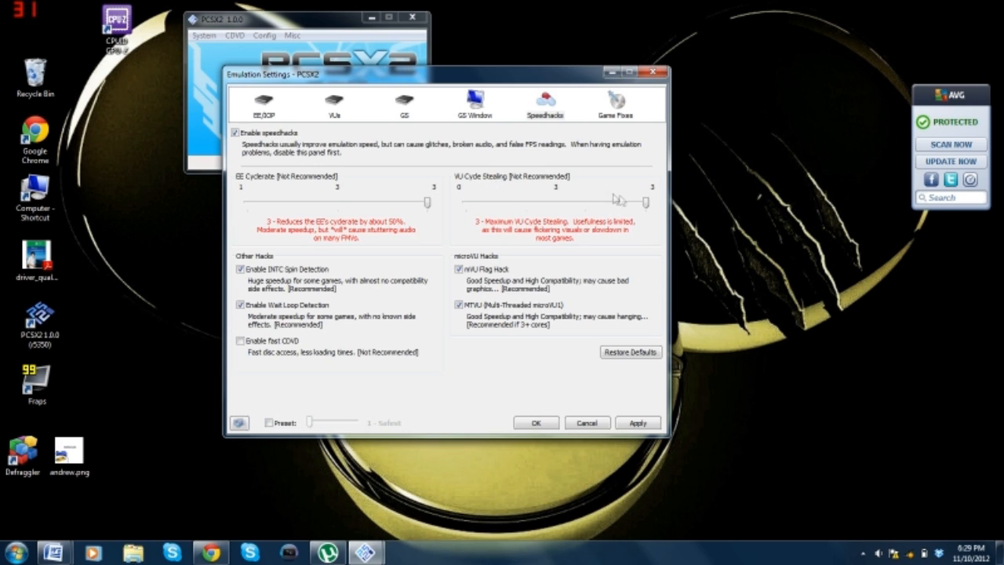
{"action": "mouse_move", "coordinate": [529, 216]}
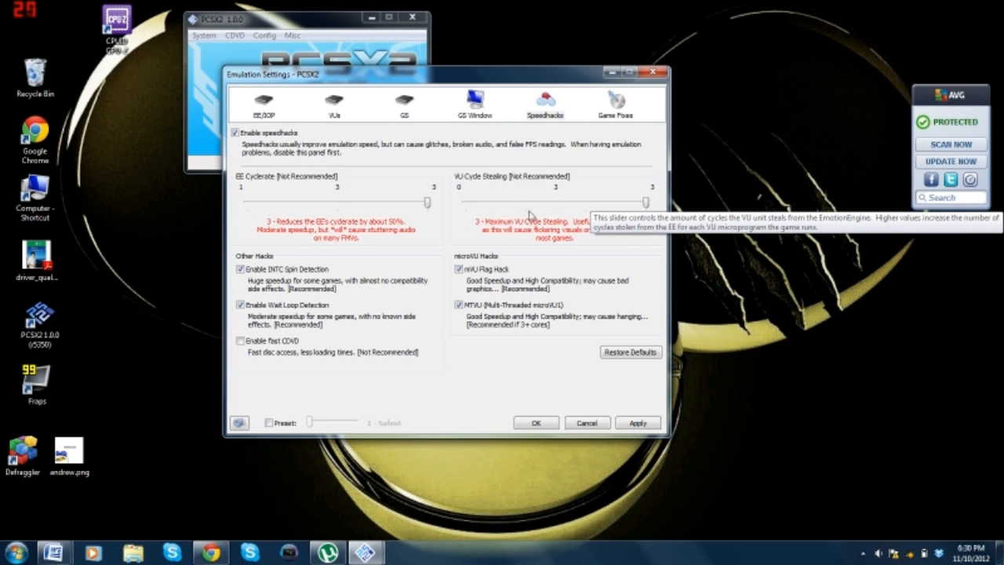
{"action": "mouse_move", "coordinate": [253, 210]}
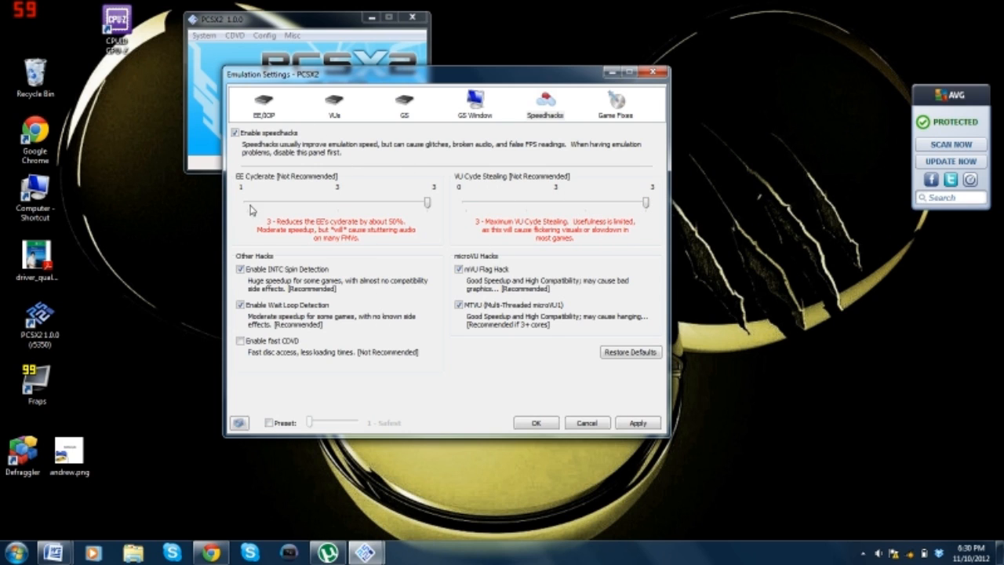
{"action": "mouse_move", "coordinate": [428, 258]}
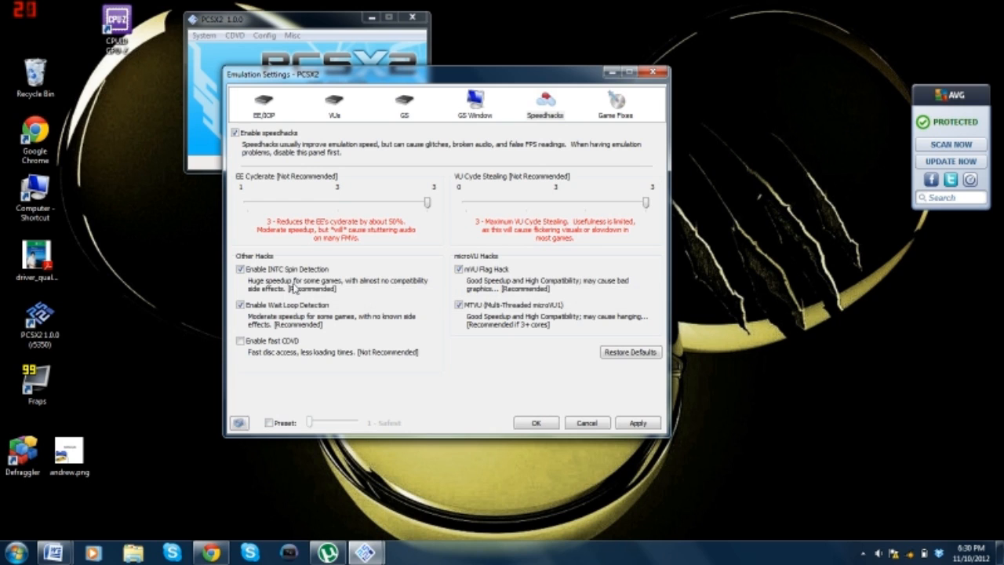
{"action": "mouse_move", "coordinate": [314, 317]}
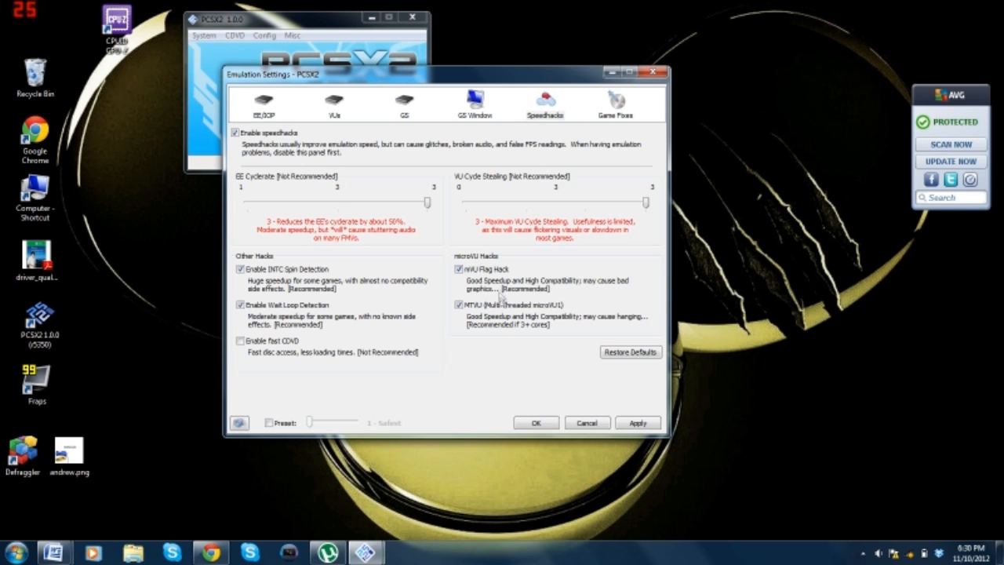
{"action": "mouse_move", "coordinate": [502, 305]}
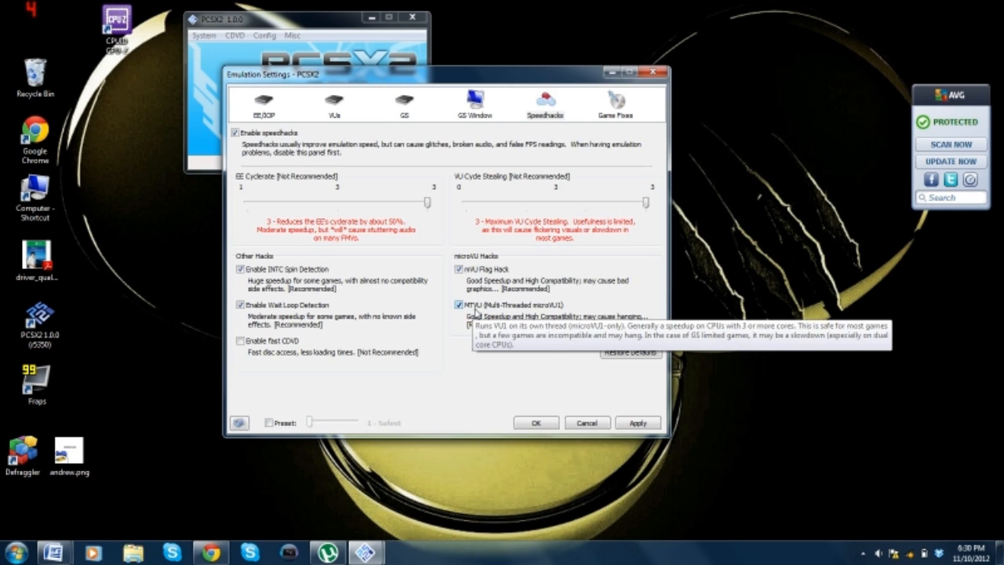
{"action": "mouse_move", "coordinate": [541, 261]}
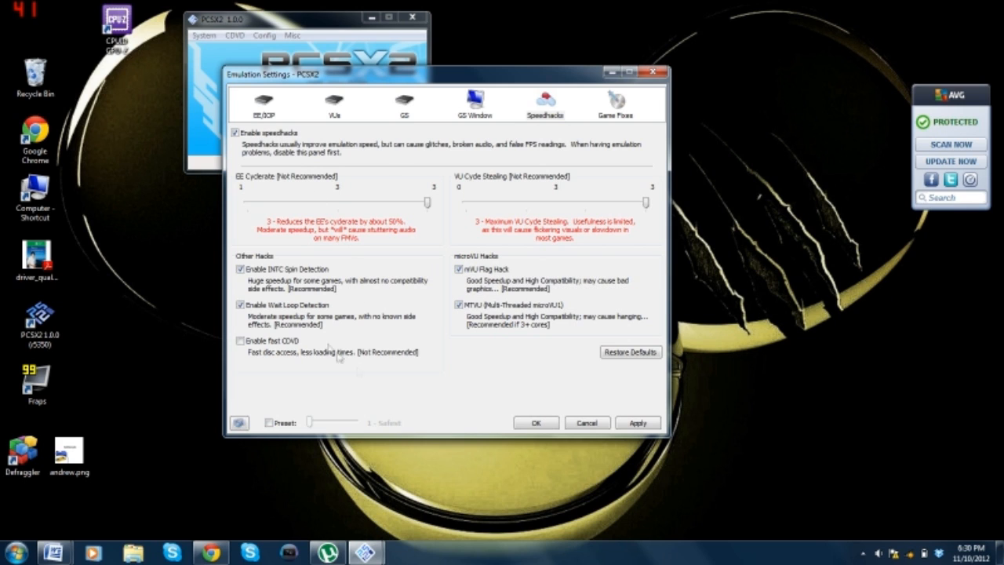
{"action": "mouse_move", "coordinate": [611, 116]}
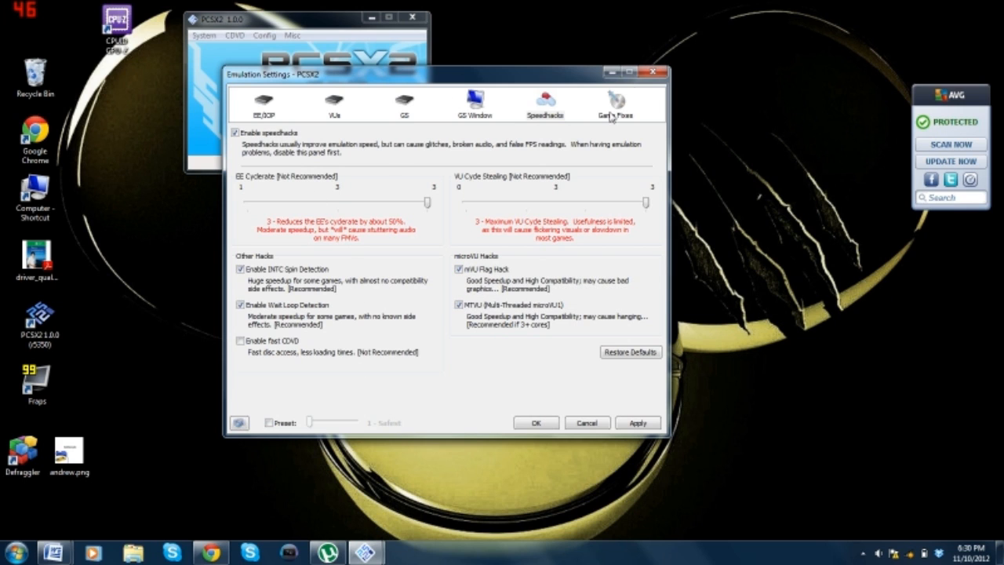
Step: Review the Game Fixes page, keeping manual fixes enabled with only FFX videos fix checked
{"action": "left_click", "coordinate": [614, 104]}
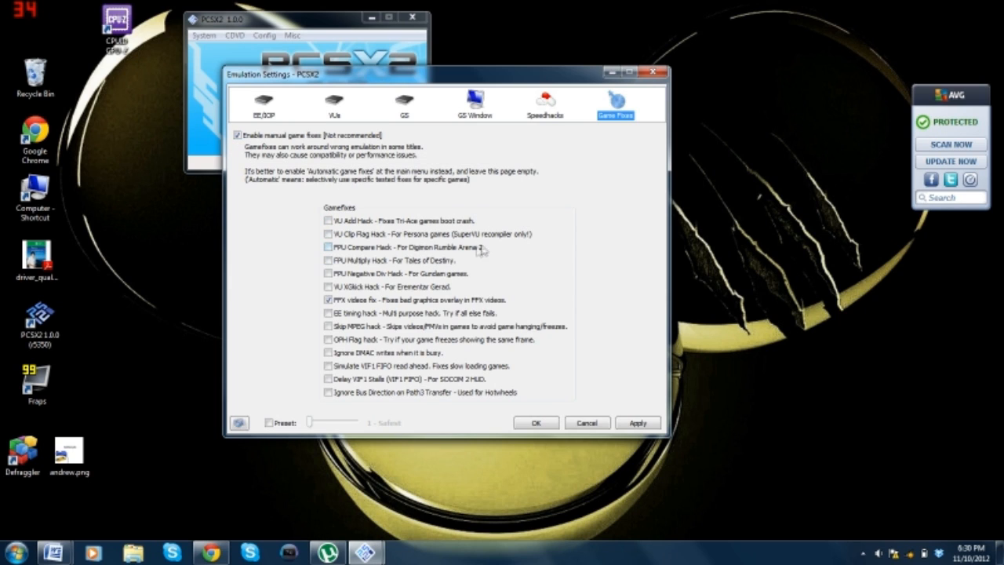
{"action": "mouse_move", "coordinate": [435, 294]}
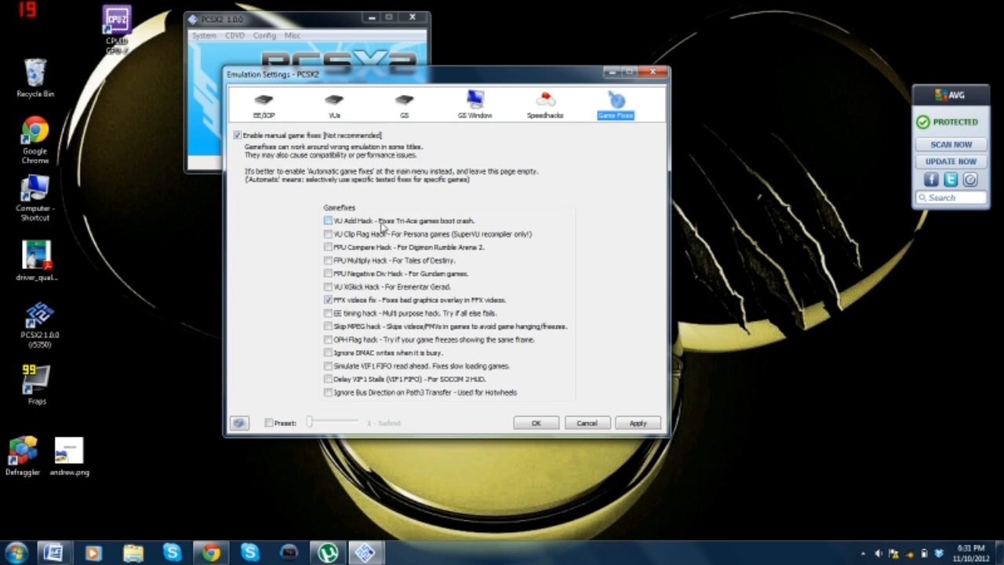
{"action": "mouse_move", "coordinate": [536, 295]}
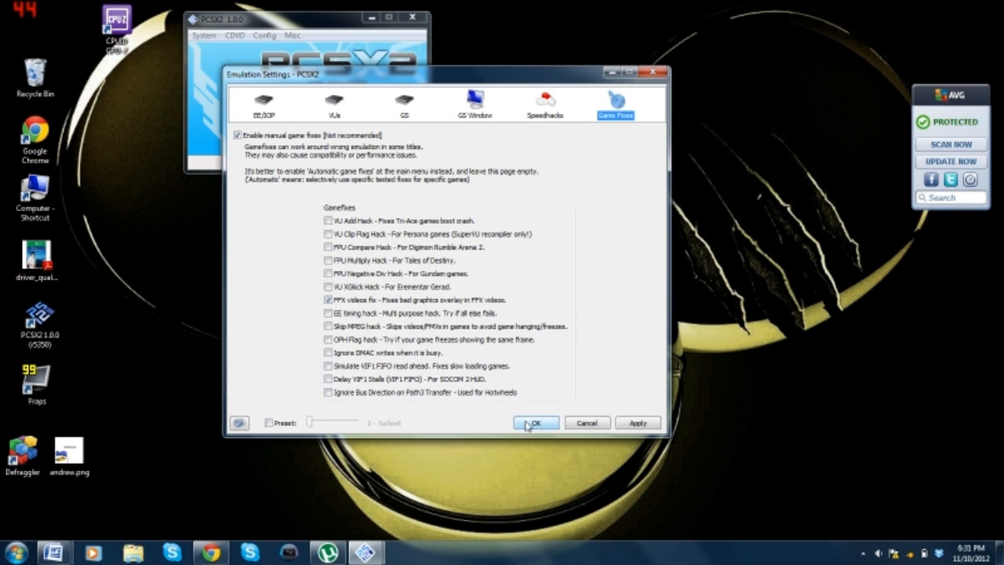
Step: Confirm the emulation settings and pick Jak and Daxter PS2.ISO from the CDVD Iso Selector
{"action": "left_click", "coordinate": [536, 423]}
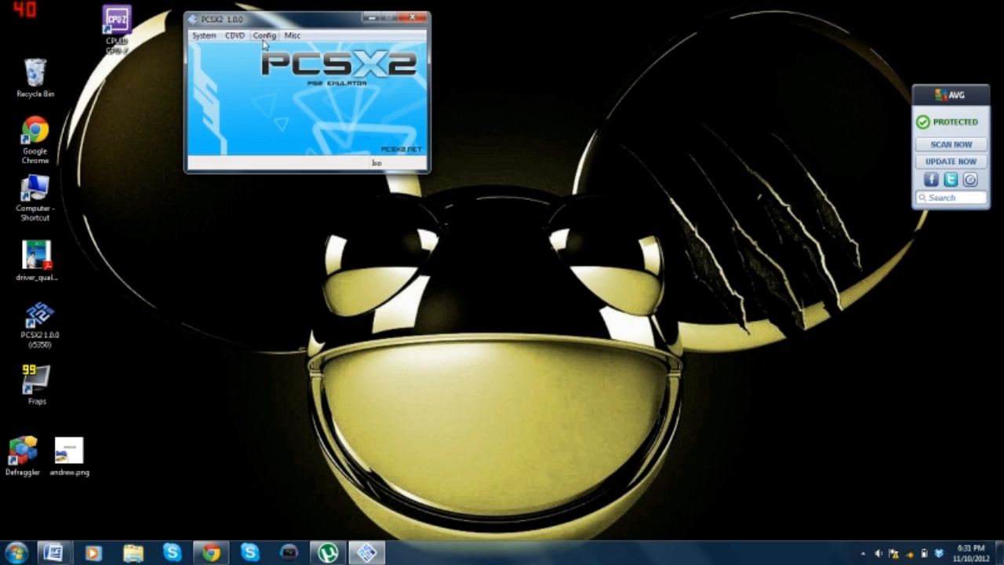
{"action": "left_click", "coordinate": [263, 35]}
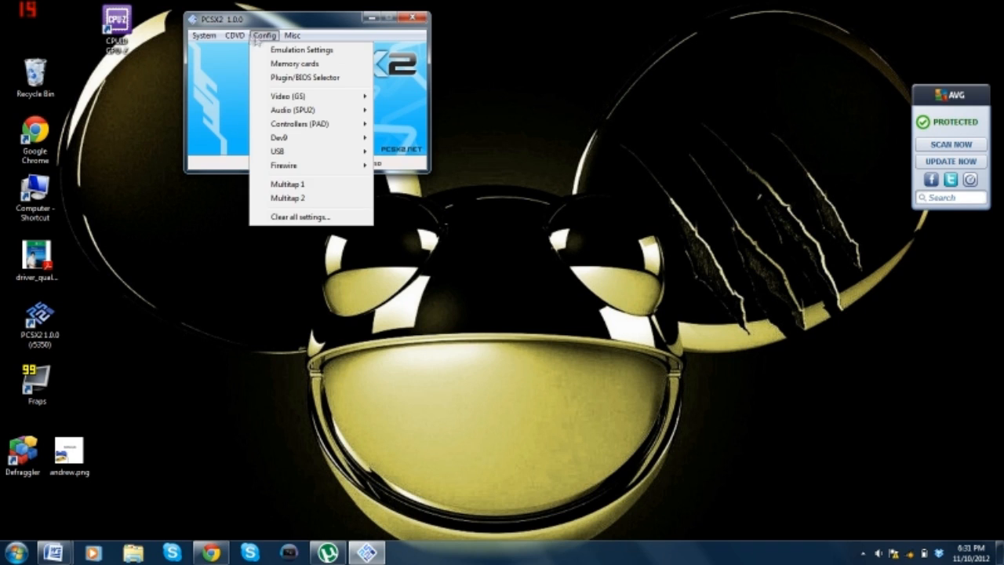
{"action": "left_click", "coordinate": [234, 35]}
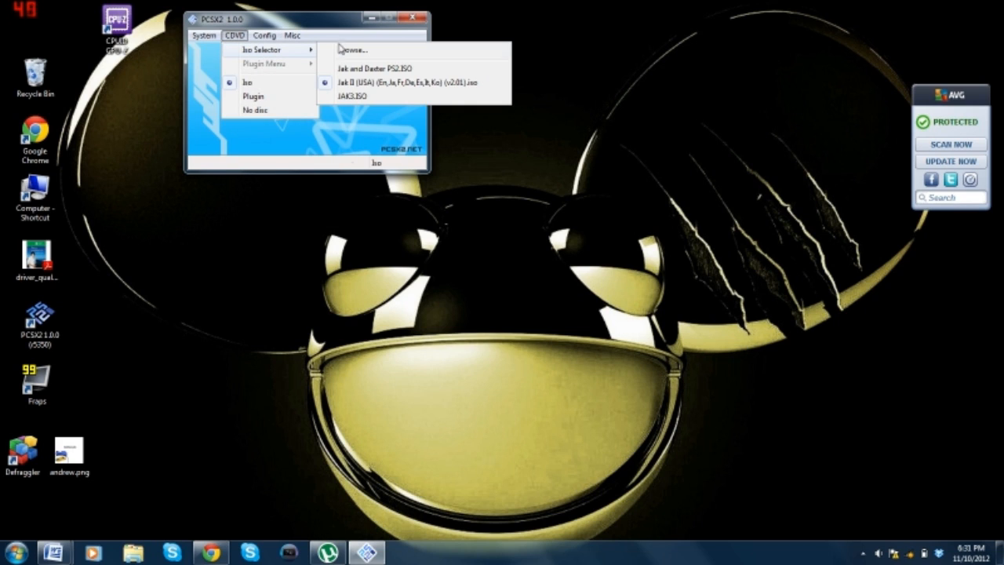
{"action": "mouse_move", "coordinate": [353, 49]}
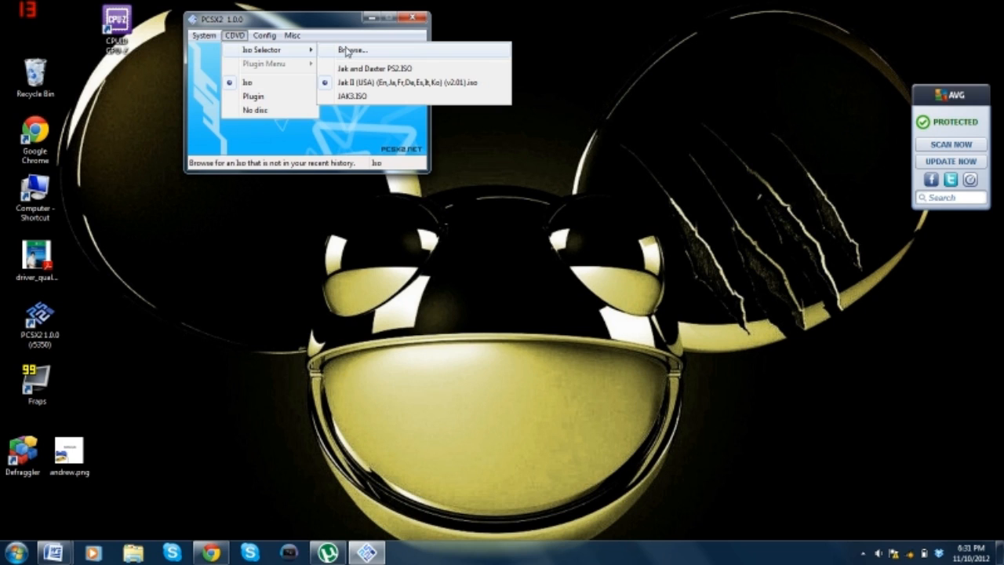
{"action": "mouse_move", "coordinate": [374, 83]}
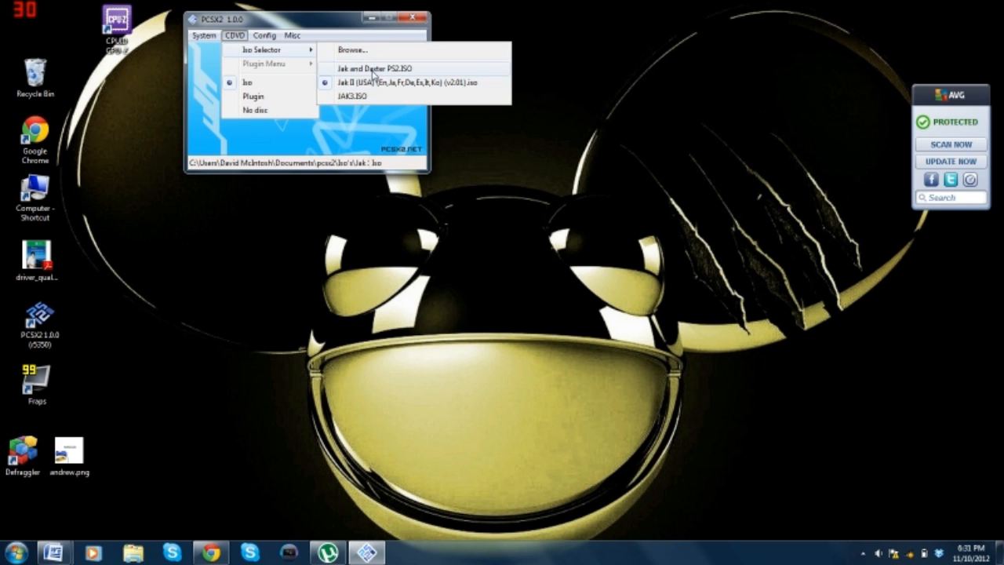
{"action": "left_click", "coordinate": [402, 82]}
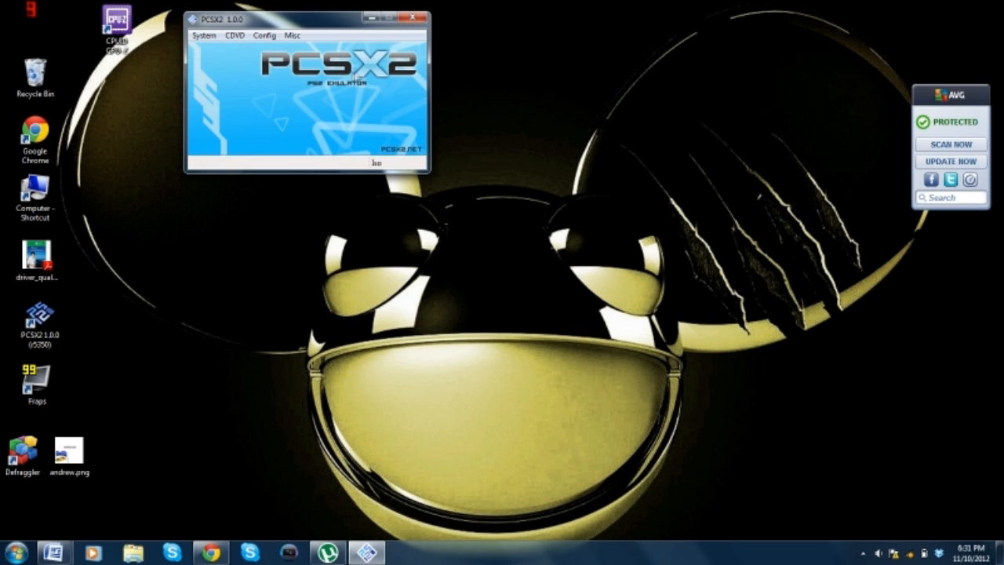
{"action": "left_click", "coordinate": [204, 35]}
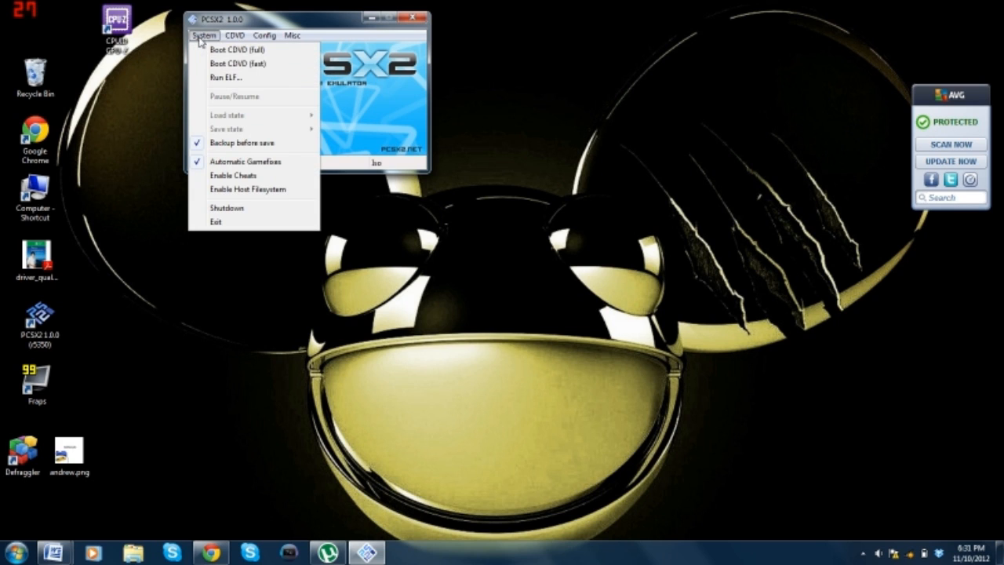
{"action": "mouse_move", "coordinate": [239, 64]}
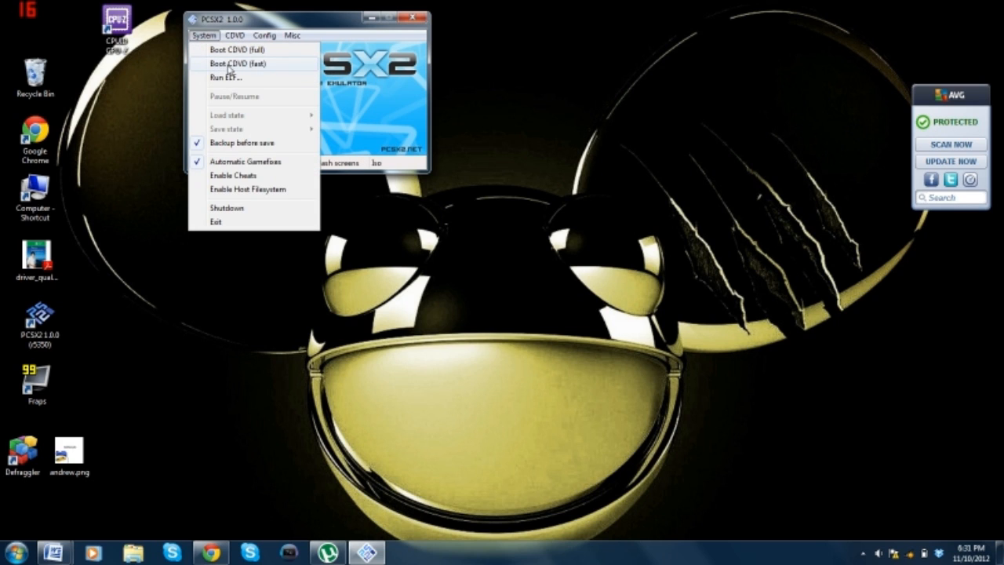
{"action": "mouse_move", "coordinate": [254, 69]}
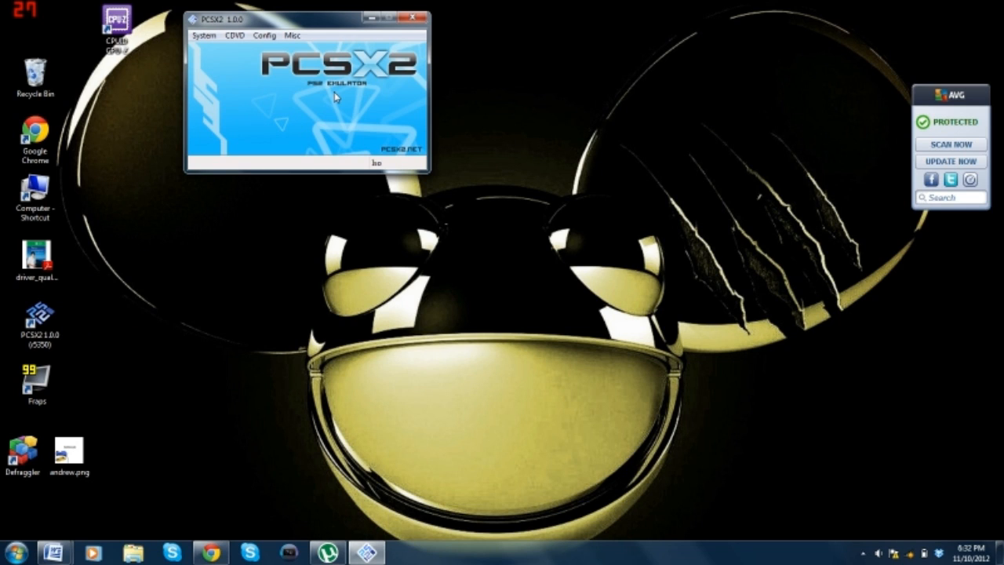
{"action": "mouse_move", "coordinate": [261, 283]}
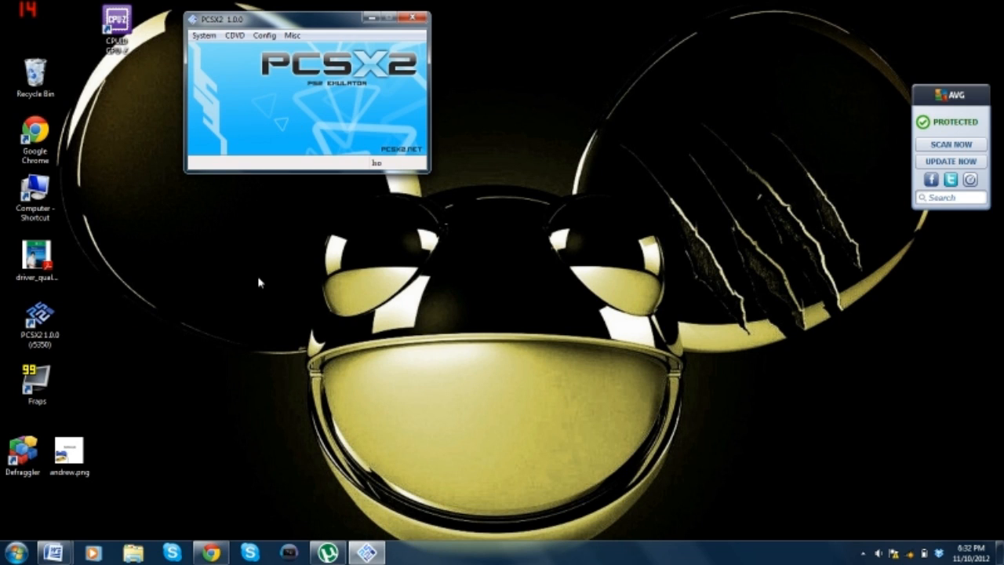